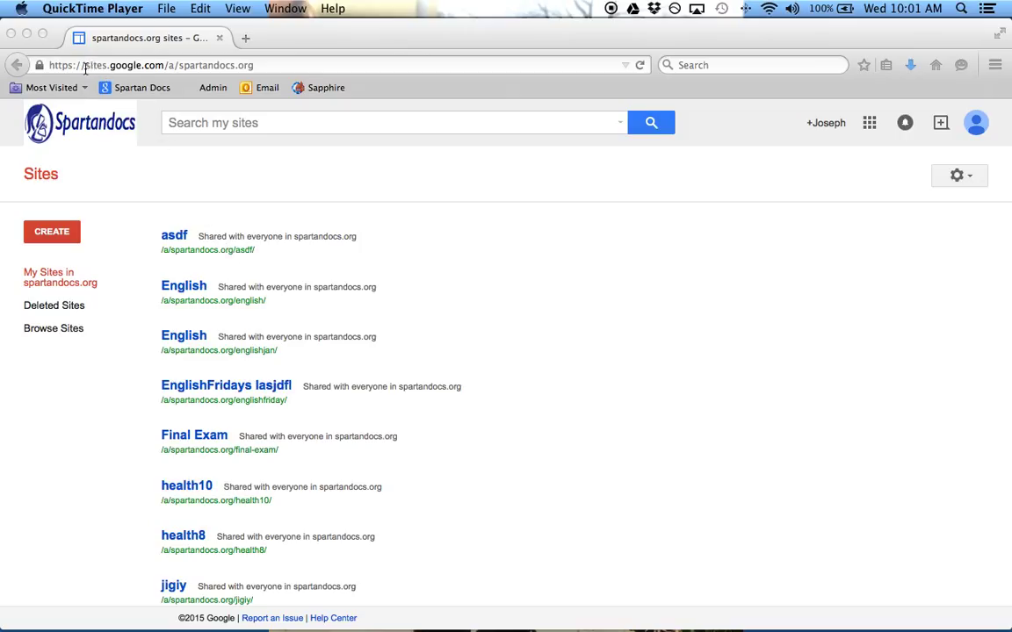
mouse_move(109, 68)
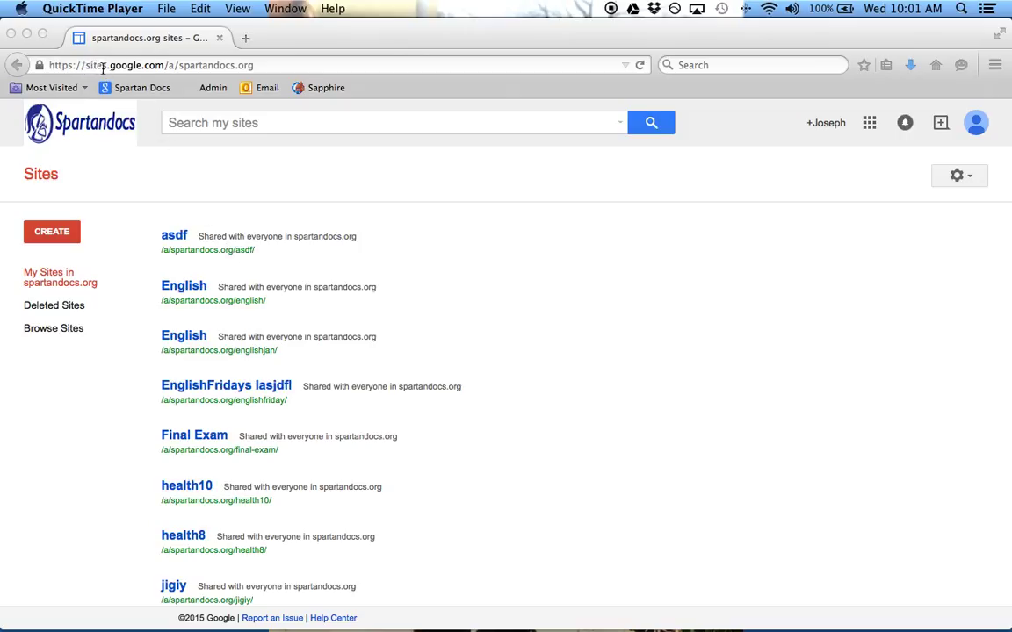
mouse_move(156, 102)
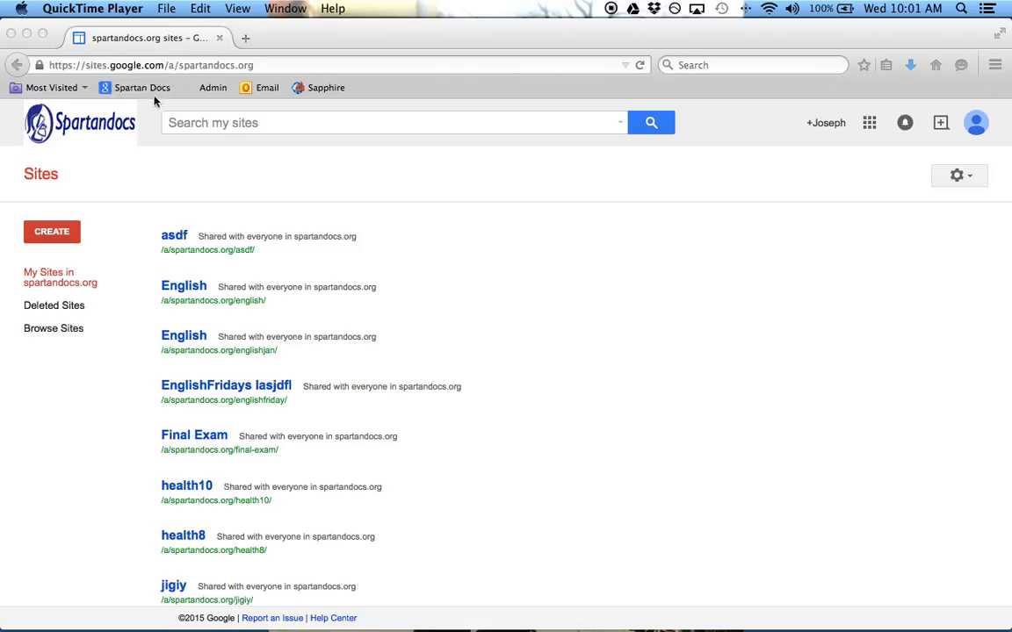
mouse_move(269, 158)
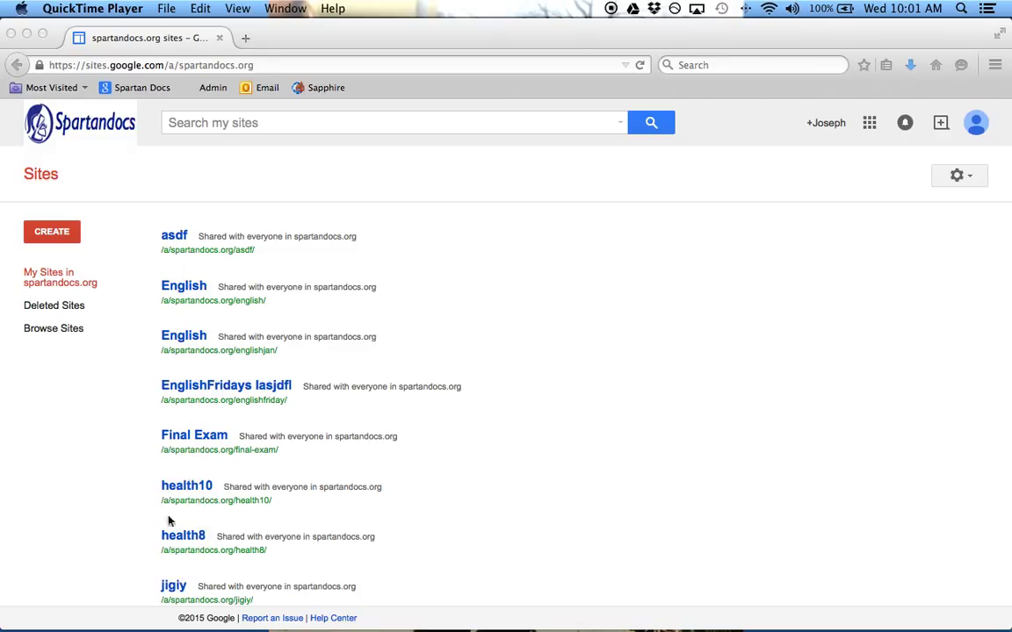
mouse_move(114, 263)
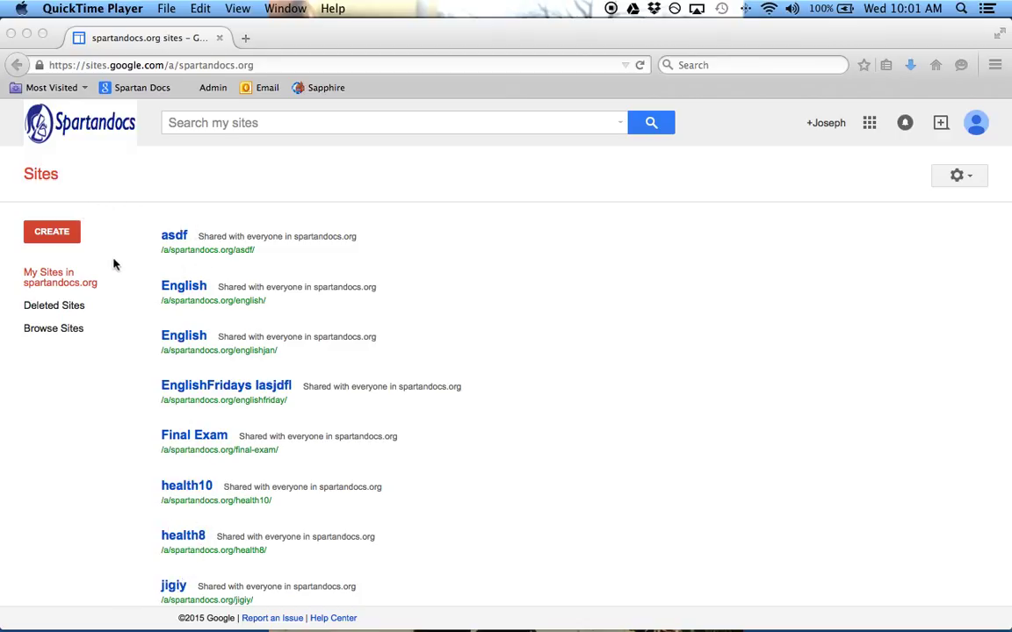
mouse_move(73, 330)
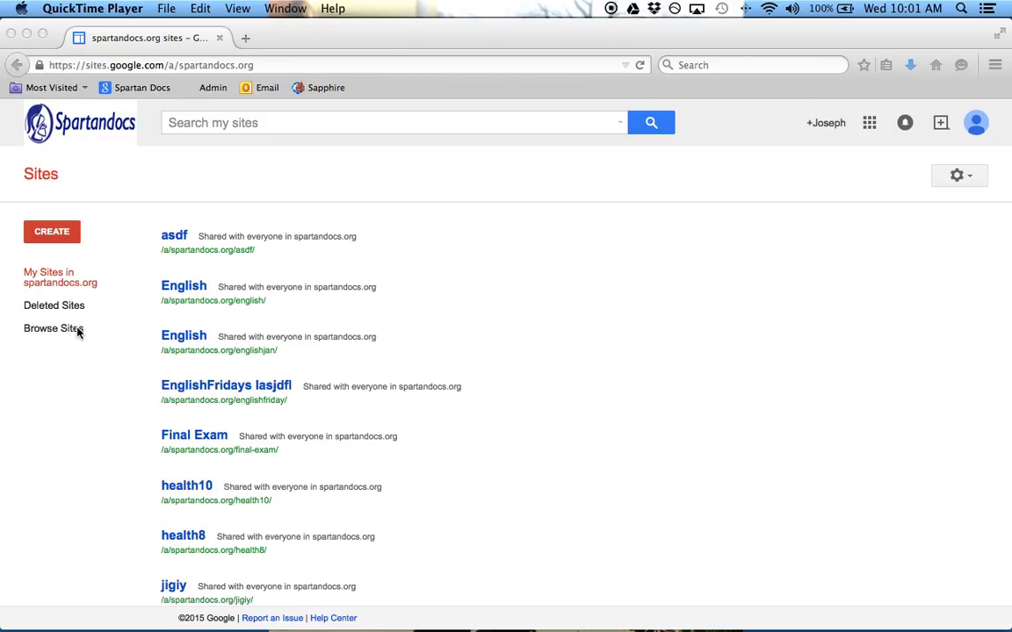
mouse_move(80, 306)
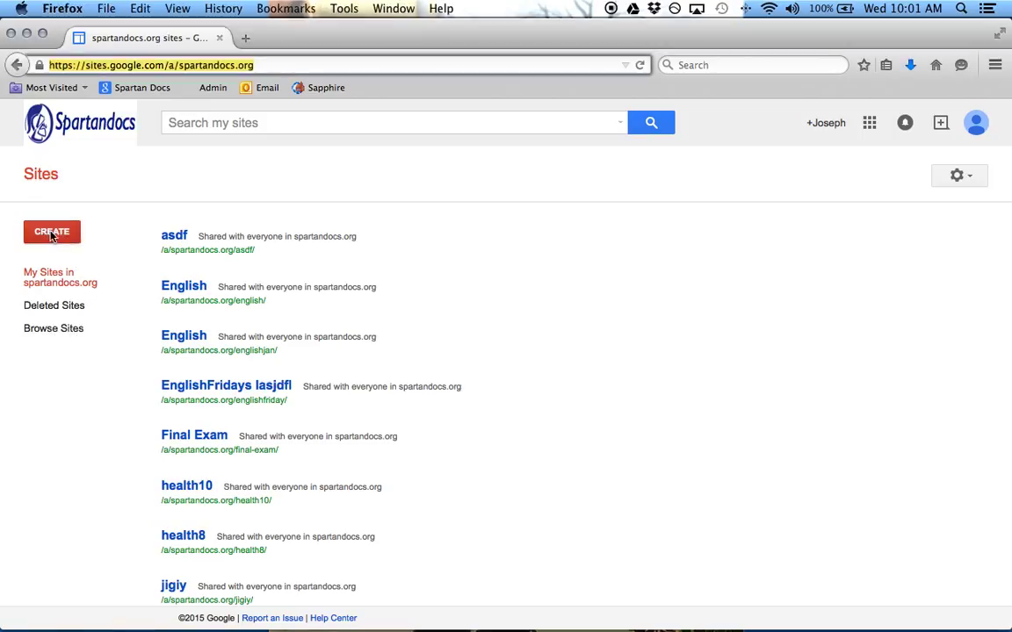
Start a new Blank-template site and name it English10, giving the address english10.
click(51, 232)
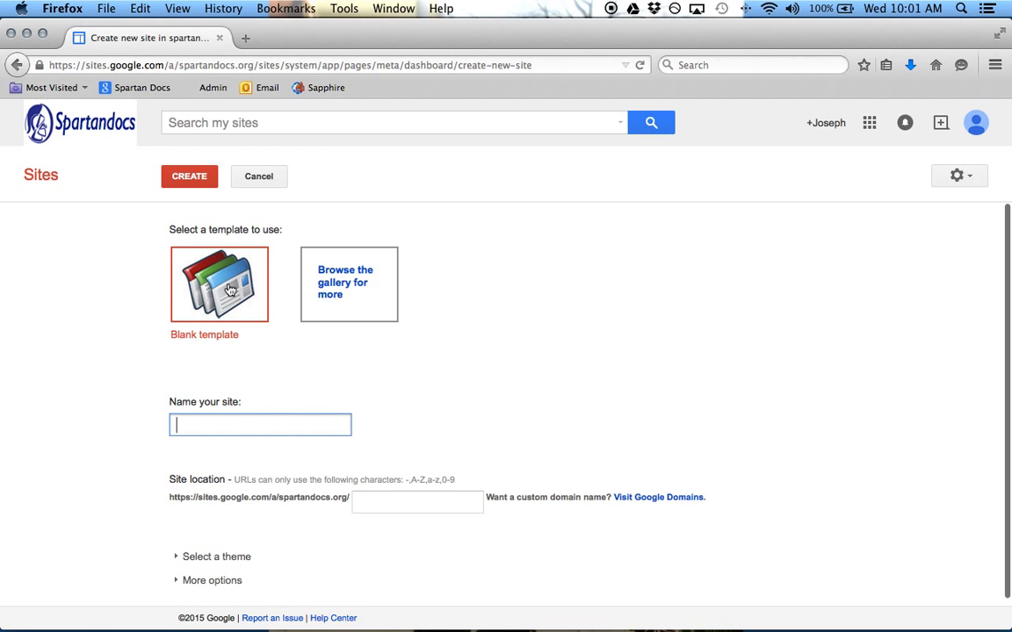
mouse_move(243, 284)
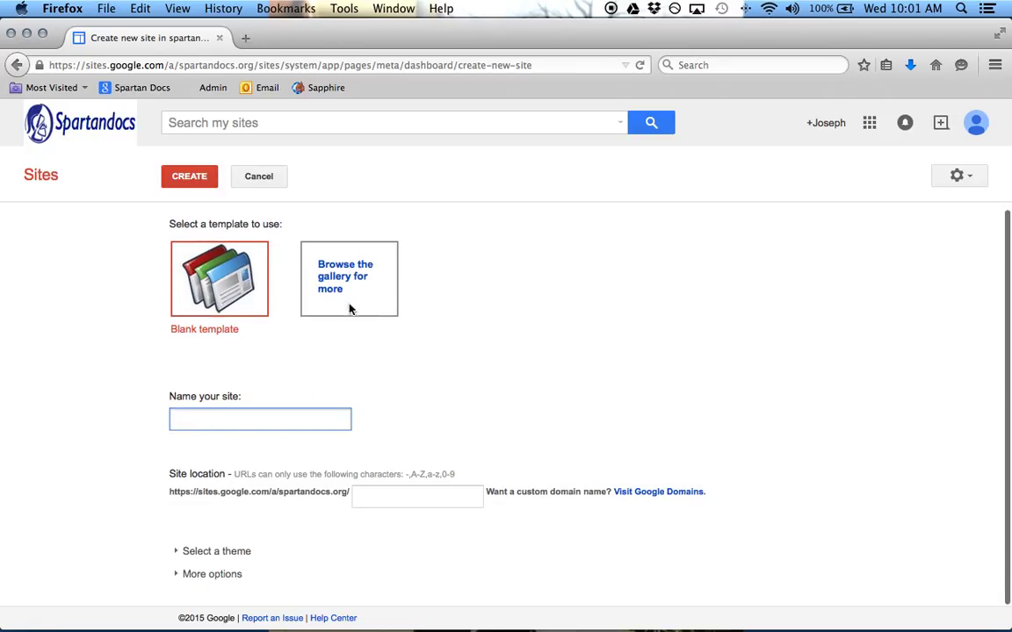
click(260, 420)
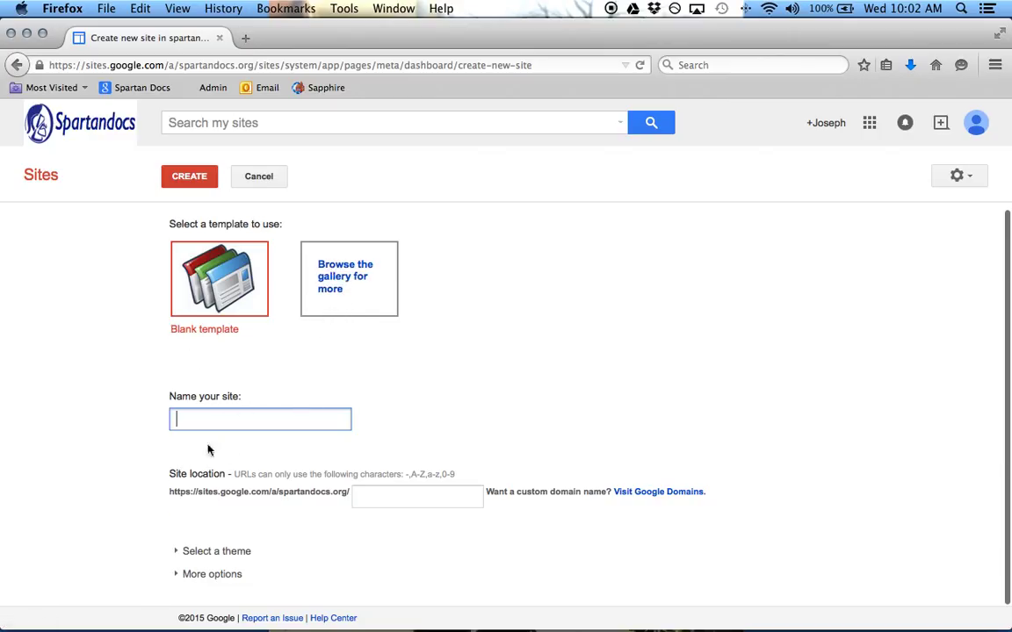
mouse_move(425, 422)
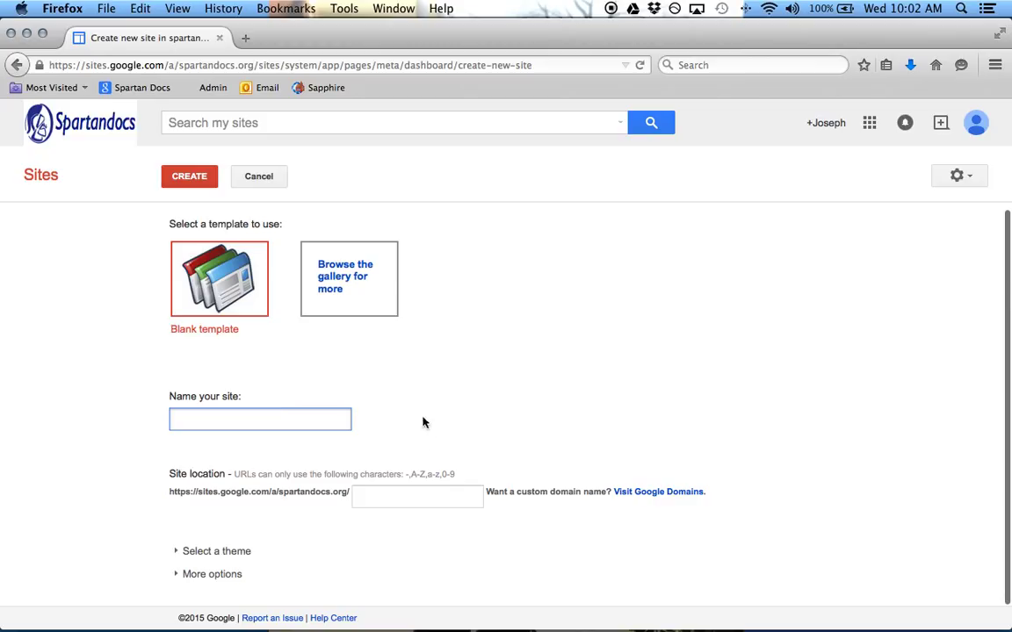
click(260, 421)
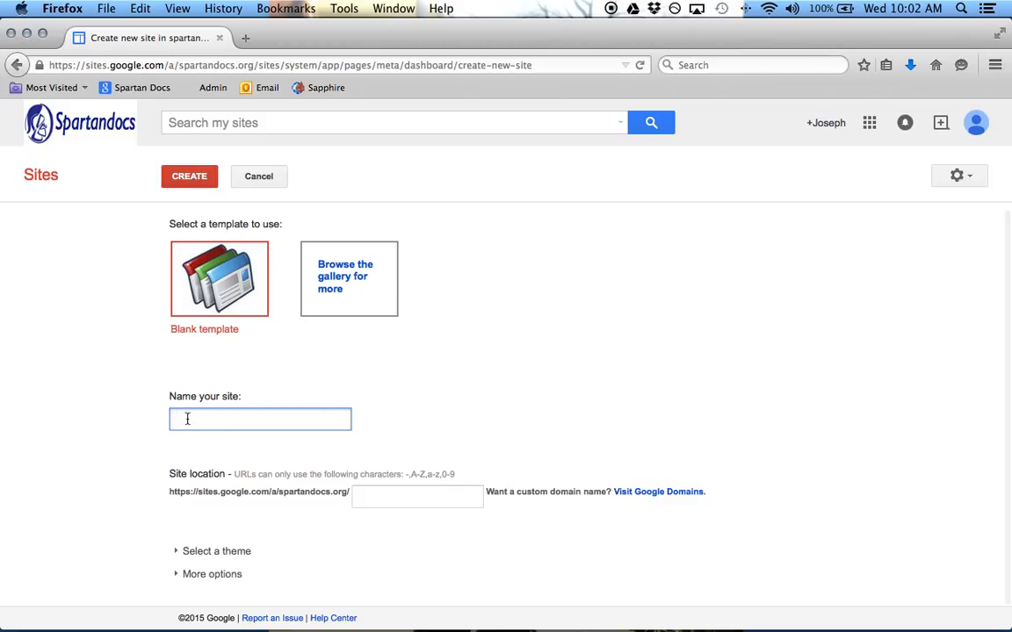
text(English10)
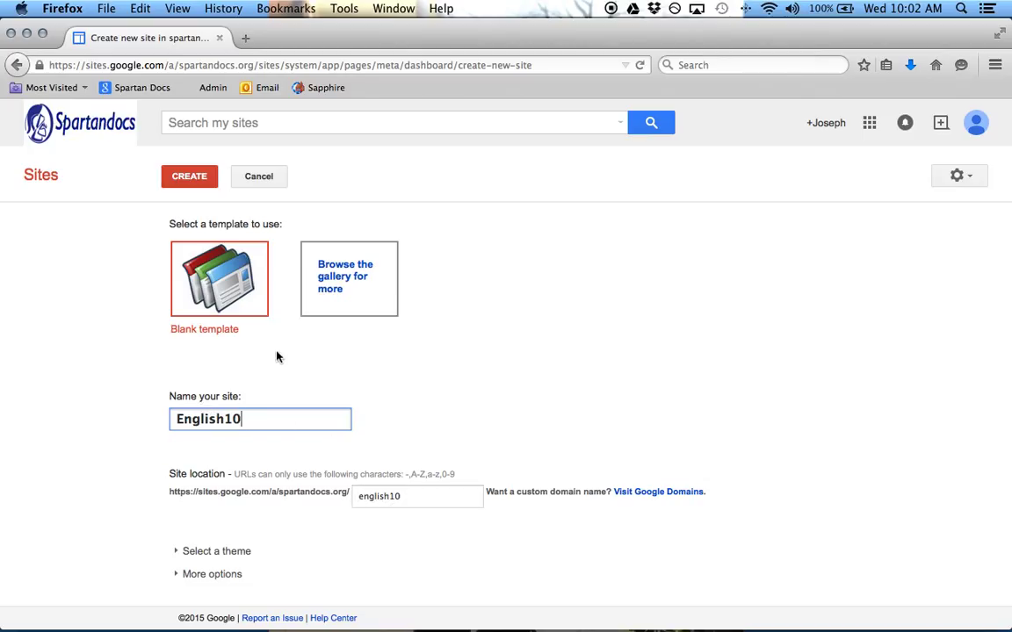
Create the English10 site and land on its empty Home page.
click(190, 176)
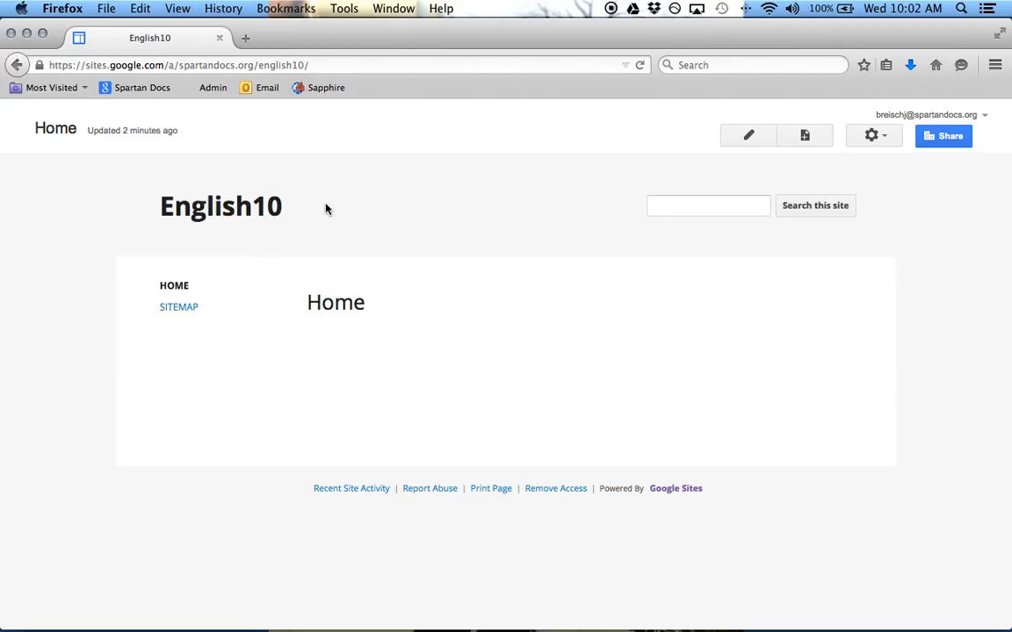
mouse_move(688, 457)
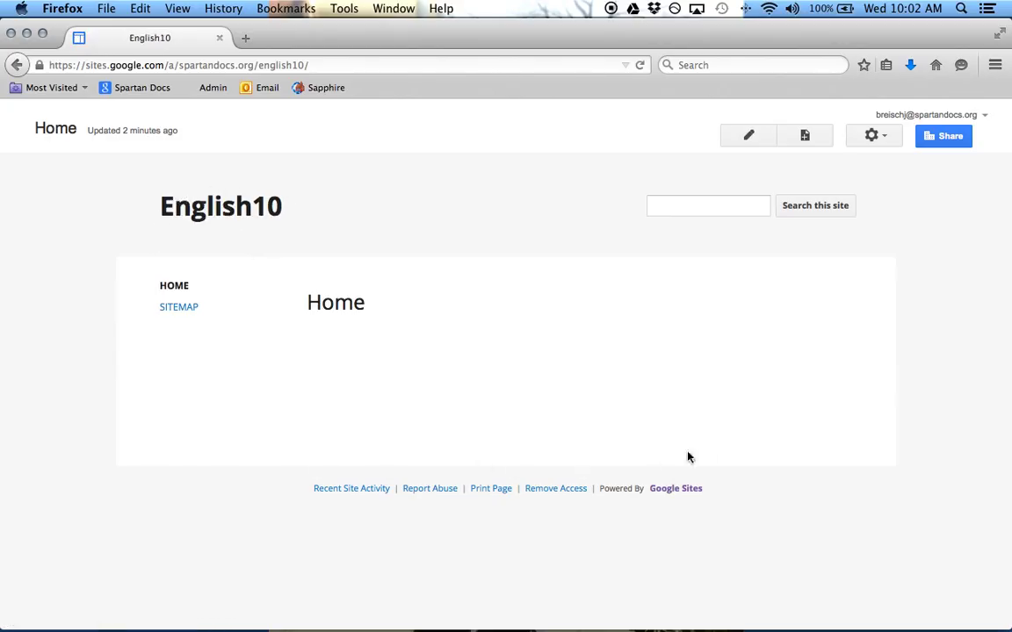
mouse_move(766, 296)
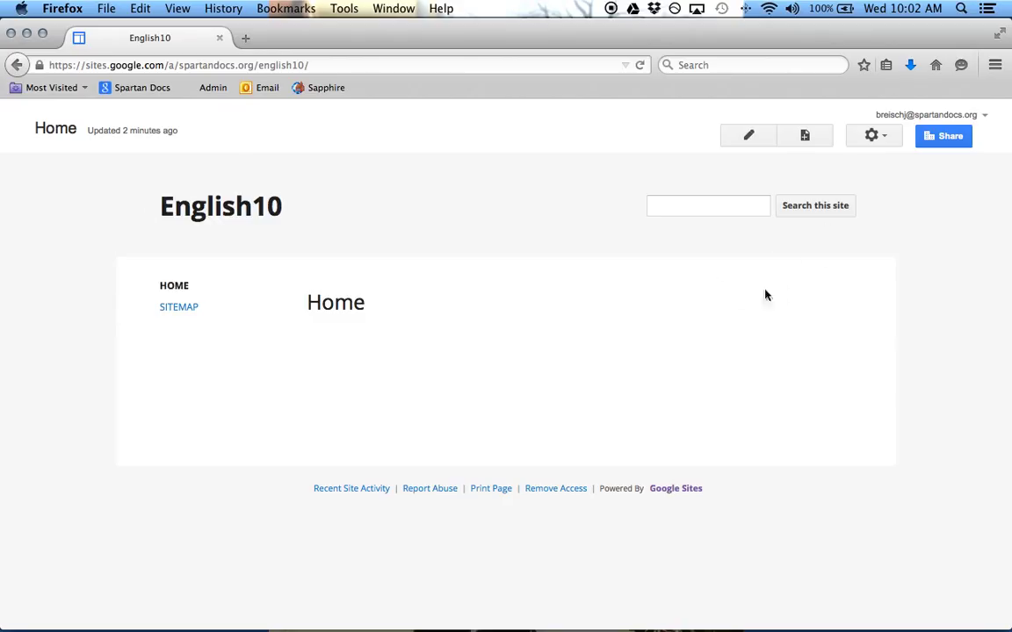
mouse_move(172, 404)
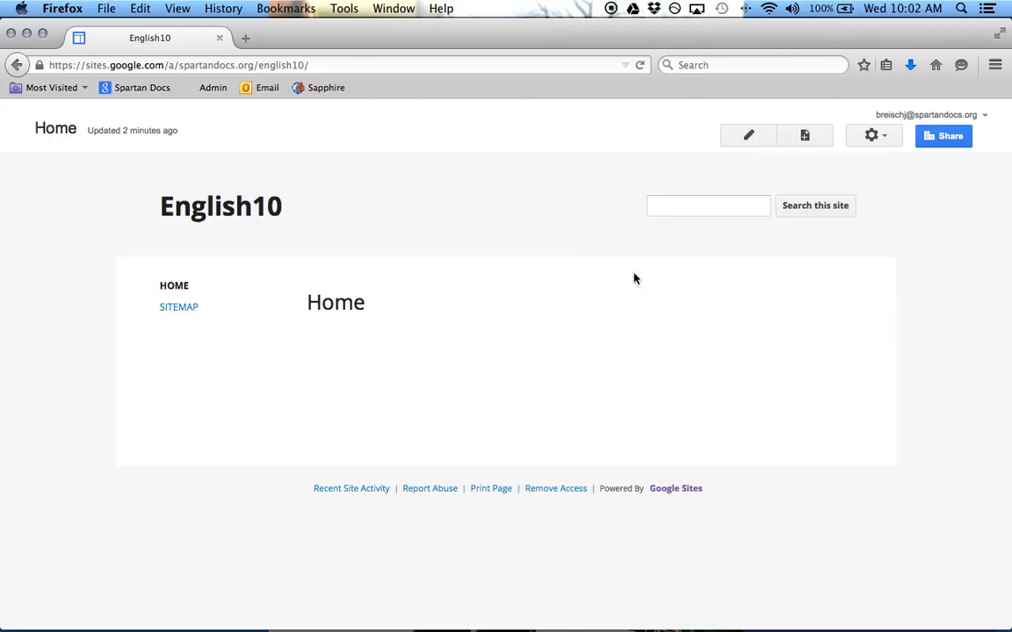
mouse_move(711, 146)
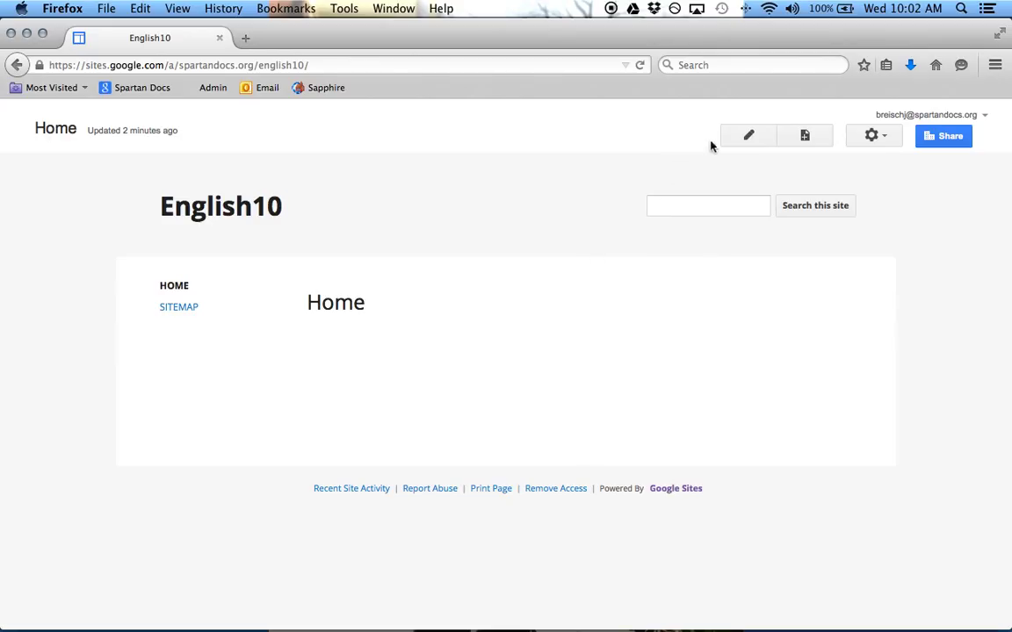
mouse_move(748, 137)
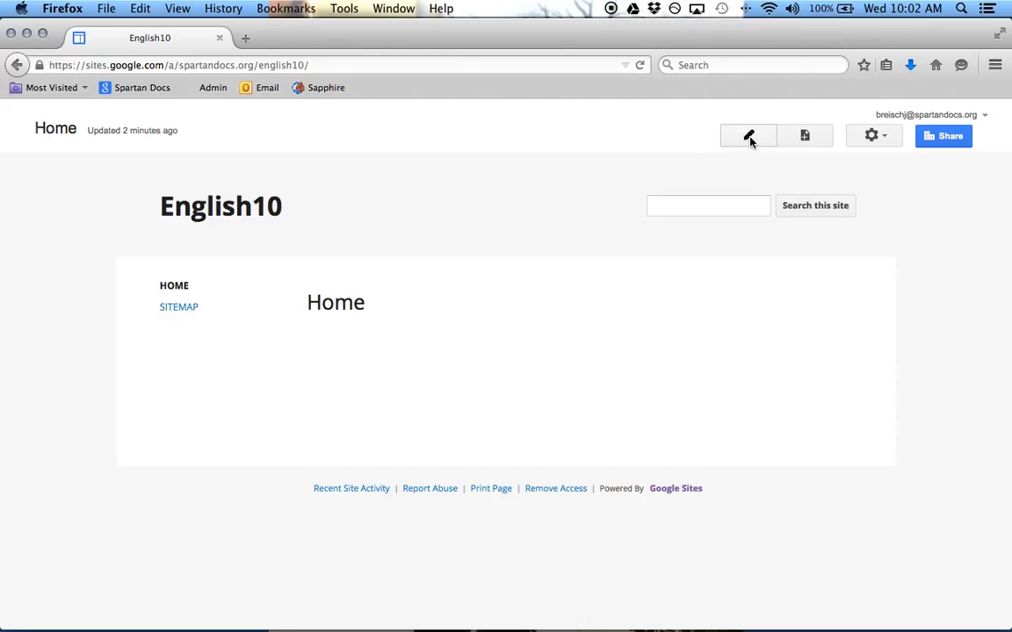
Edit the Home page, replacing its title with 'Welcome' and adding filler body text.
click(749, 135)
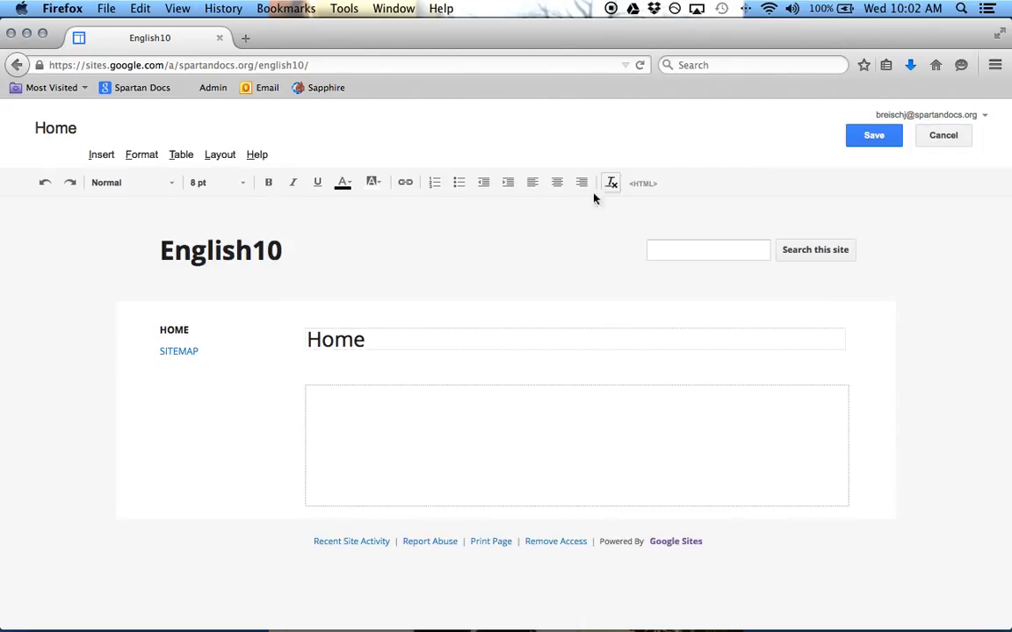
double_click(336, 340)
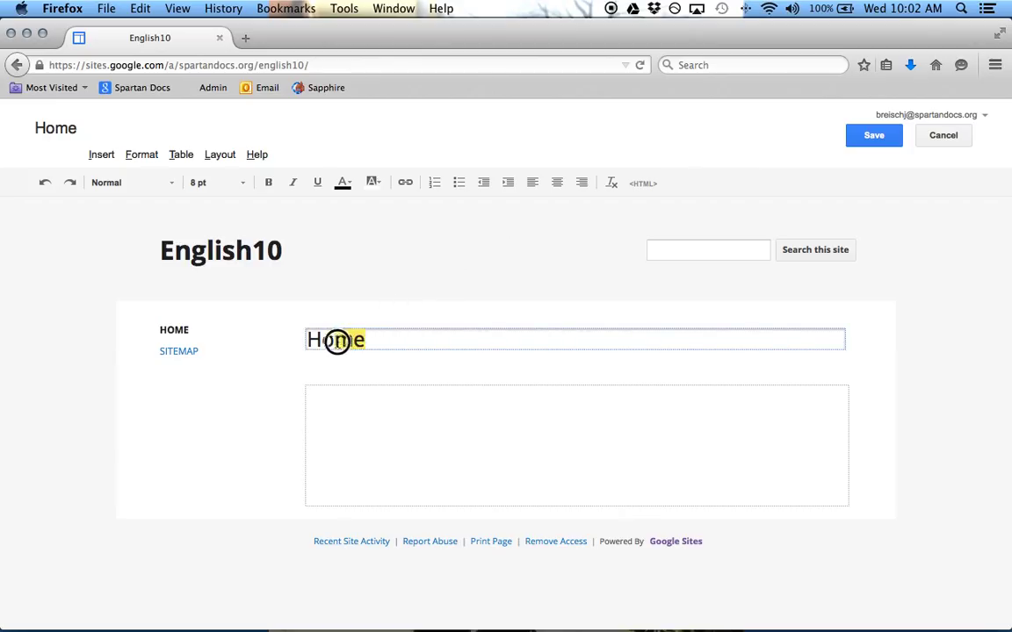
double_click(335, 339)
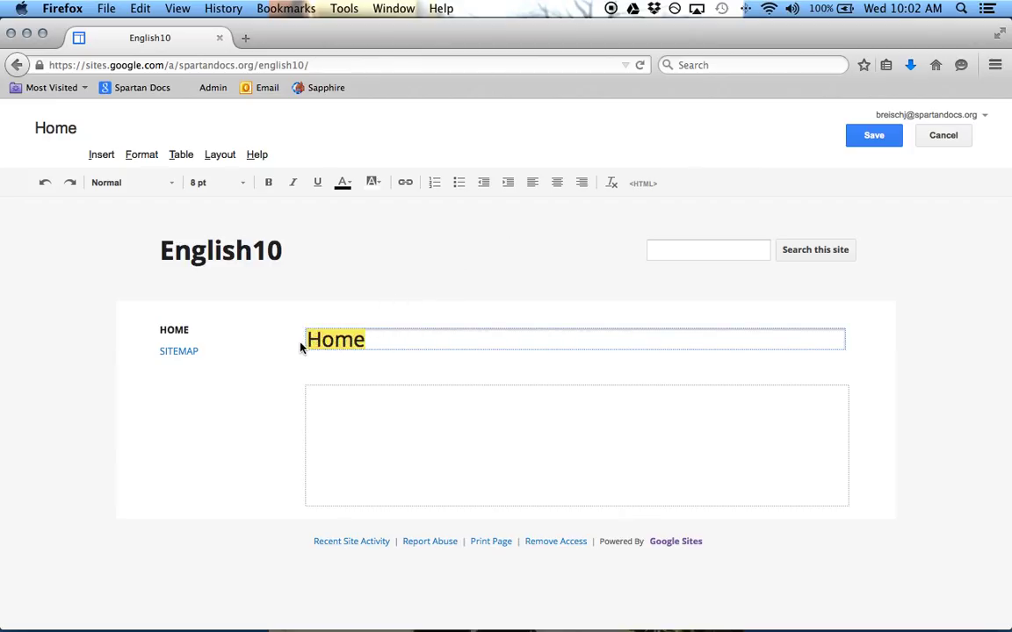
text(Welcome)
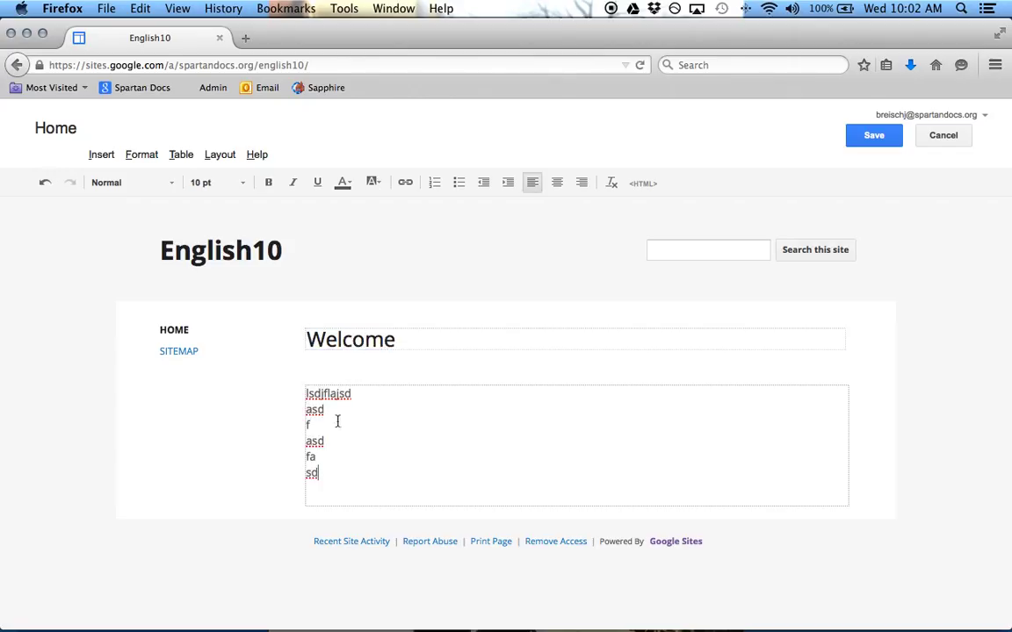
mouse_move(620, 414)
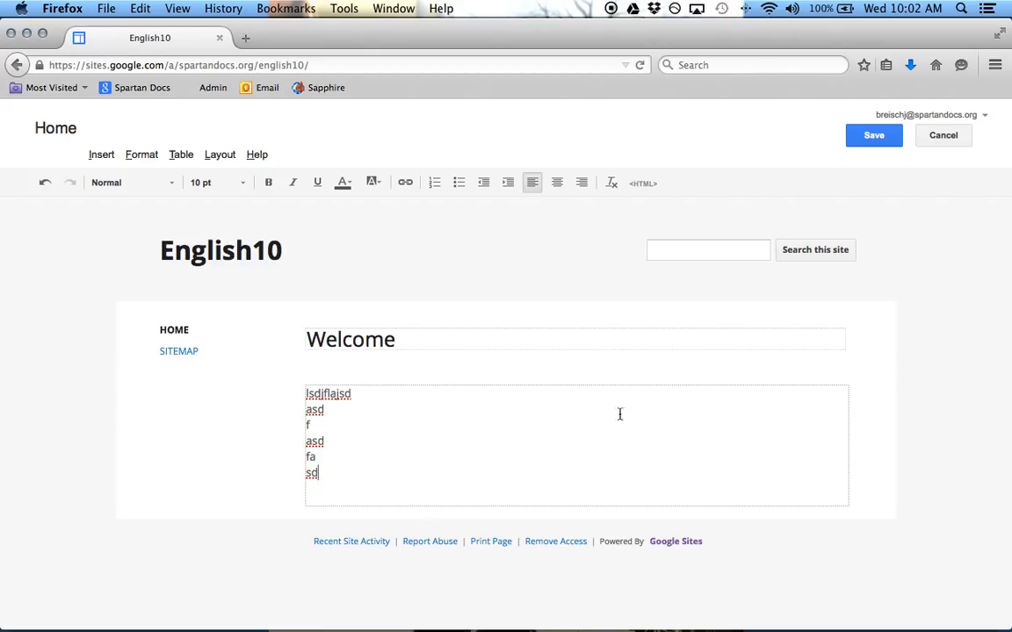
Save the page so the Welcome title and body text are kept.
click(873, 136)
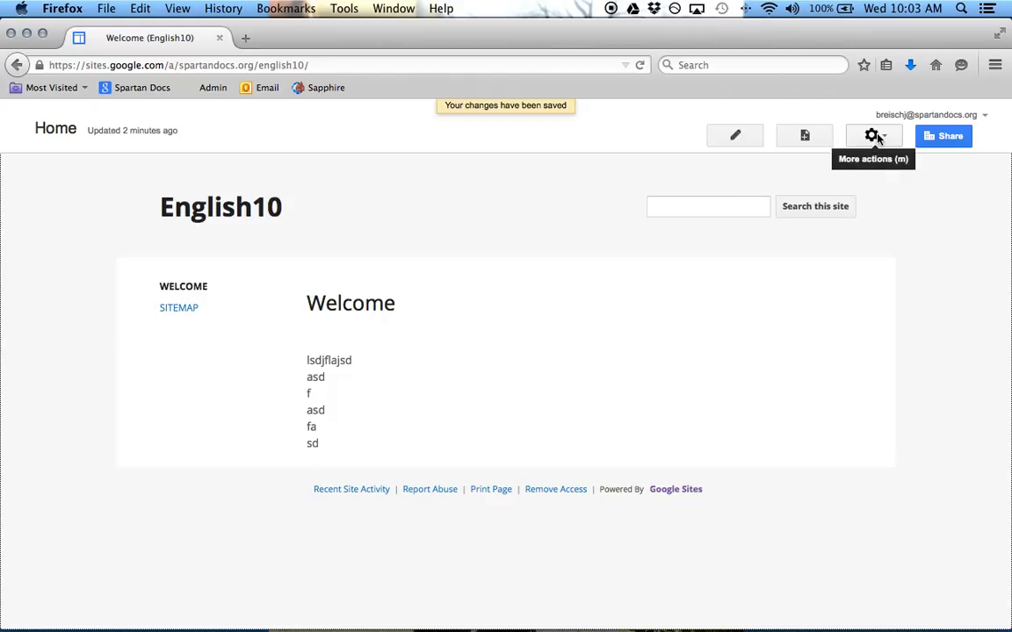
mouse_move(329, 352)
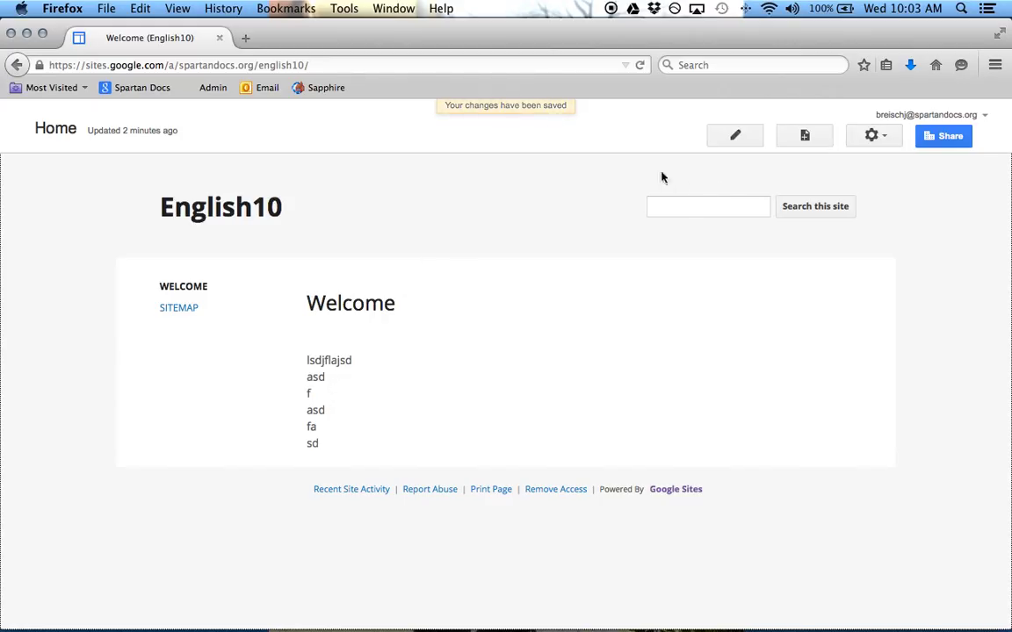
mouse_move(735, 137)
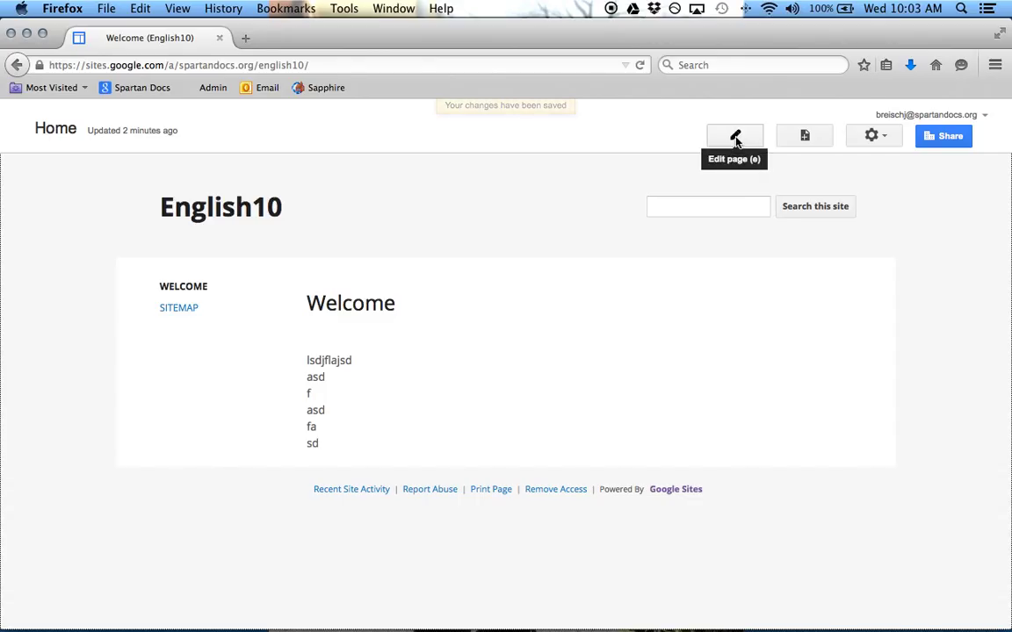
Reopen the saved Welcome page in the editor.
click(735, 137)
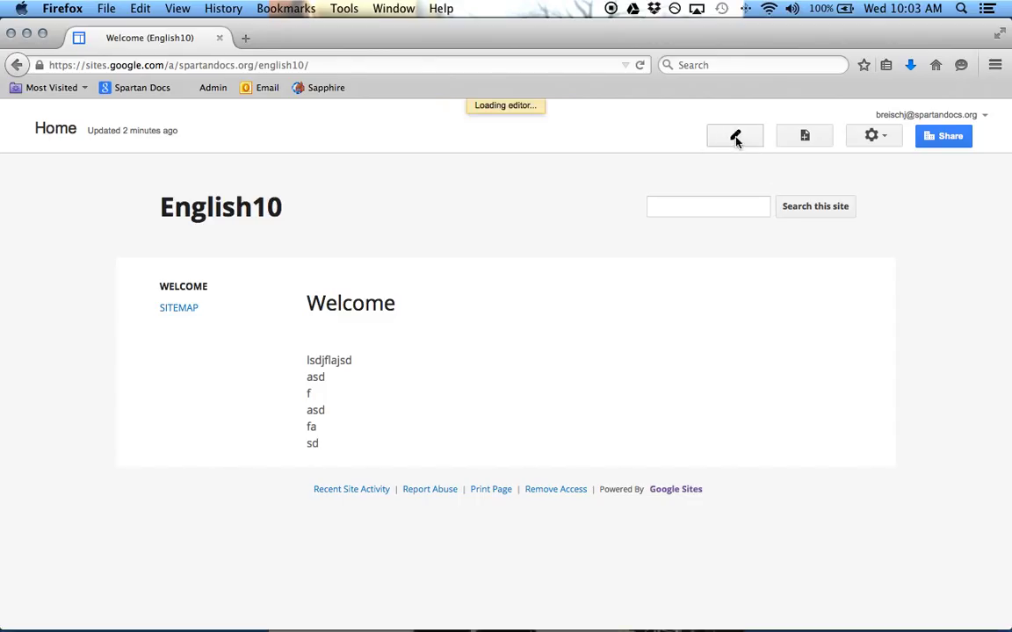
click(734, 135)
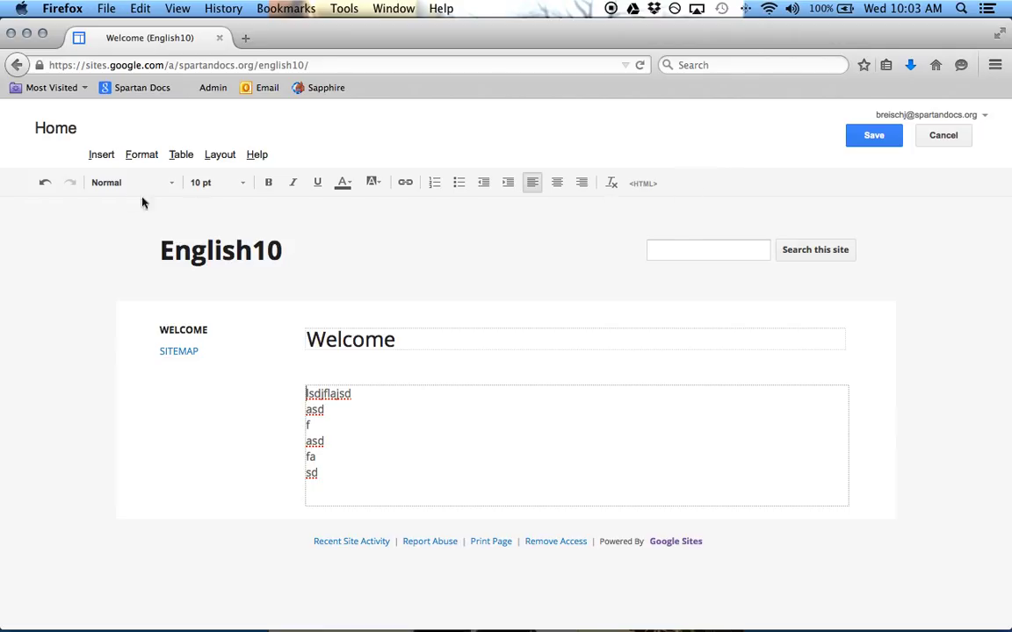
mouse_move(221, 155)
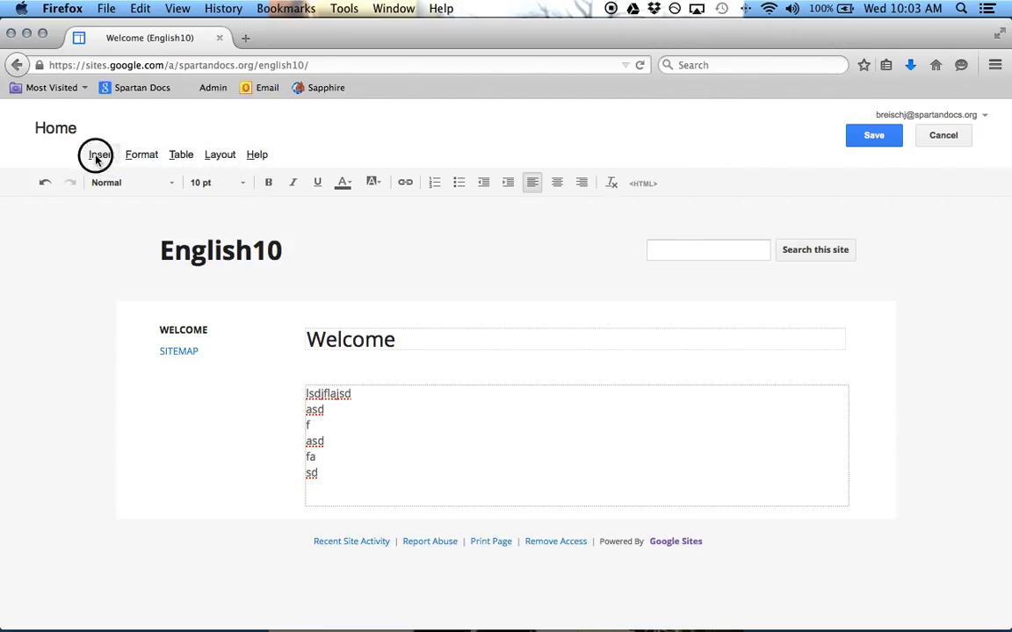
From the Insert menu, reach More gadgets to show the Add a gadget gallery.
click(101, 154)
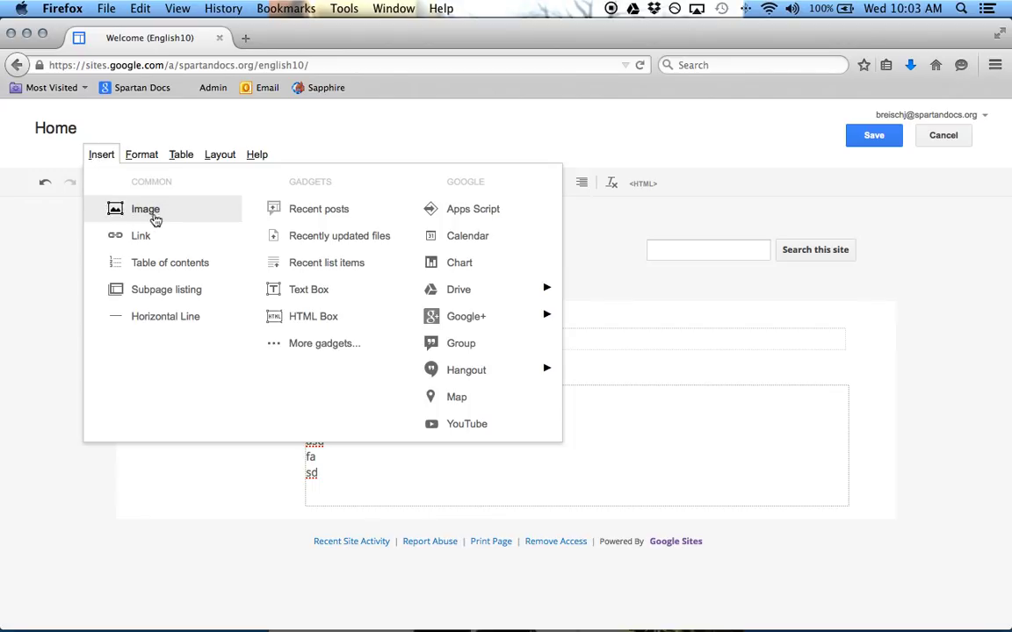
mouse_move(154, 239)
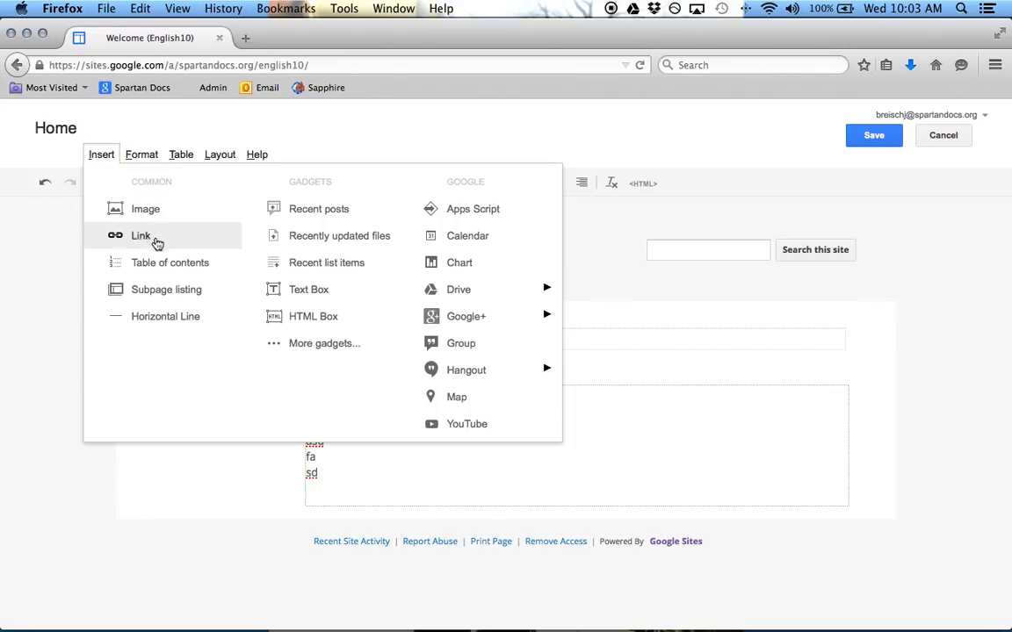
mouse_move(172, 290)
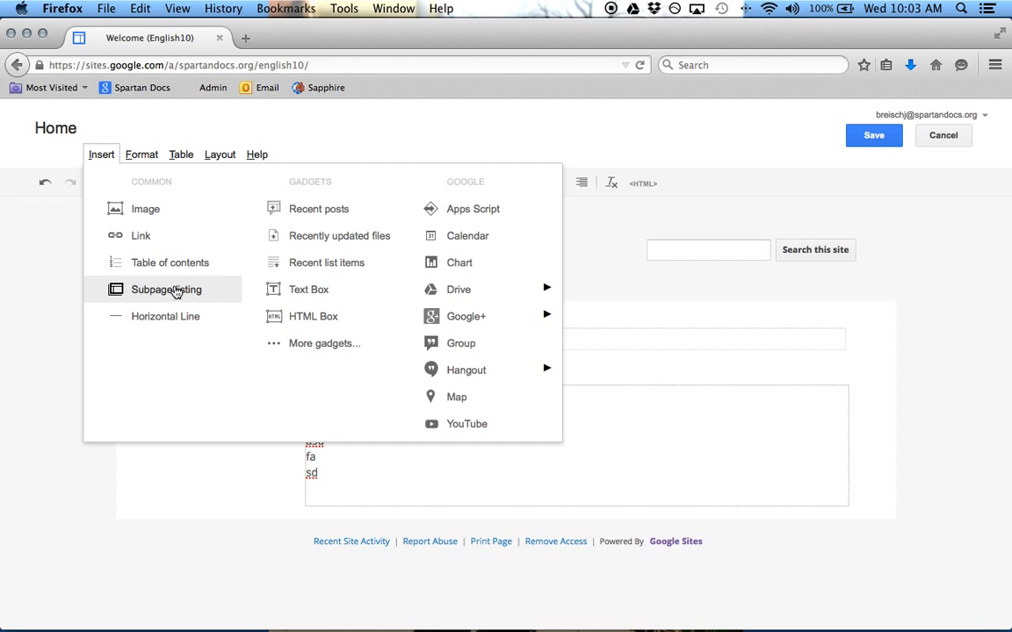
mouse_move(330, 274)
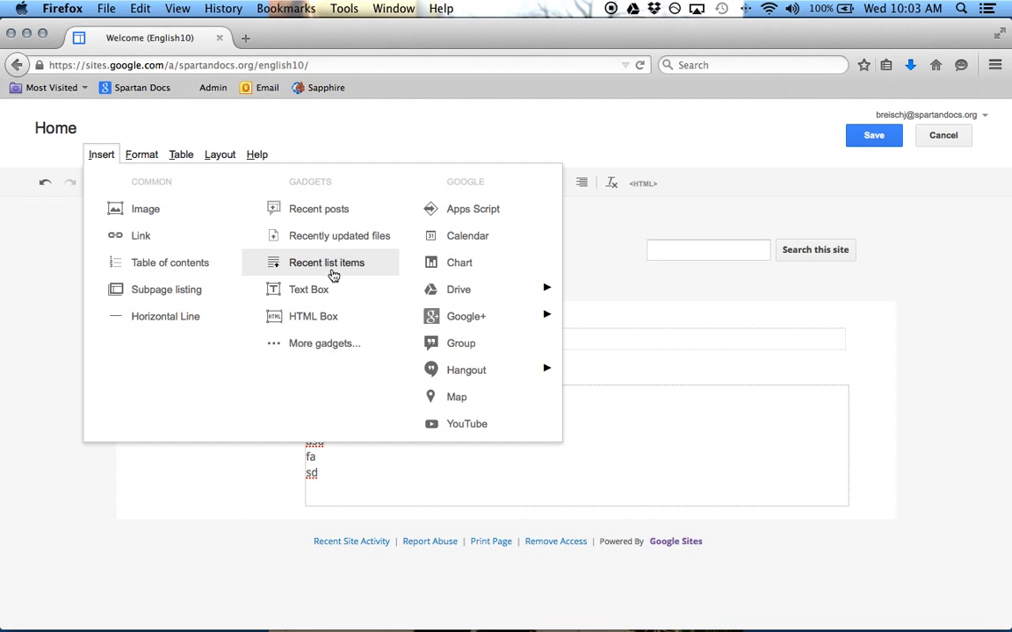
mouse_move(320, 317)
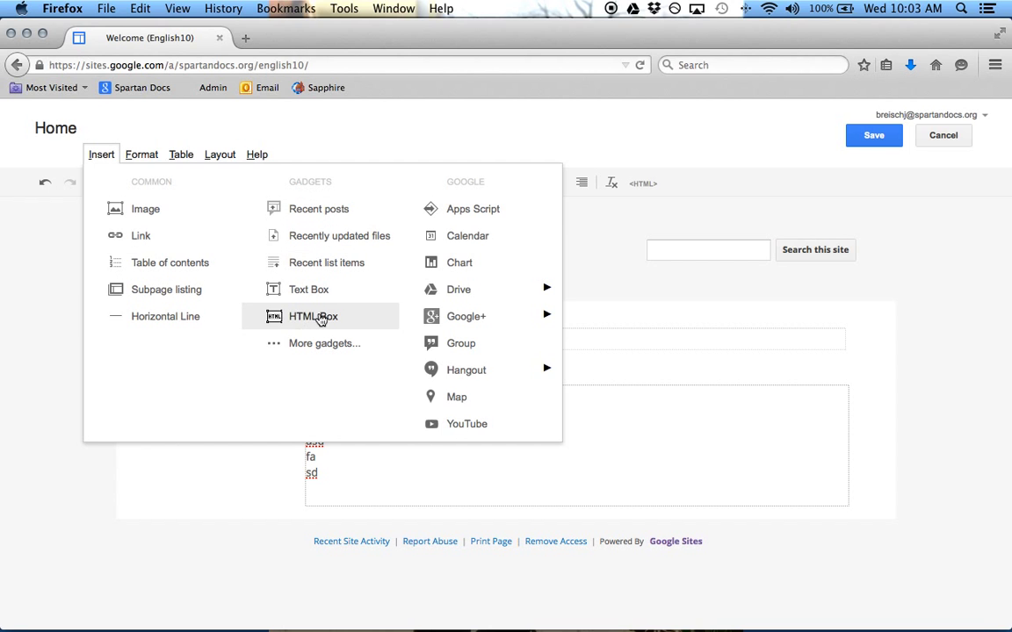
mouse_move(498, 264)
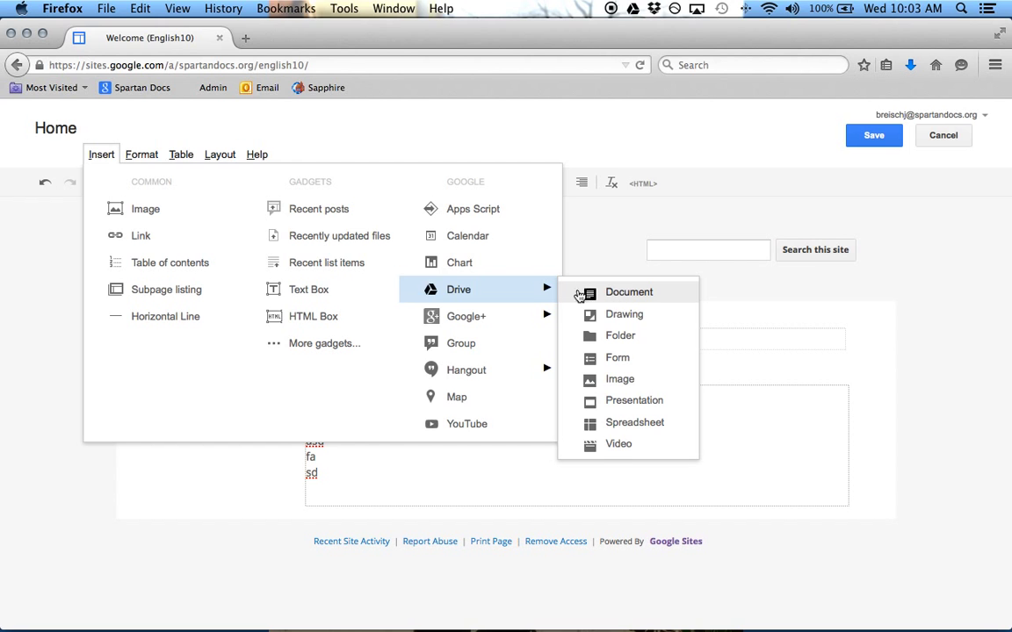
mouse_move(489, 342)
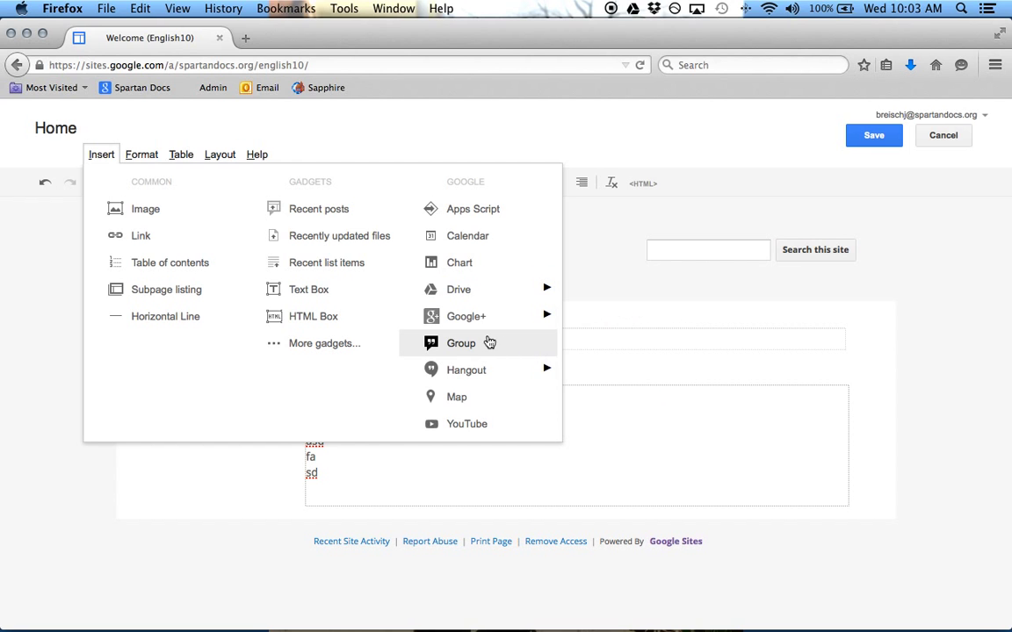
mouse_move(468, 316)
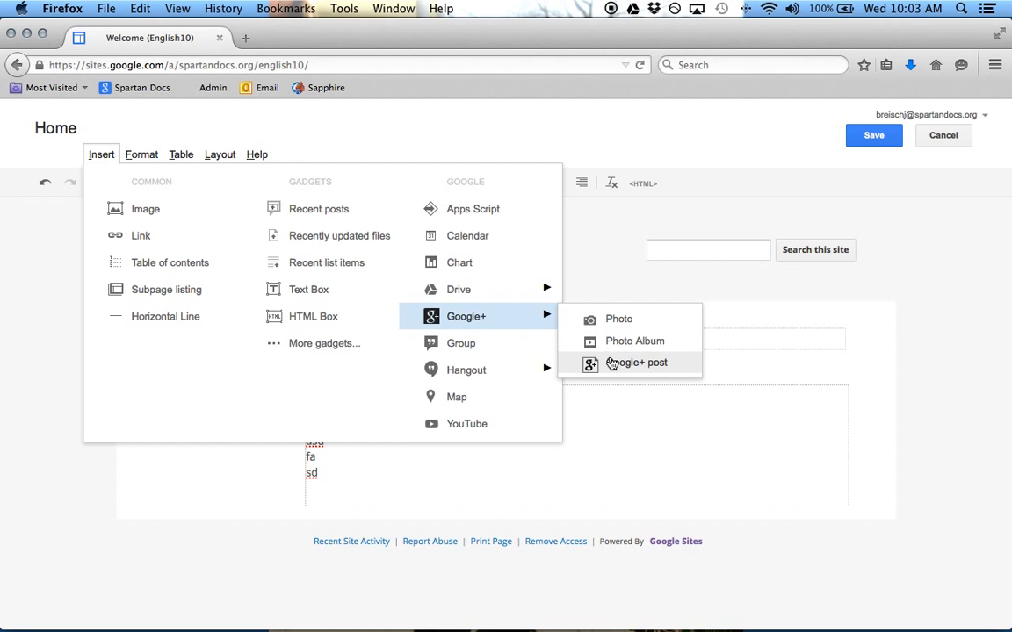
mouse_move(467, 369)
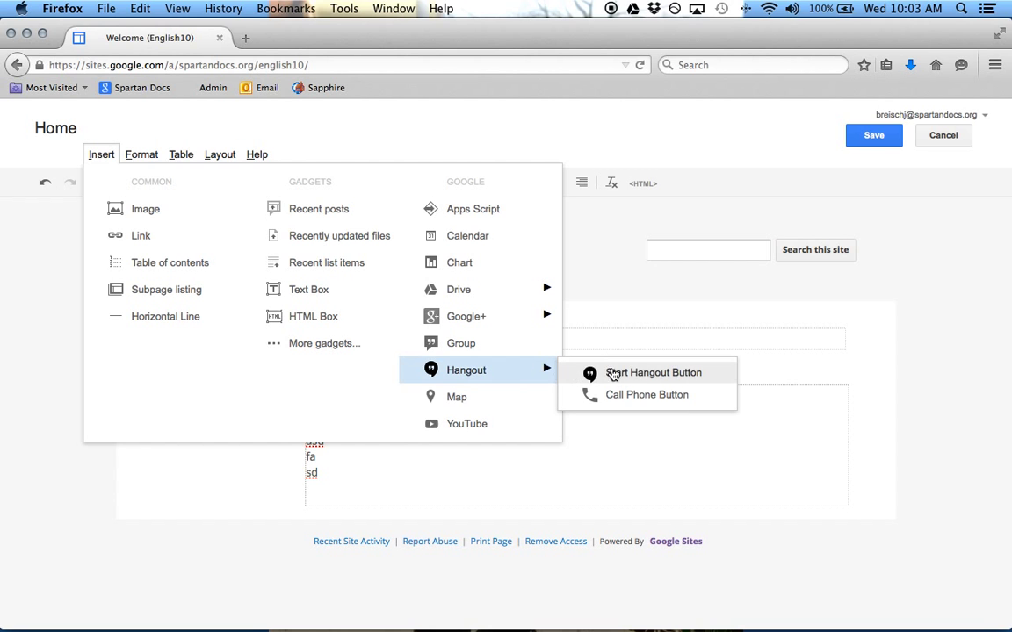
mouse_move(489, 379)
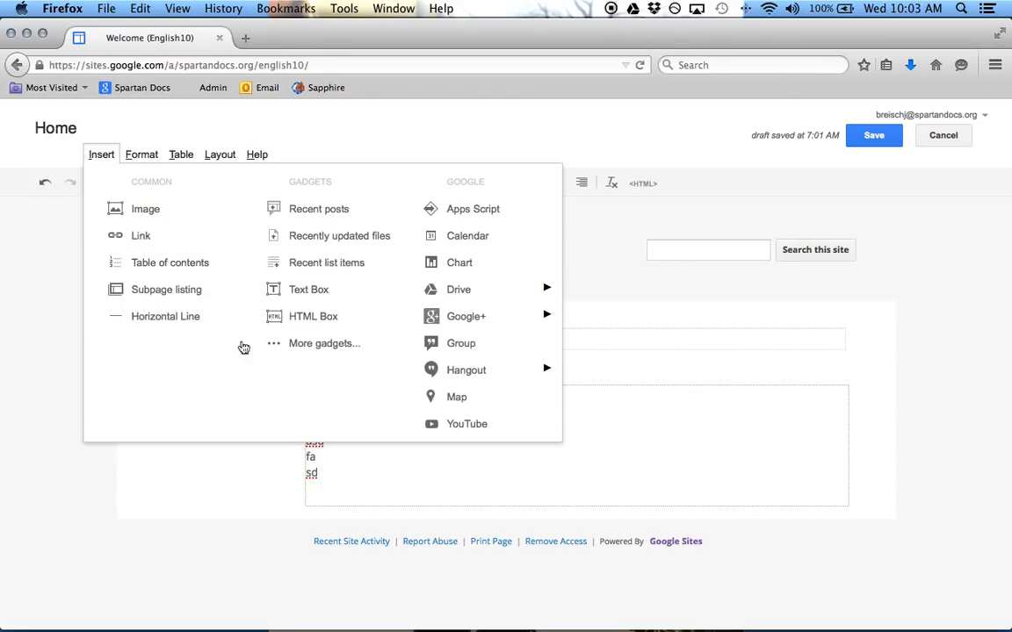
mouse_move(304, 344)
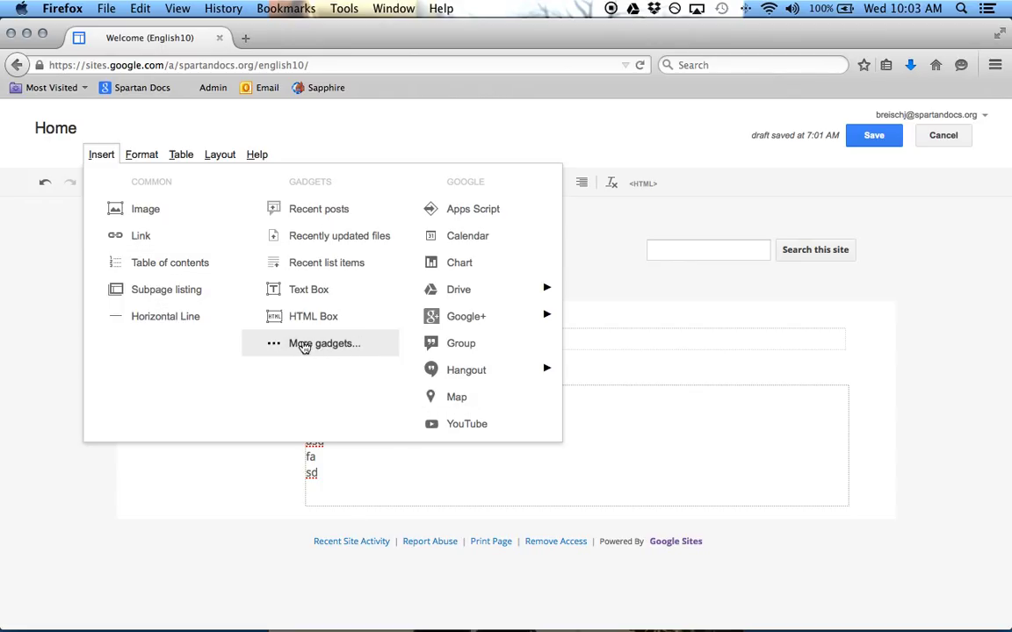
click(320, 342)
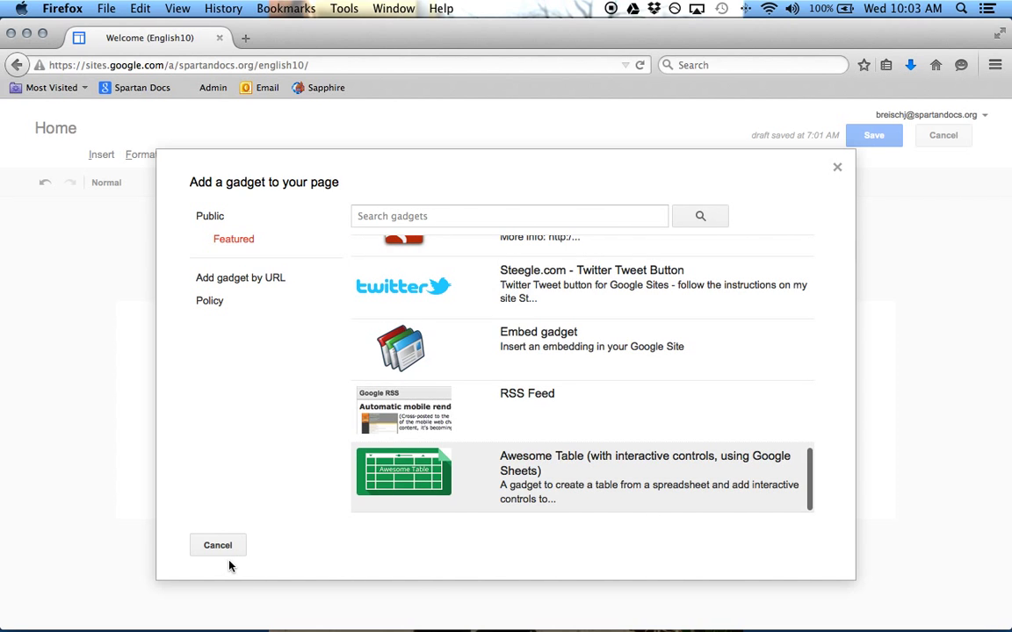
Cancel the gadget gallery and review the Insert, Format and Table menu options.
click(218, 544)
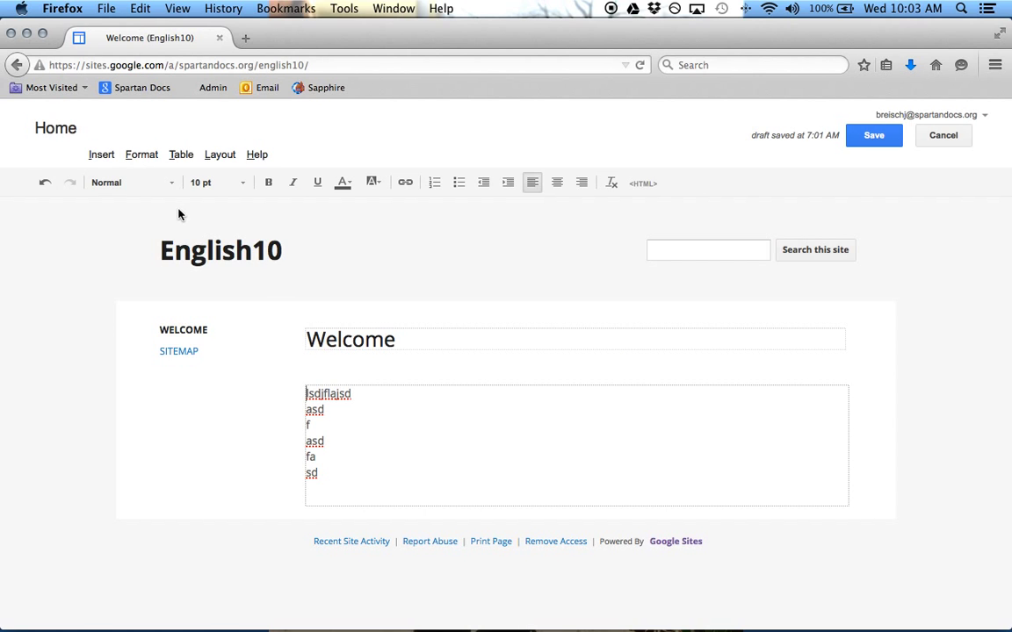
click(102, 155)
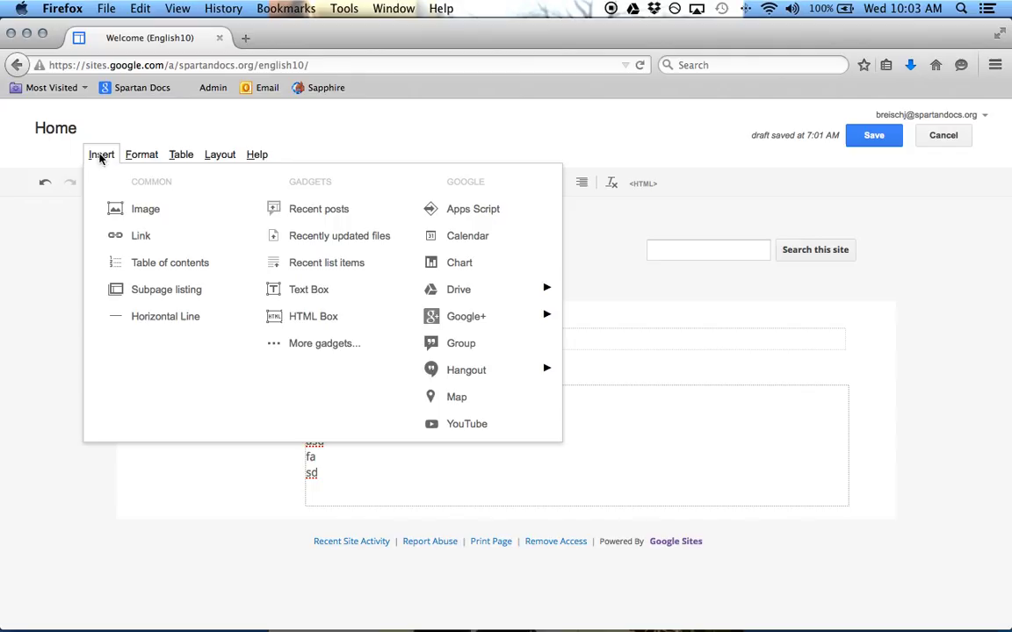
mouse_move(102, 154)
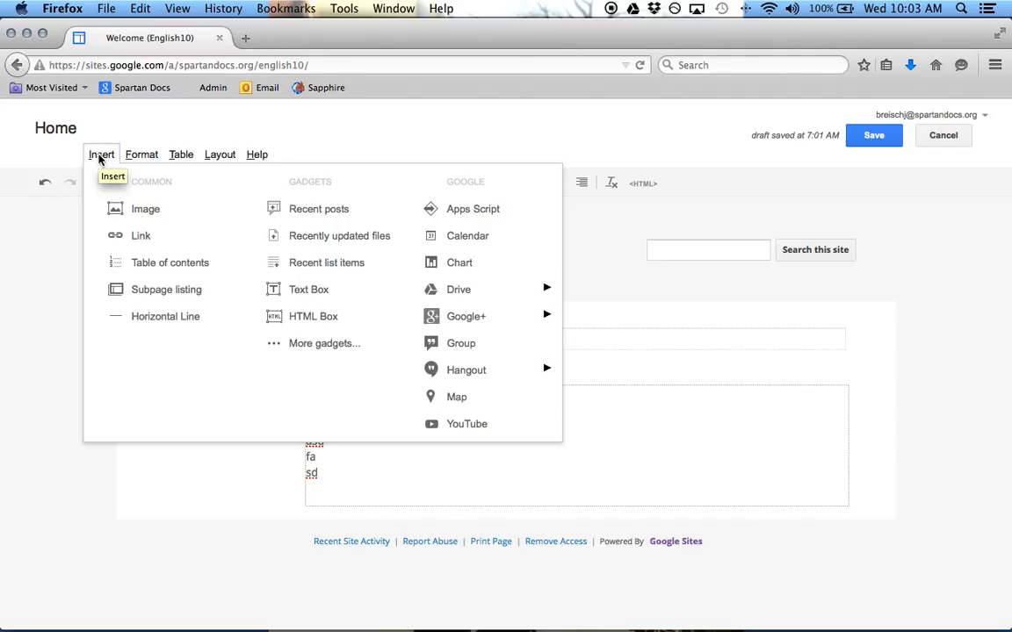
click(141, 155)
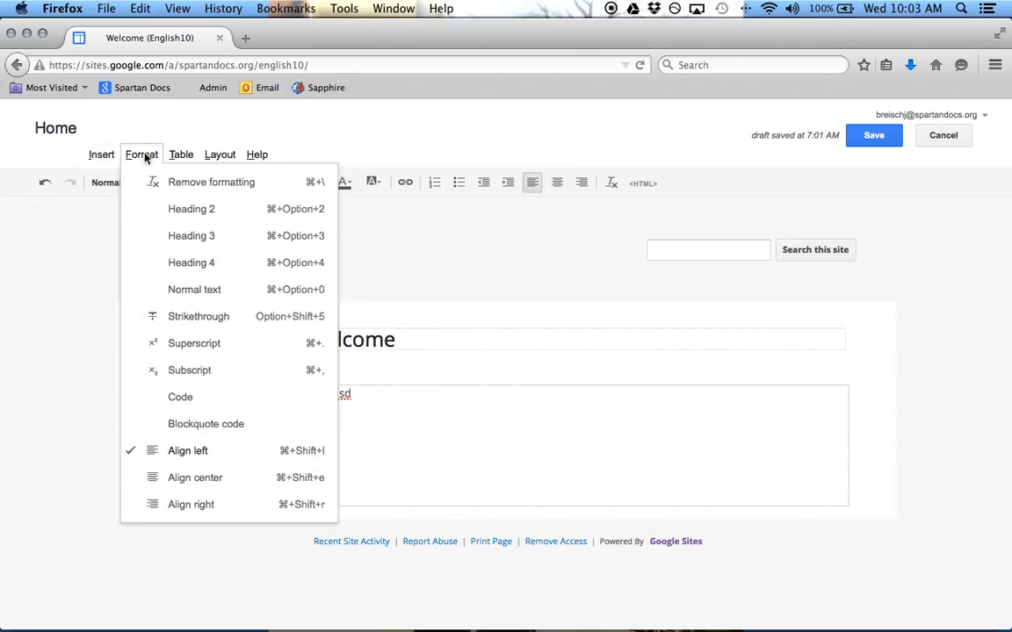
mouse_move(219, 244)
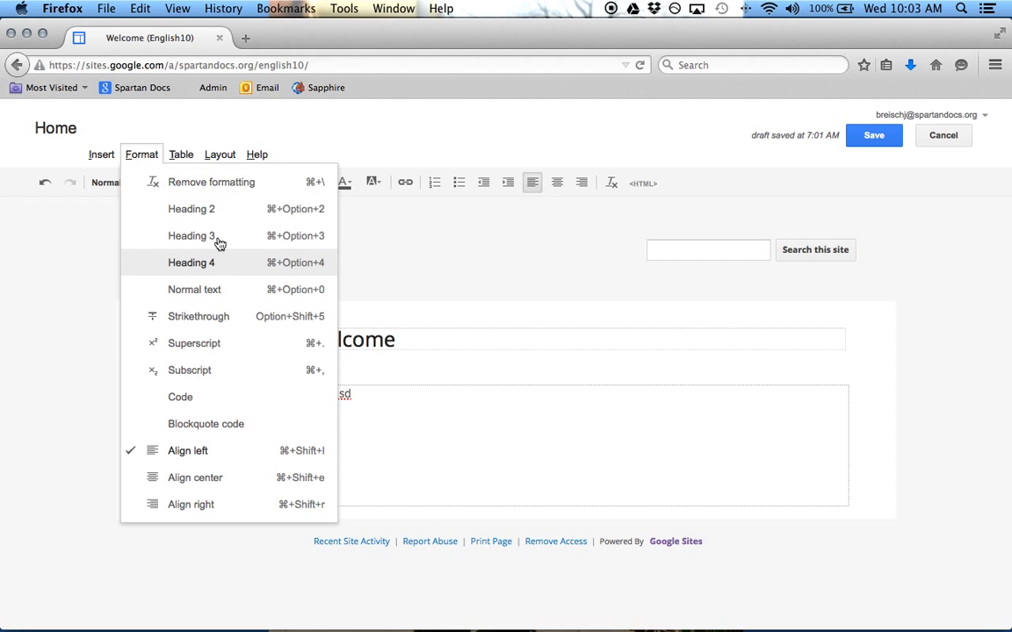
mouse_move(187, 343)
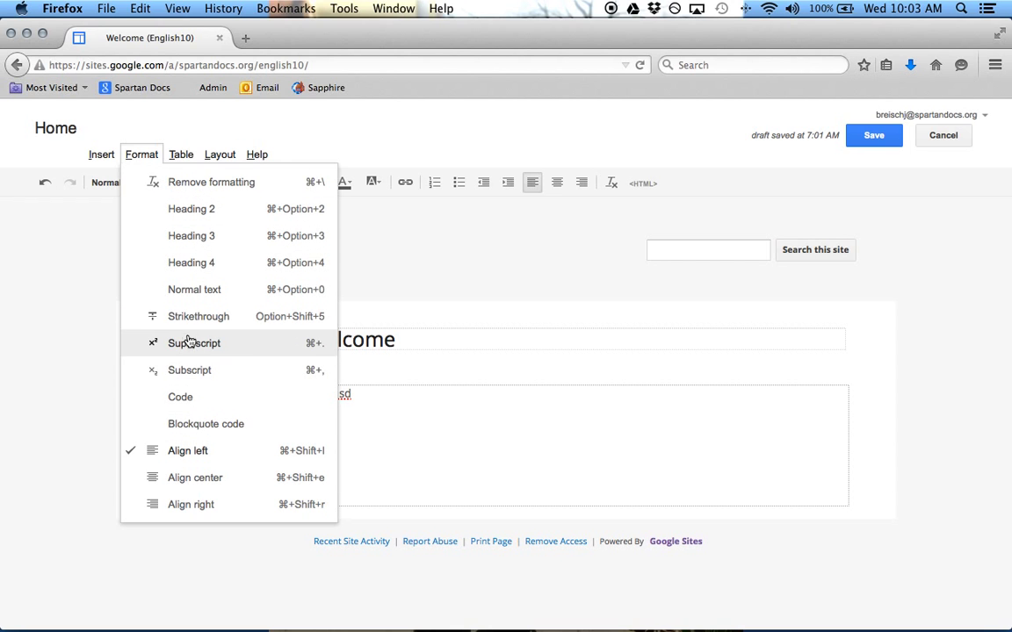
mouse_move(195, 367)
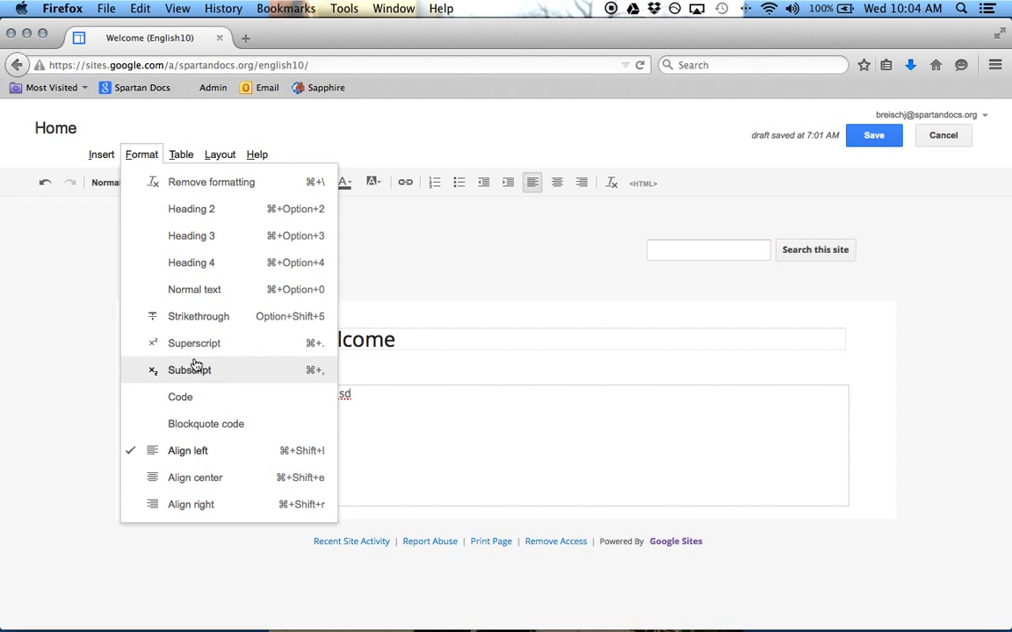
click(180, 155)
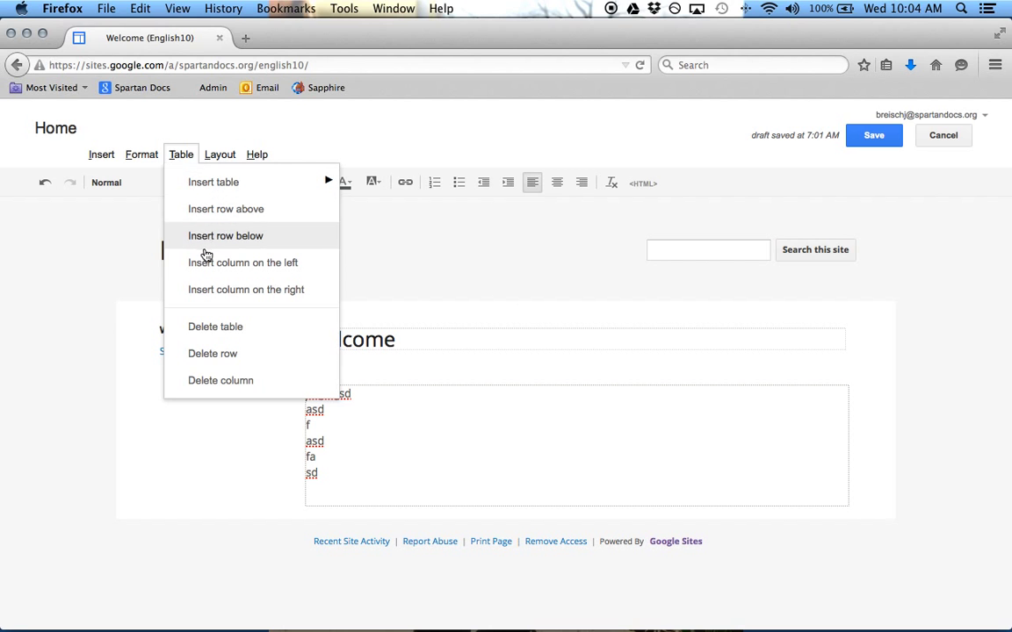
Switch the Welcome page to the Two column (simple) layout with text in the right column.
click(219, 154)
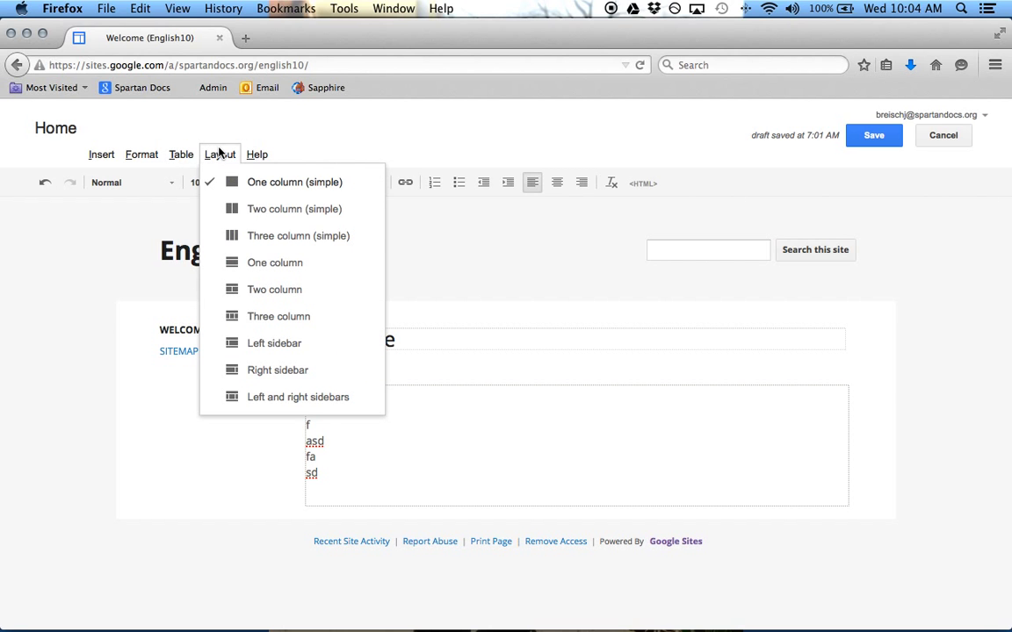
mouse_move(214, 162)
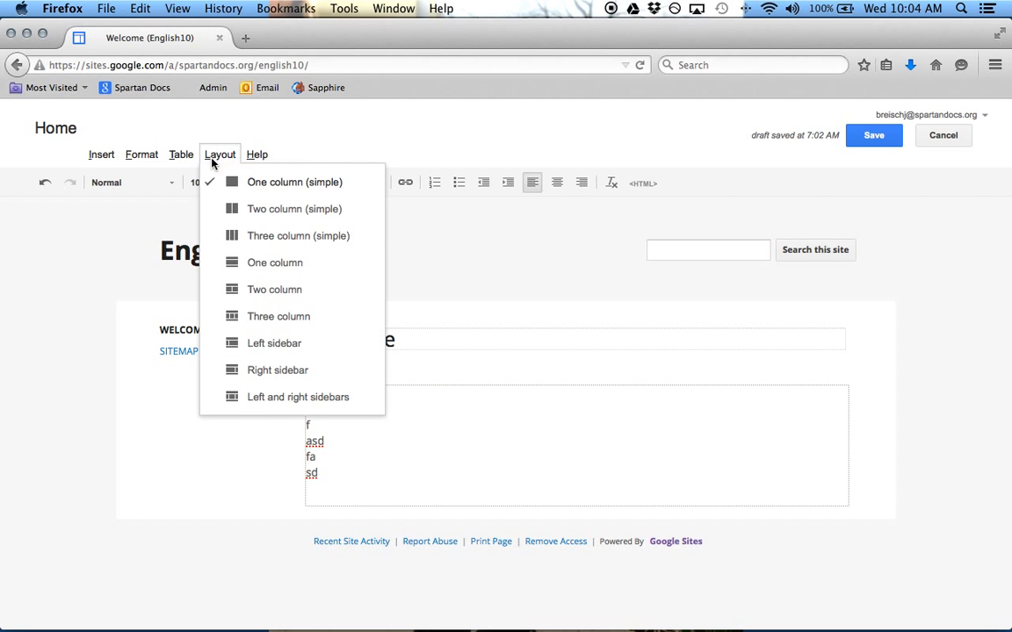
mouse_move(277, 370)
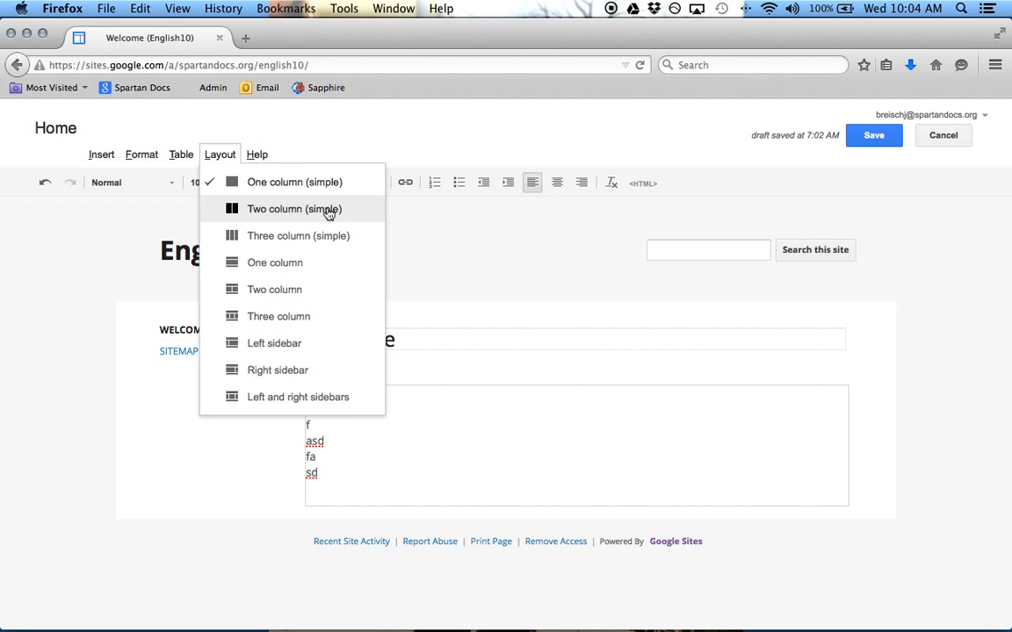
mouse_move(267, 264)
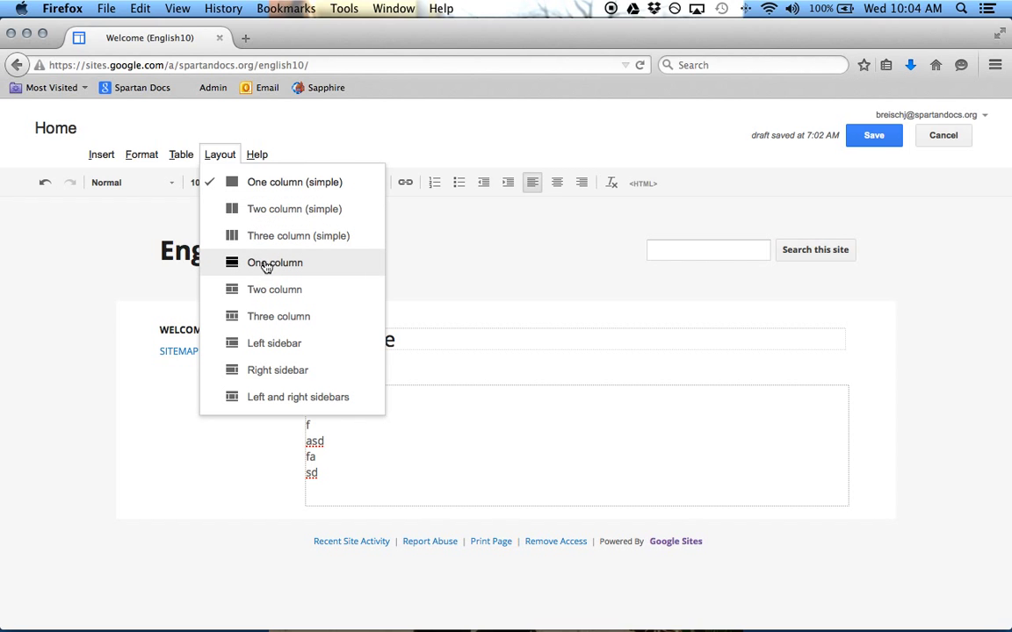
mouse_move(274, 288)
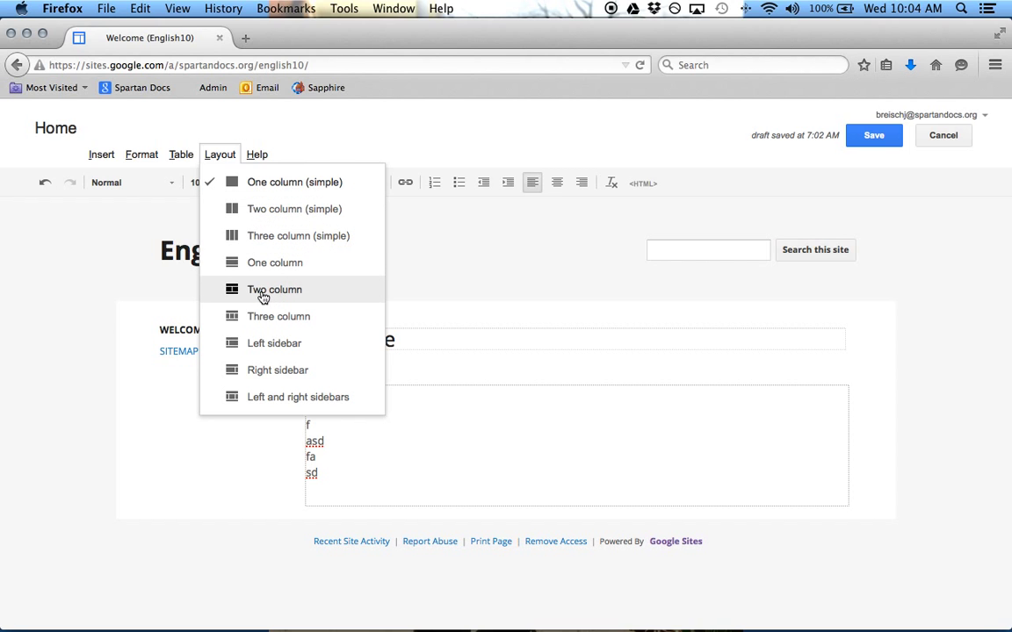
mouse_move(260, 214)
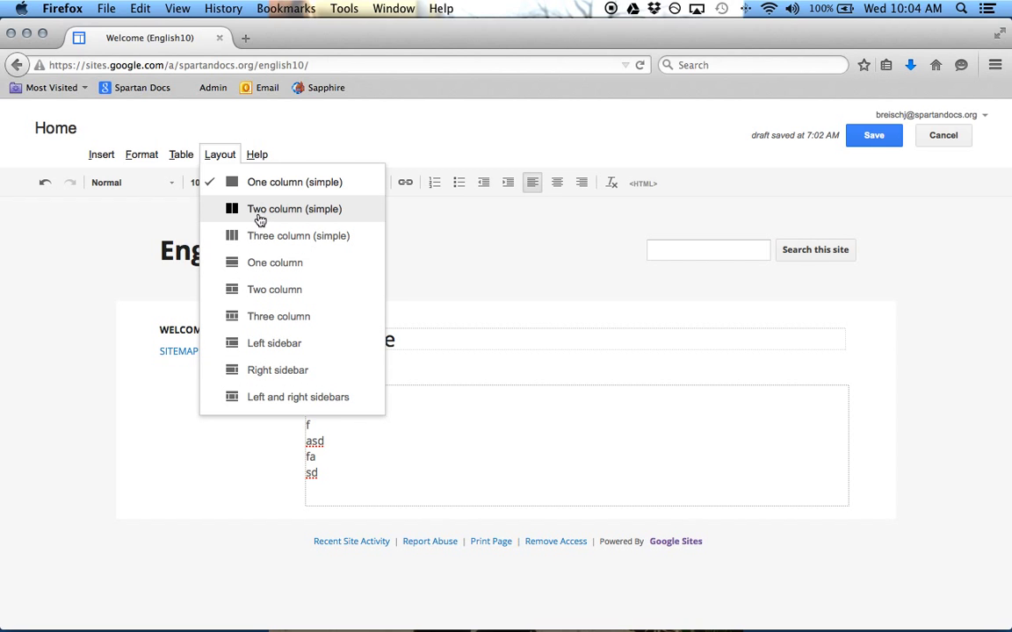
mouse_move(271, 218)
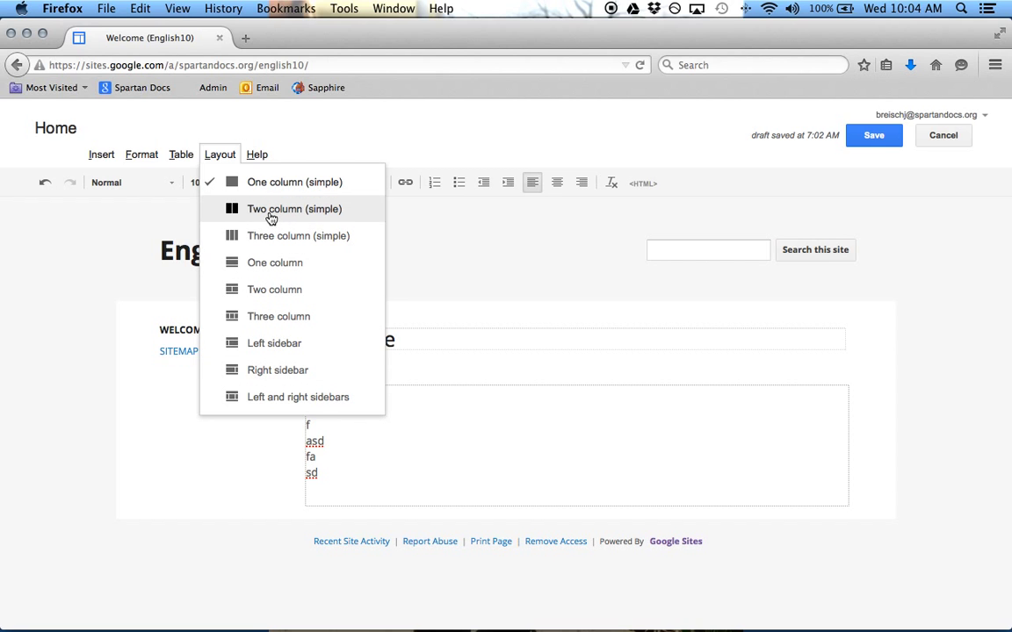
click(295, 209)
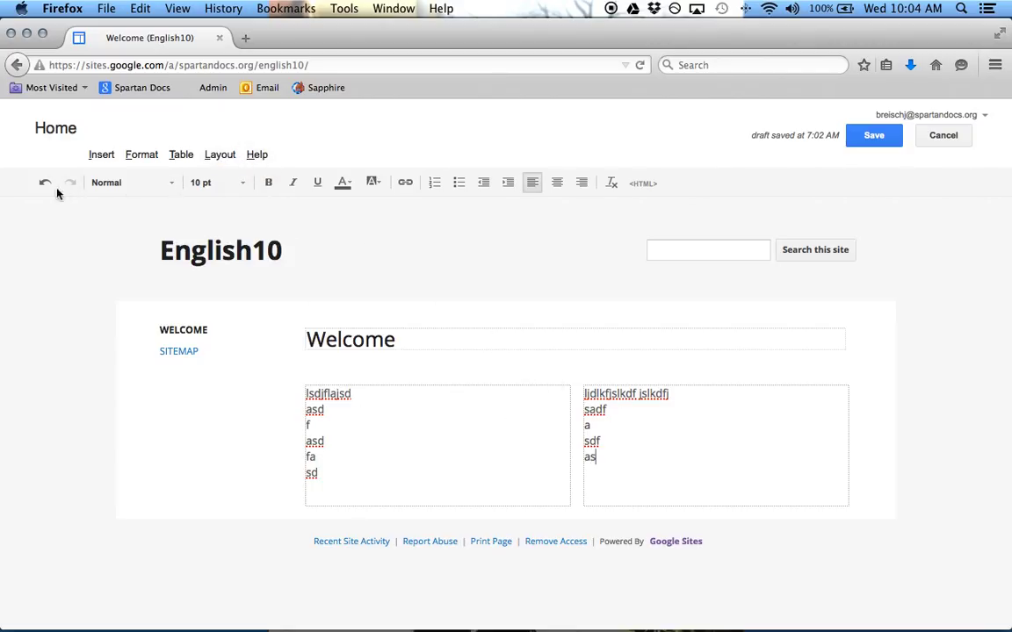
mouse_move(627, 183)
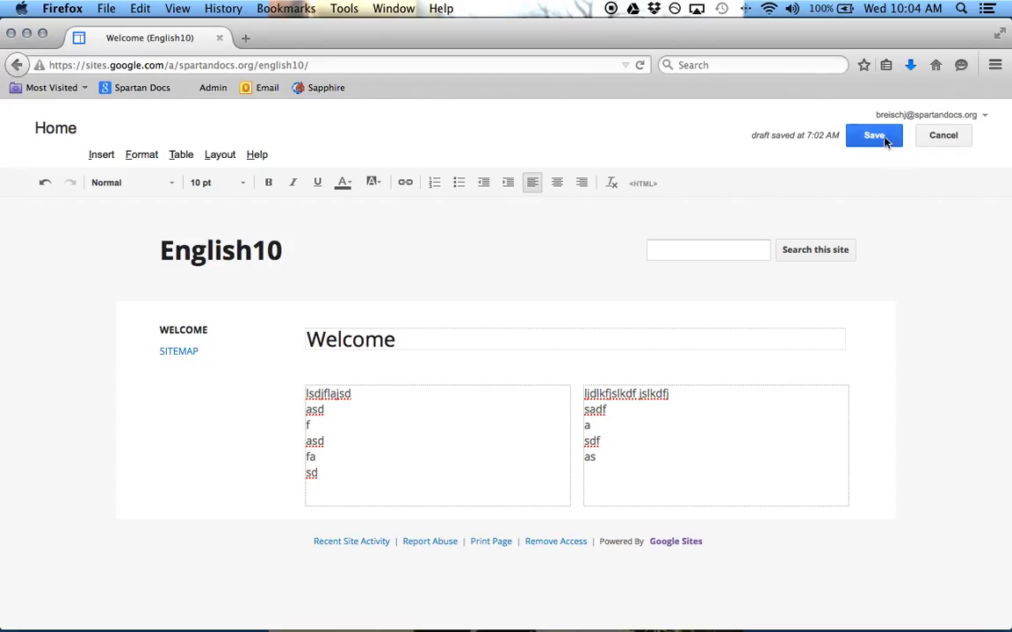
Save the two-column Welcome page to its published view.
click(872, 135)
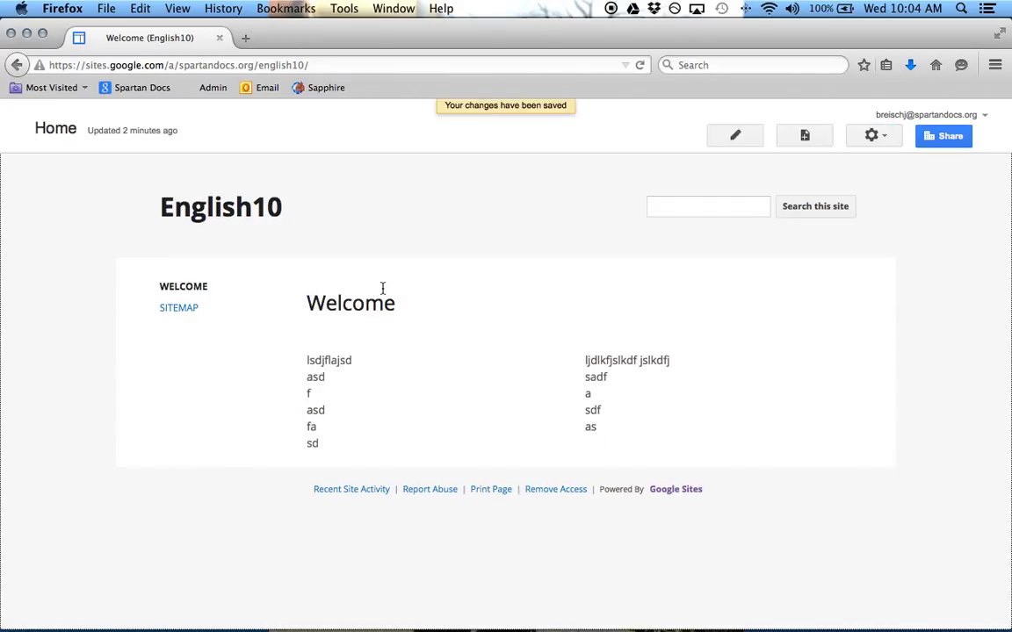
mouse_move(524, 281)
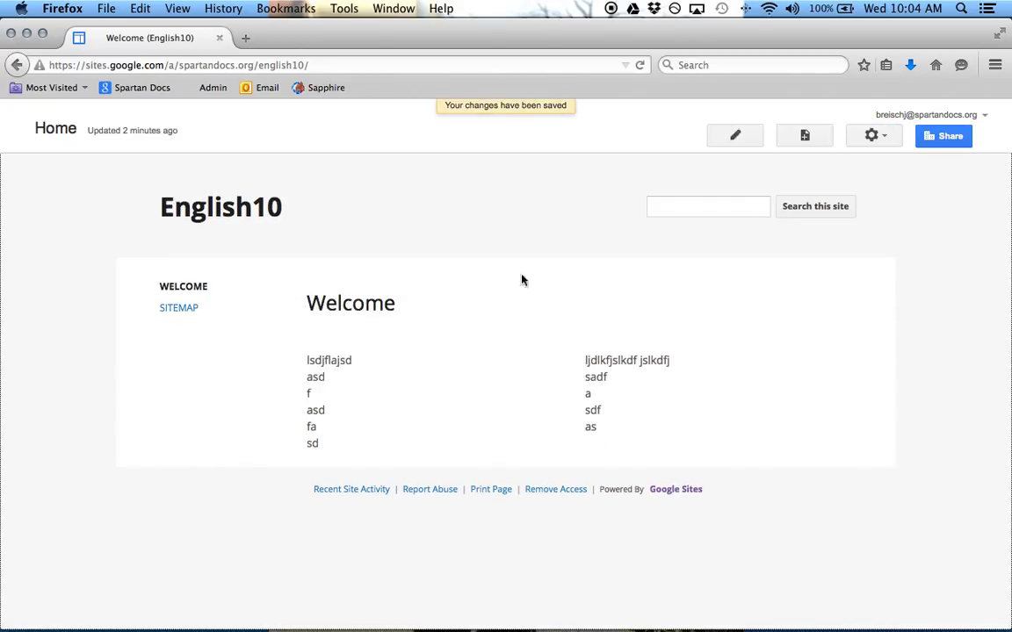
mouse_move(292, 355)
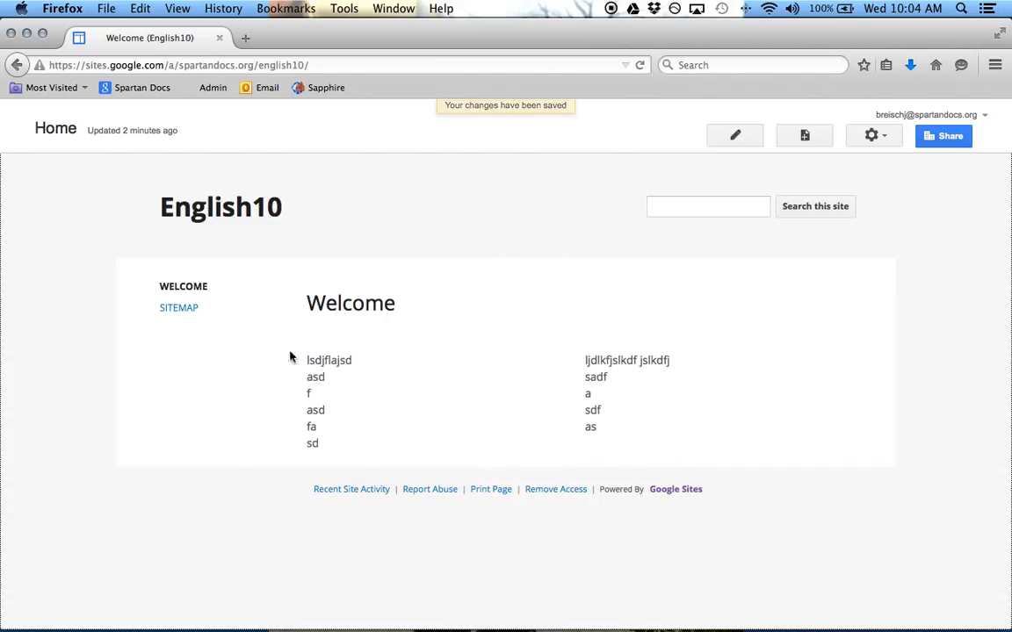
mouse_move(550, 283)
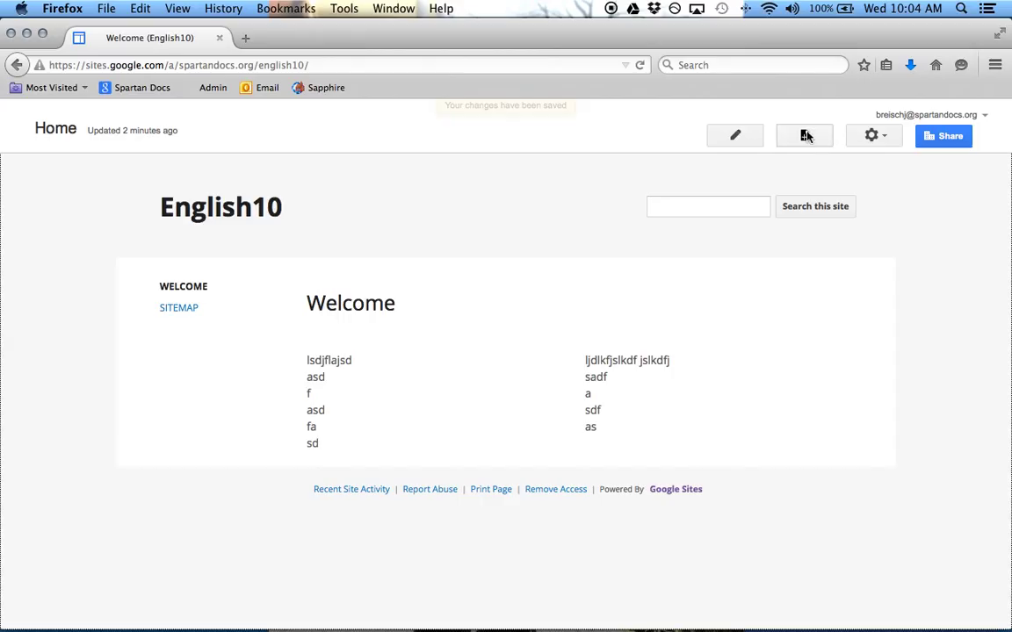
Create a new page named 'chapter 1' placed under the Welcome page.
click(804, 135)
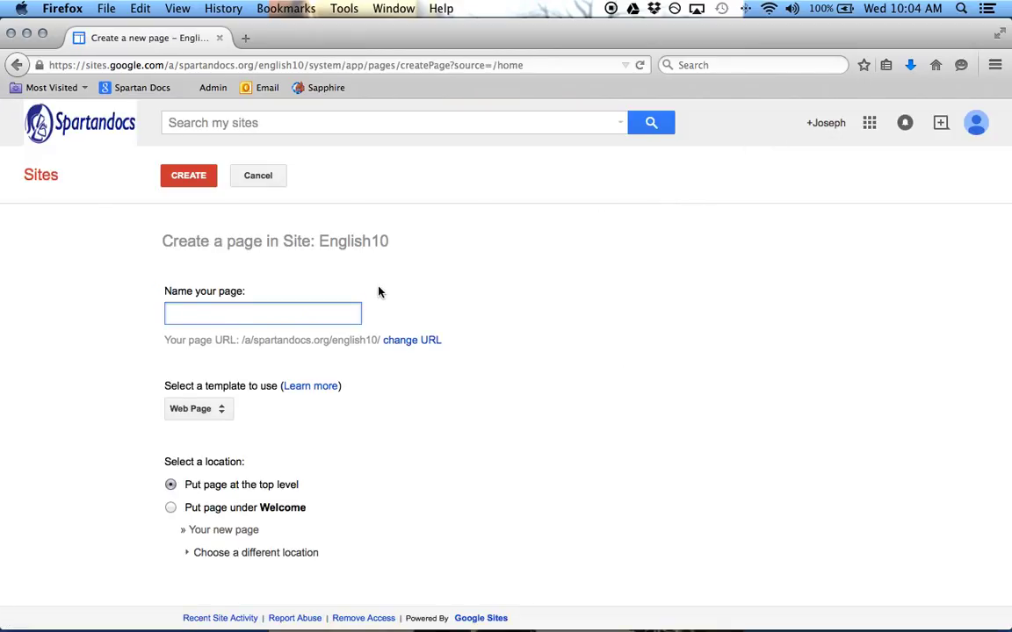
text(chapter)
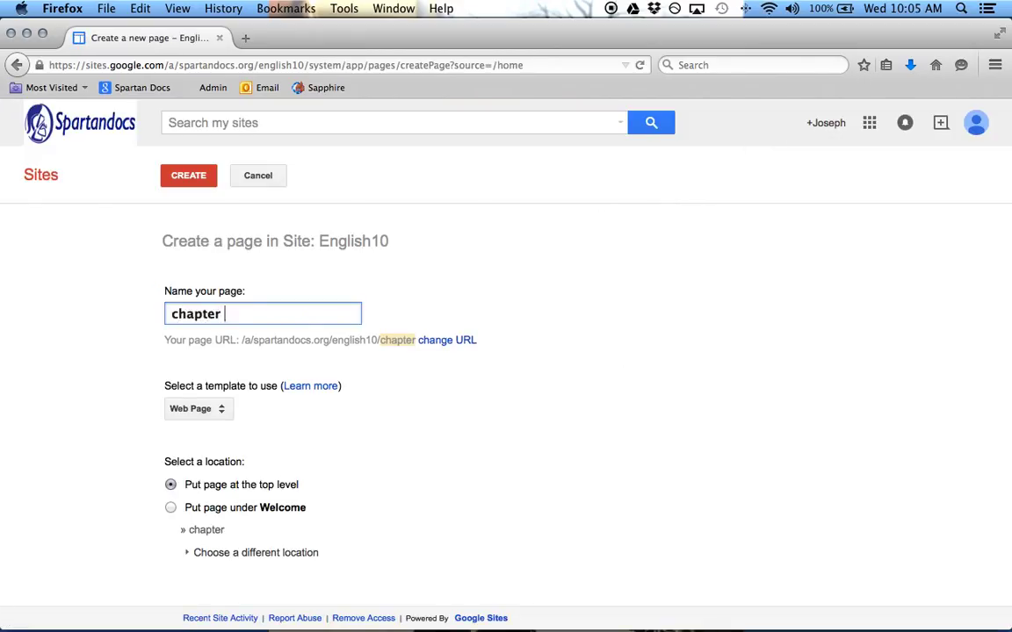
text(1)
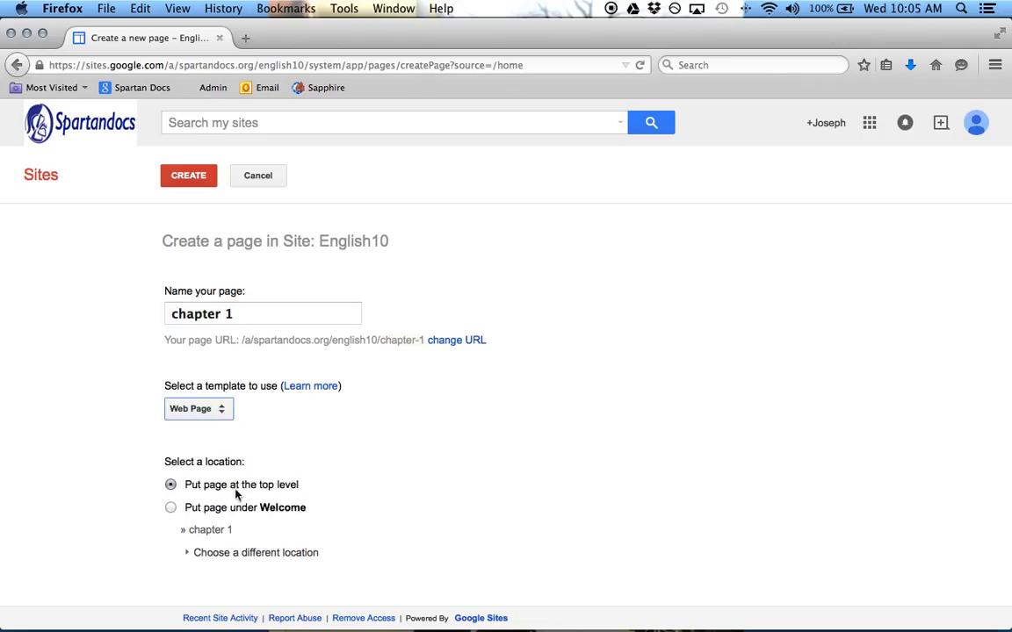
mouse_move(177, 513)
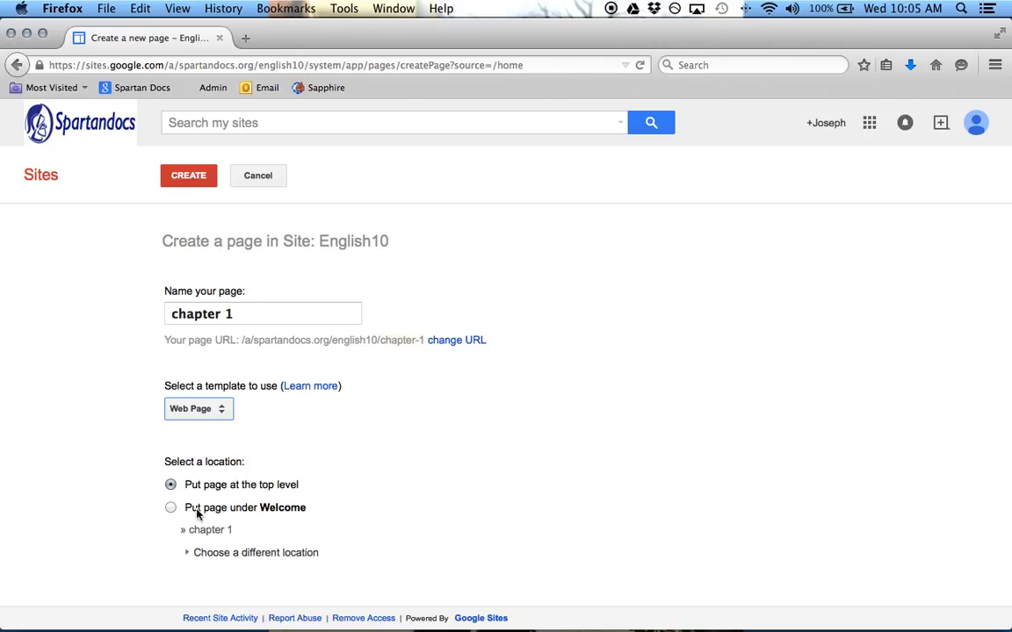
click(171, 507)
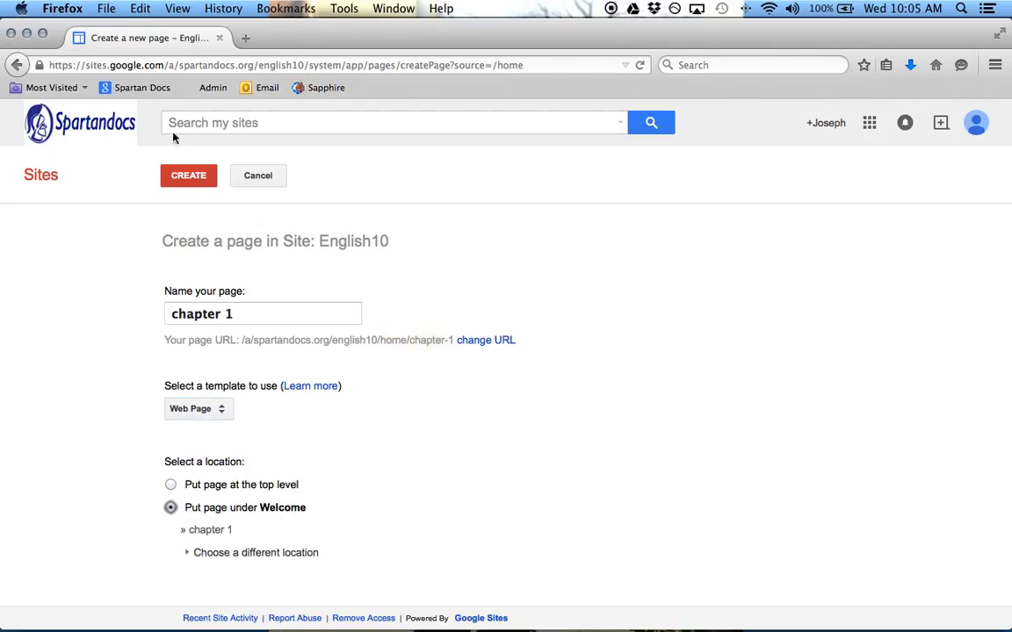
click(188, 175)
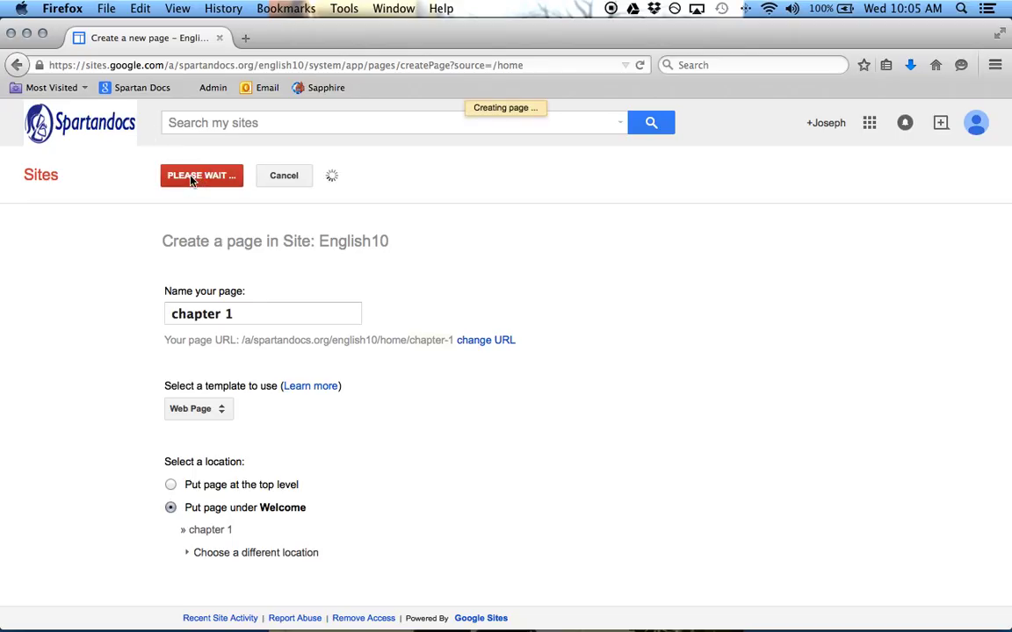
Add the placeholder text 'sdfsf' to the chapter 1 page body.
click(201, 176)
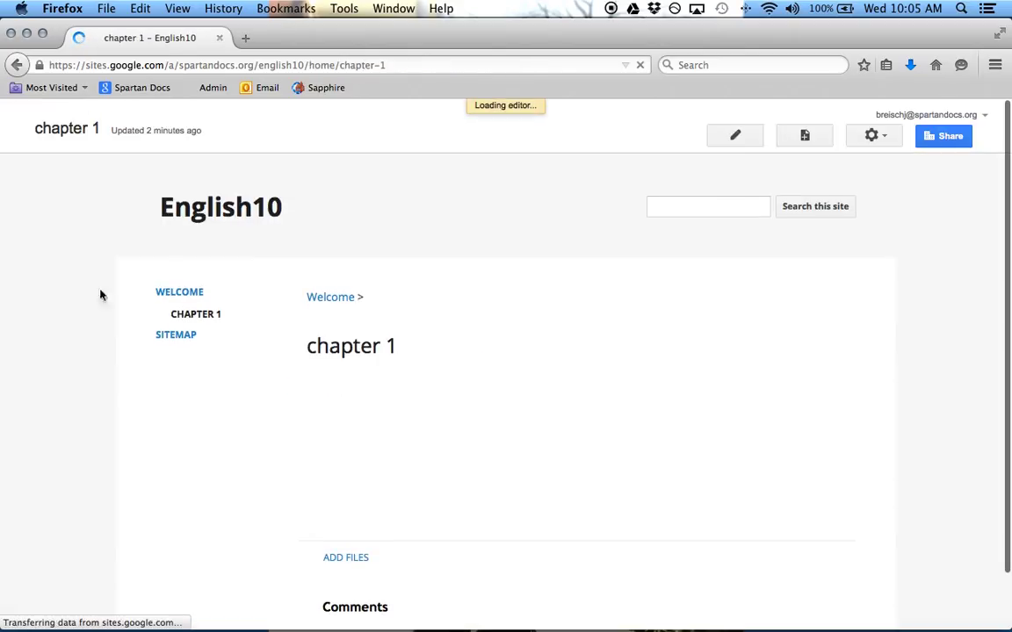
click(734, 136)
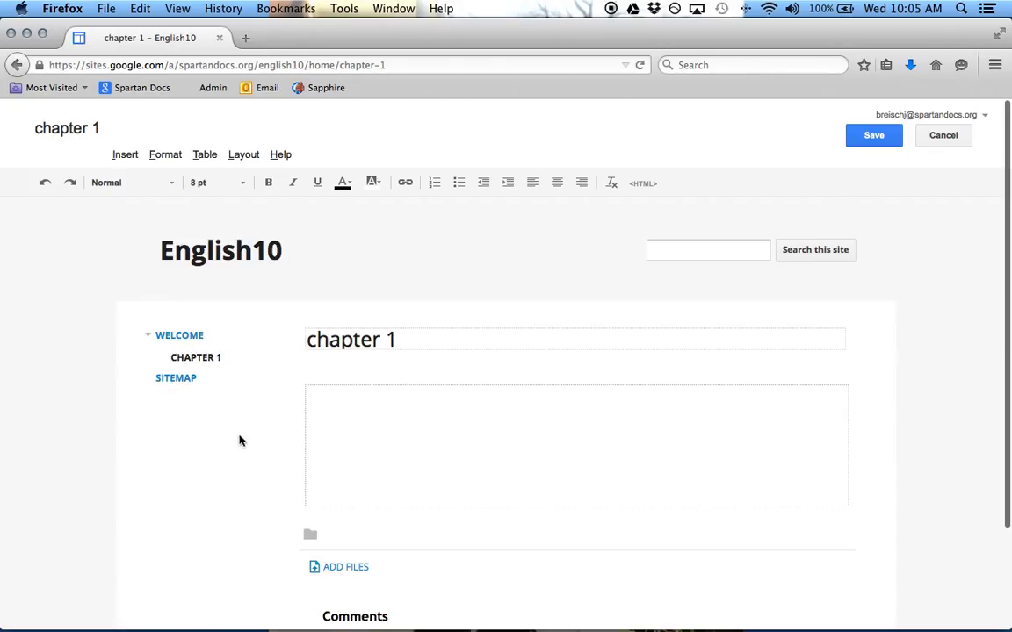
click(392, 400)
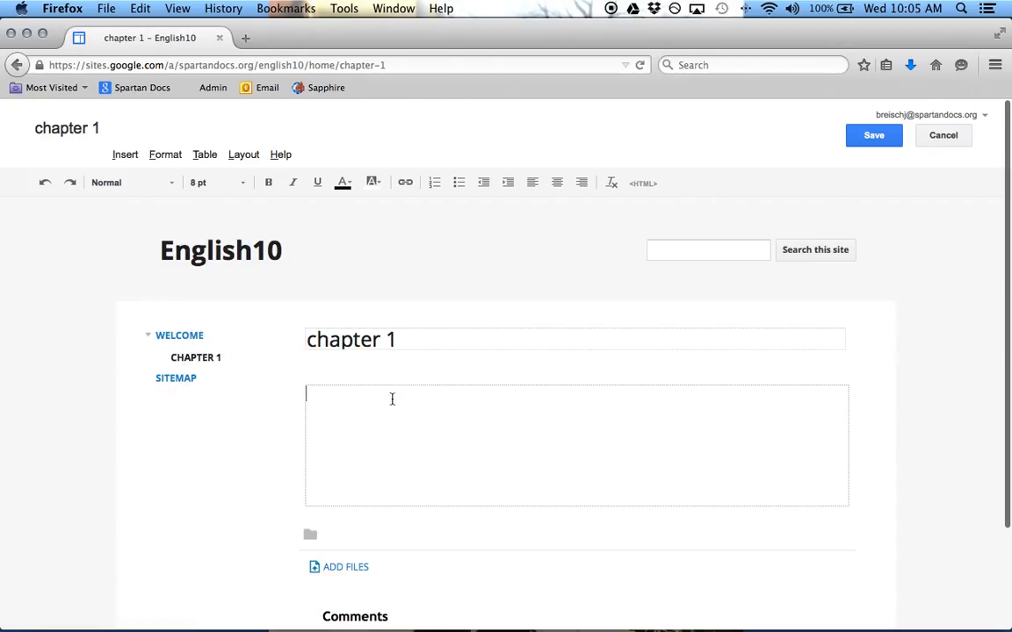
scroll(down, 3)
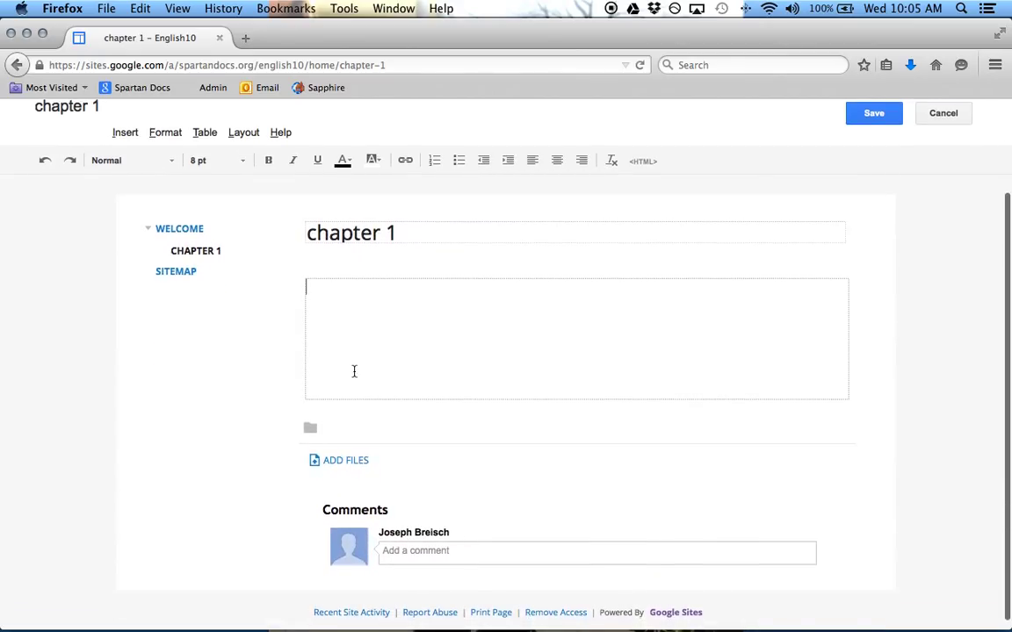
click(594, 551)
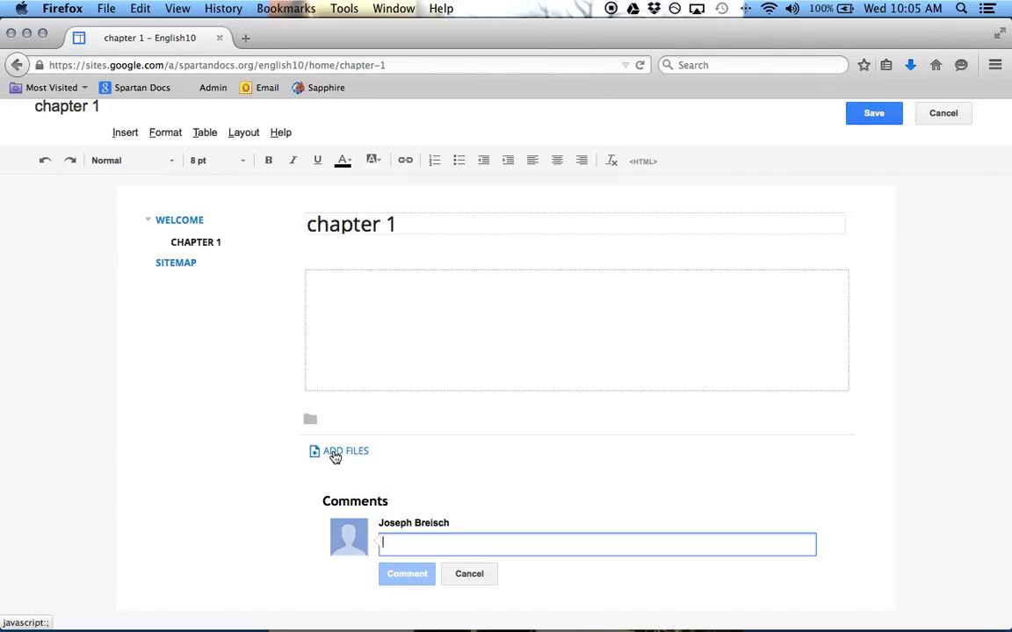
mouse_move(439, 541)
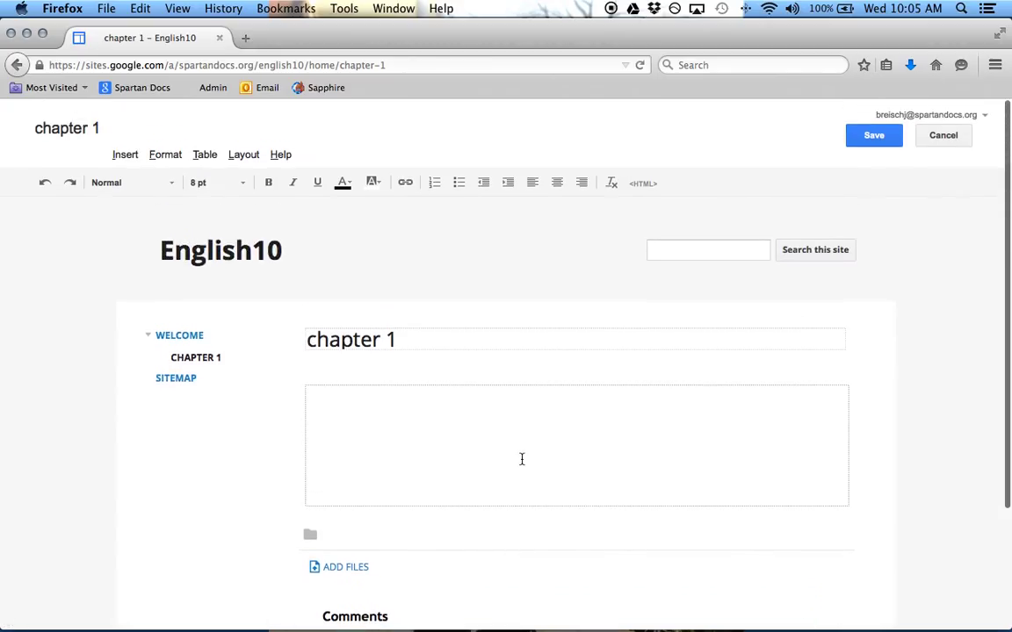
text(sdfsfsfsf)
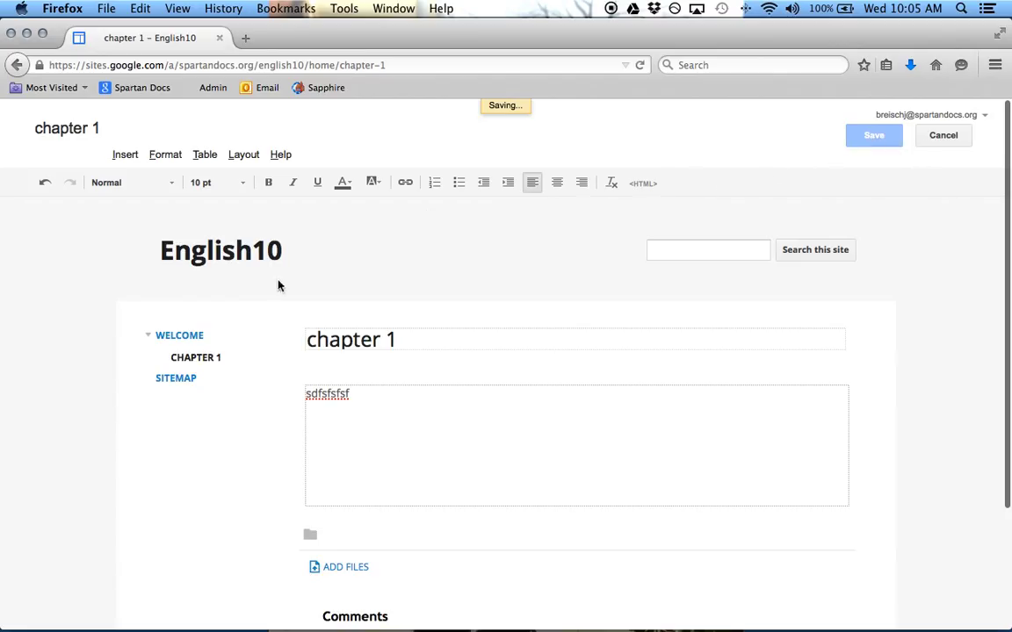
Save the chapter 1 page under Welcome.
click(872, 136)
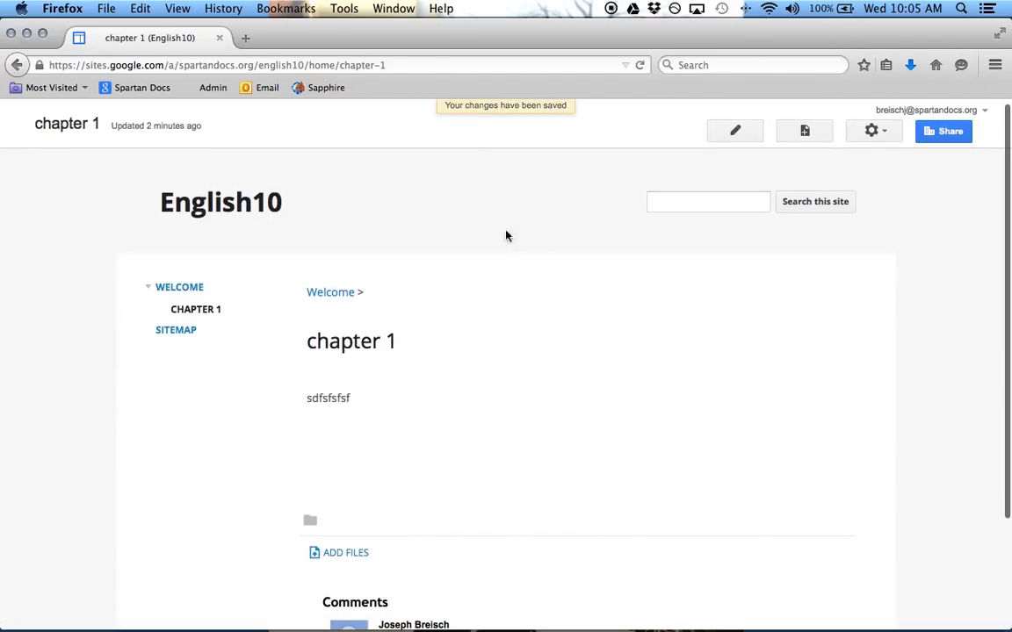
click(871, 130)
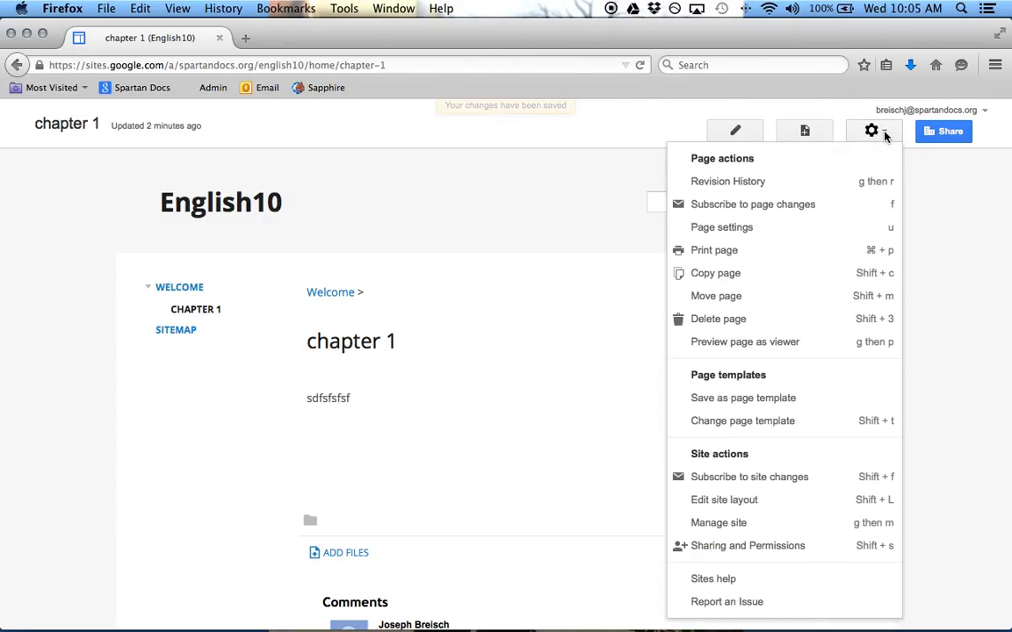
mouse_move(871, 130)
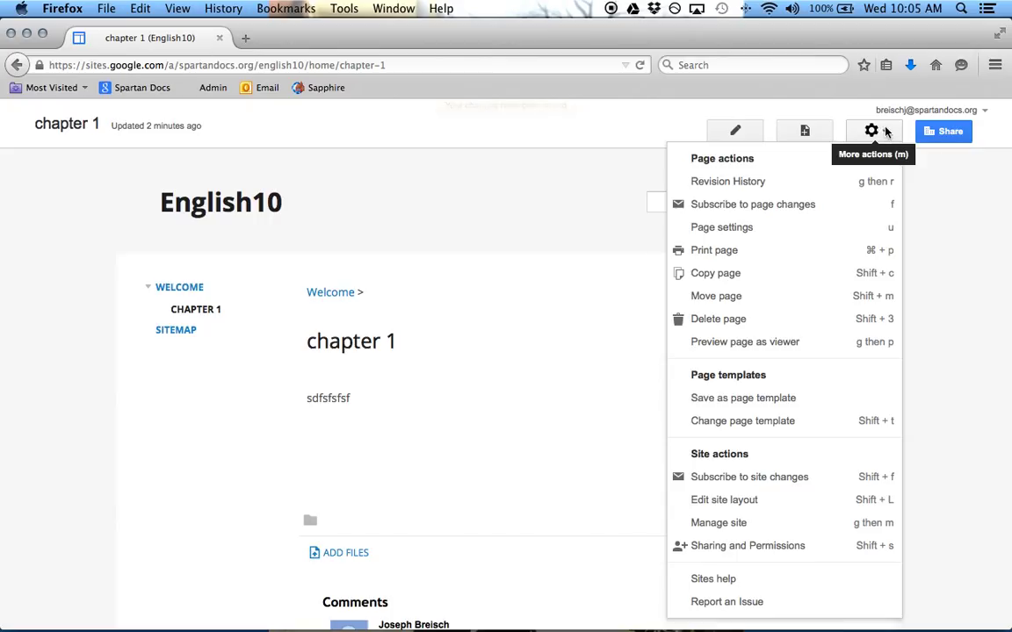
mouse_move(738, 229)
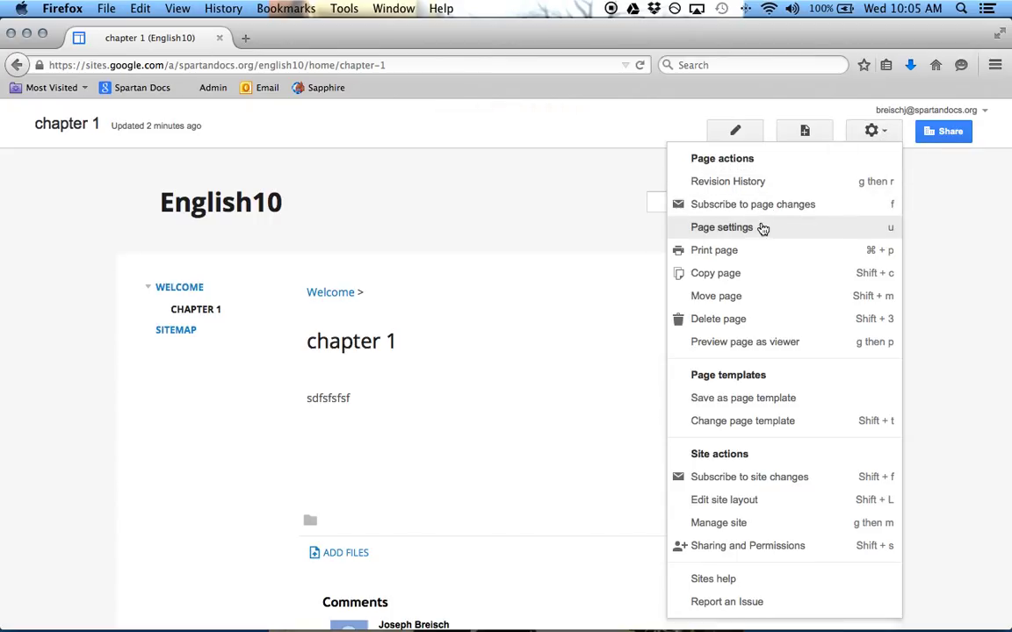
mouse_move(731, 295)
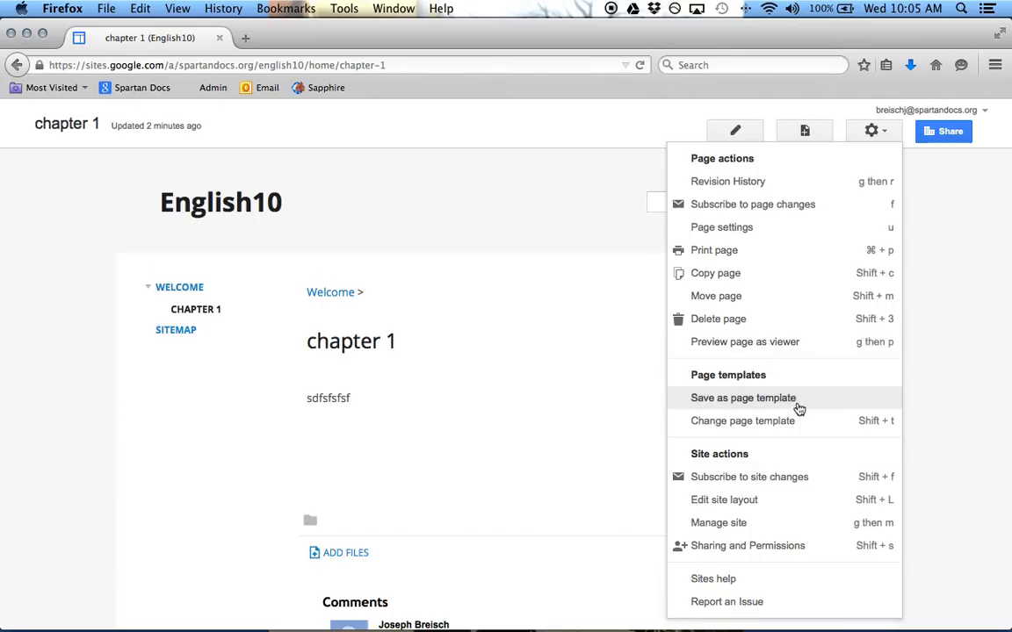
mouse_move(739, 585)
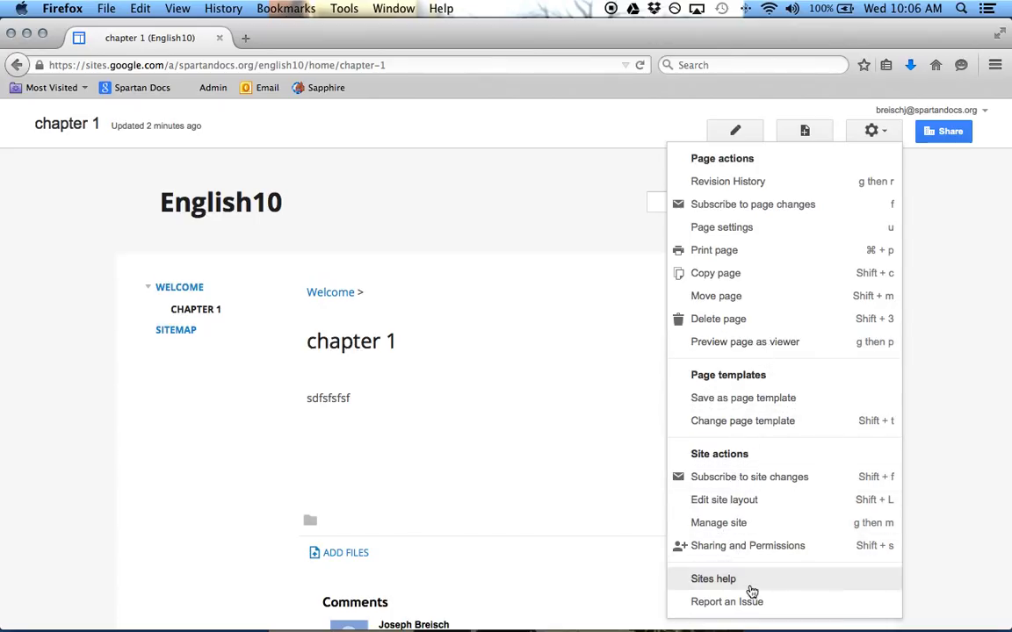
mouse_move(729, 422)
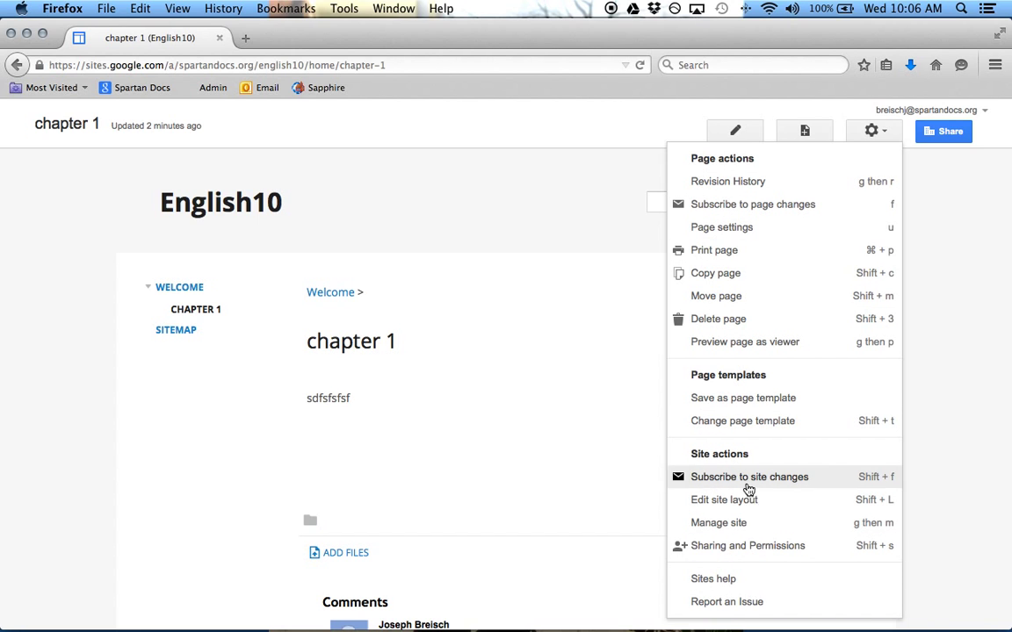
mouse_move(729, 523)
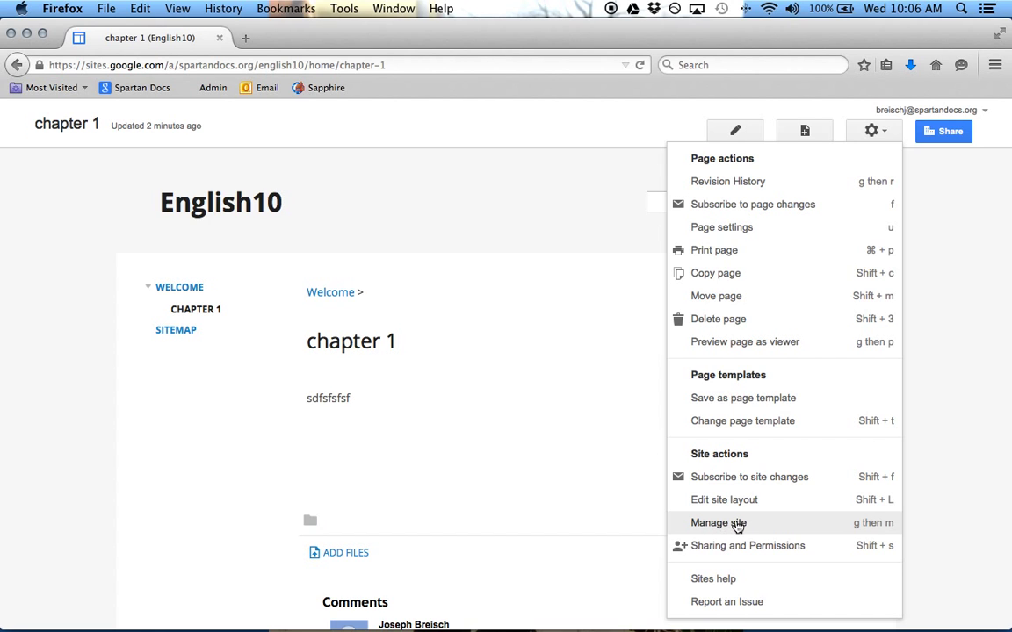
mouse_move(340, 559)
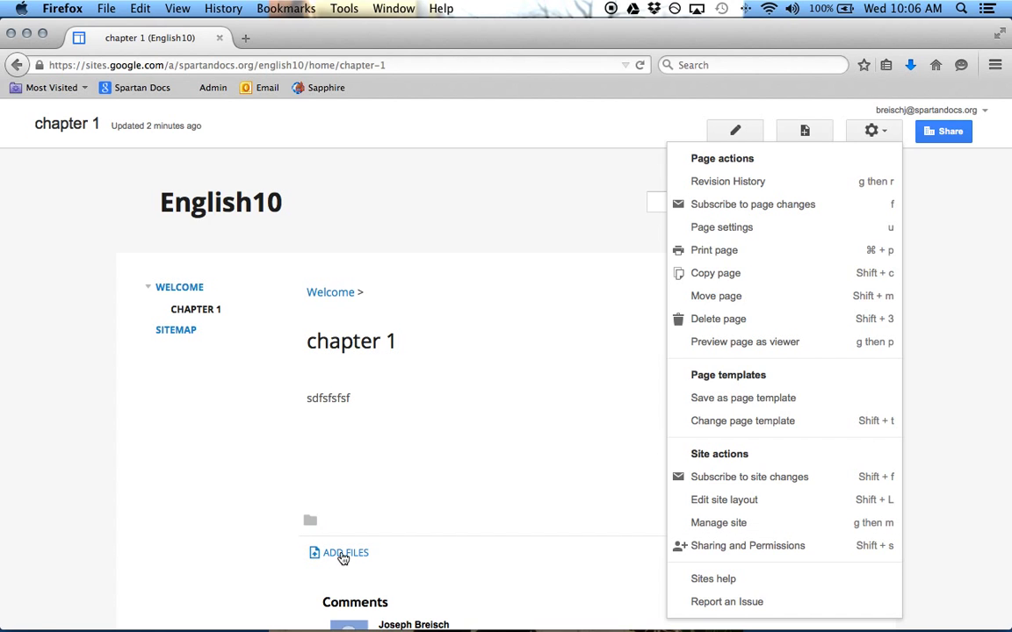
mouse_move(630, 246)
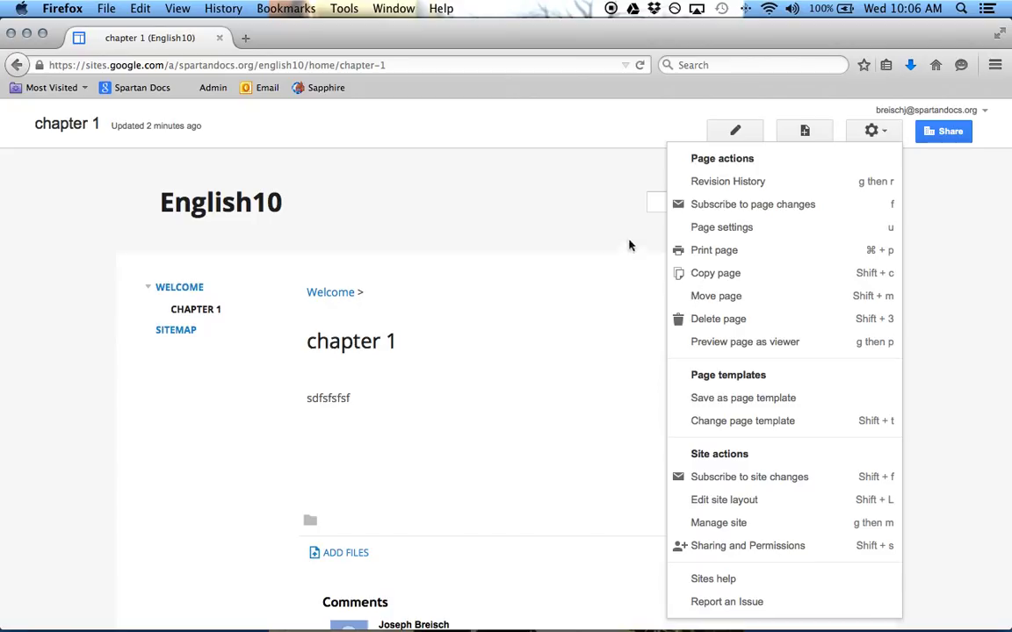
mouse_move(453, 227)
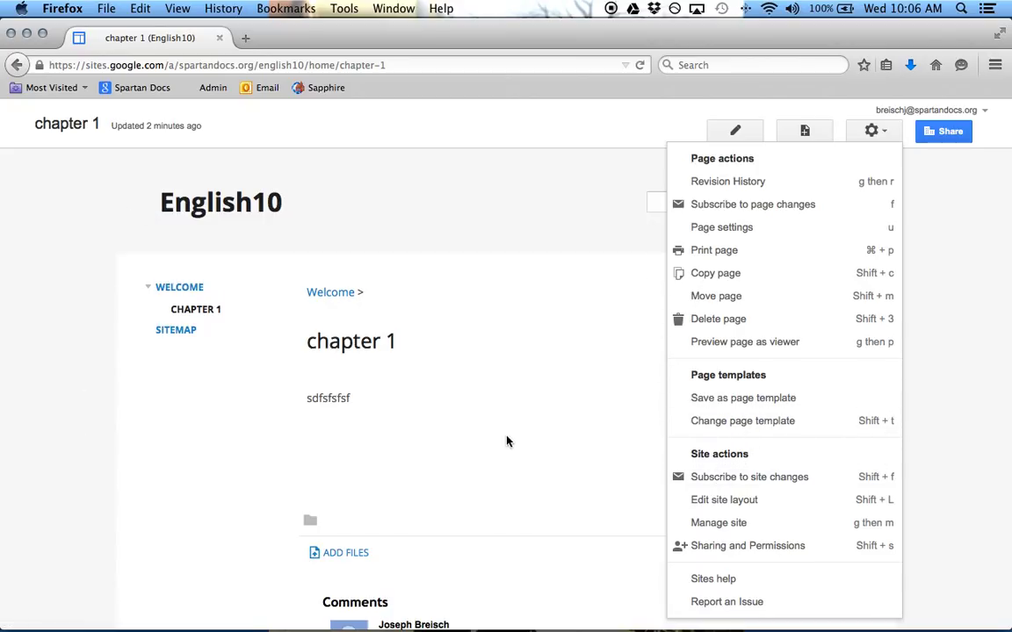
mouse_move(868, 94)
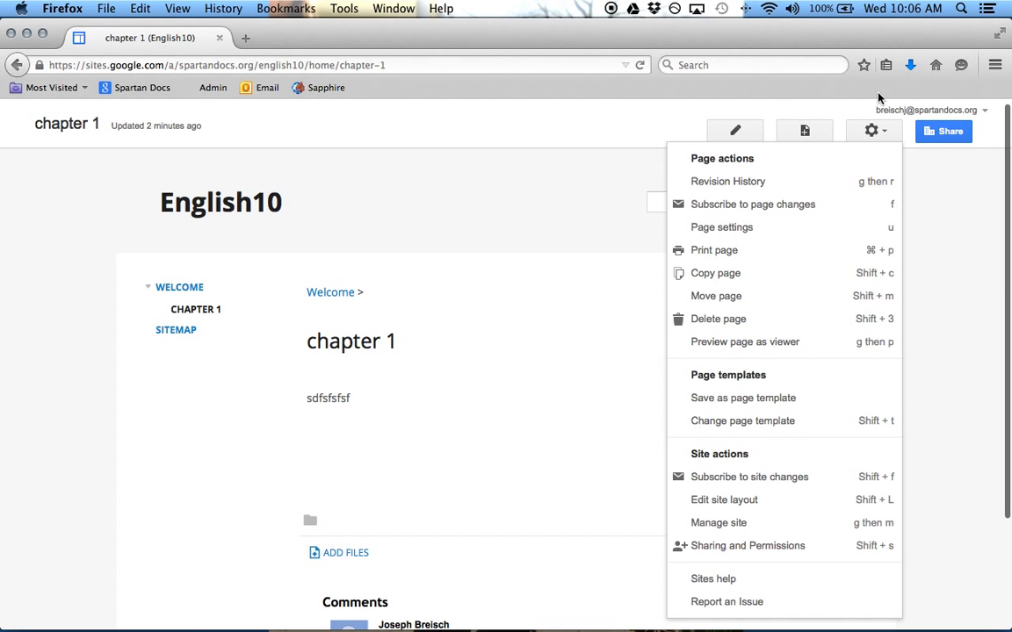
Choose Manage site to reach the English10 General settings.
click(744, 523)
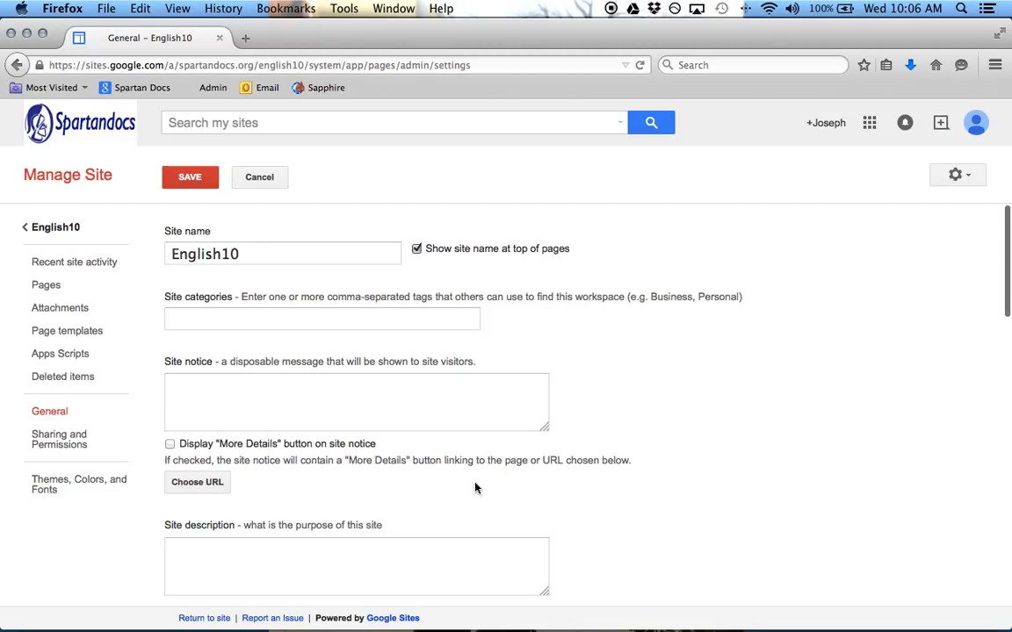
mouse_move(70, 490)
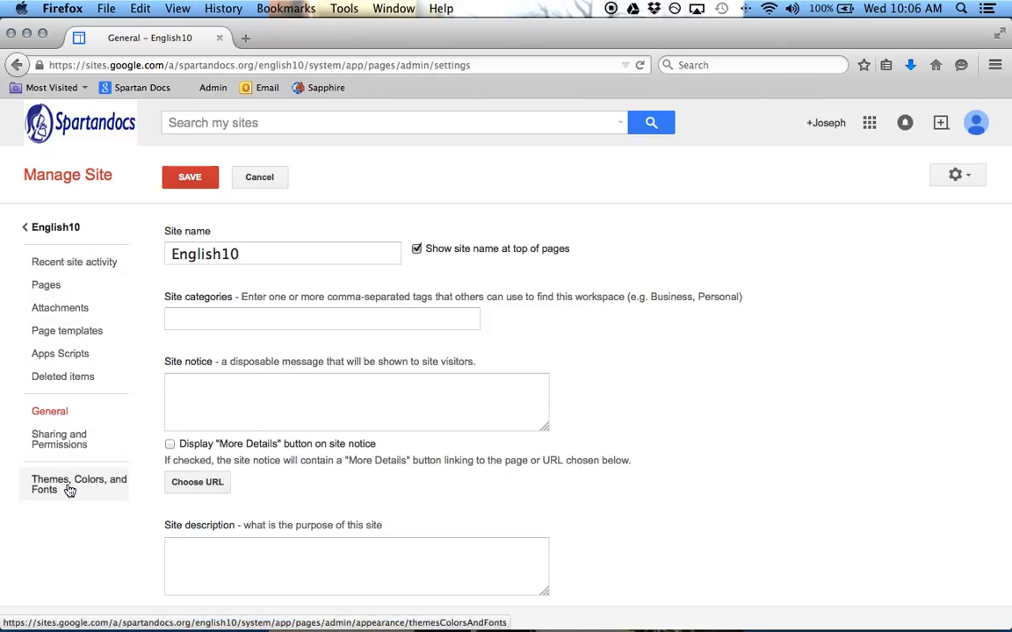
mouse_move(63, 495)
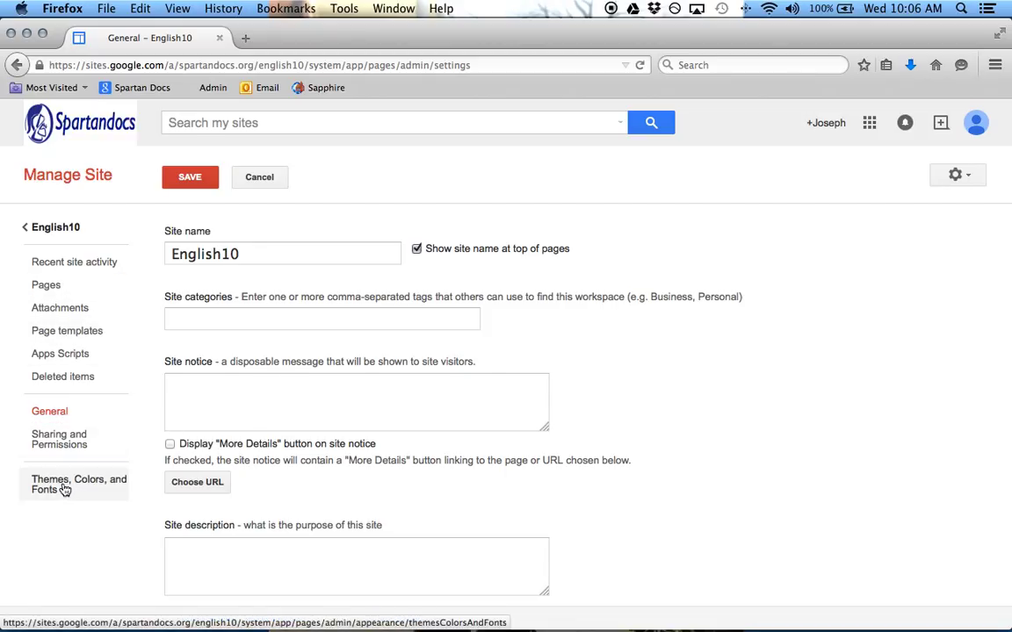
Switch Manage Site to the Themes, Colors, and Fonts section with its site preview.
click(54, 488)
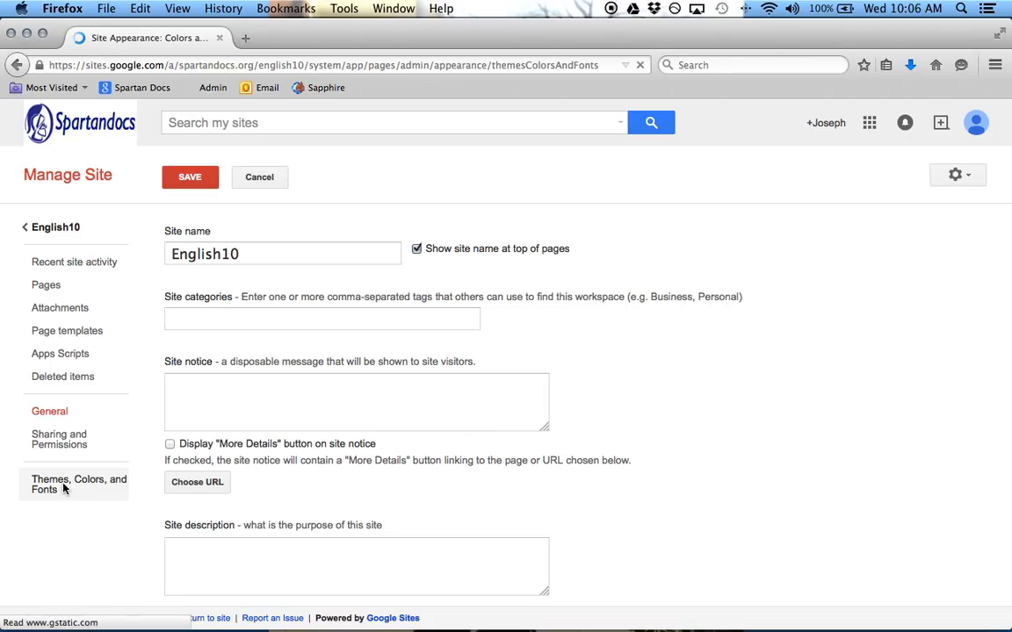
click(79, 481)
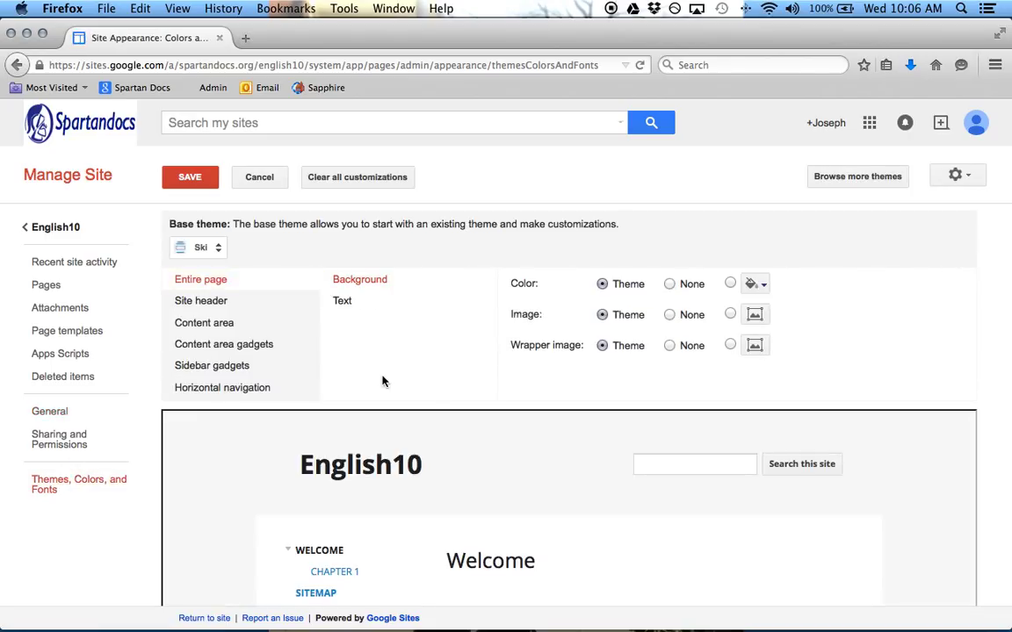
Make the page background yellow and the site header background green, then save.
click(756, 281)
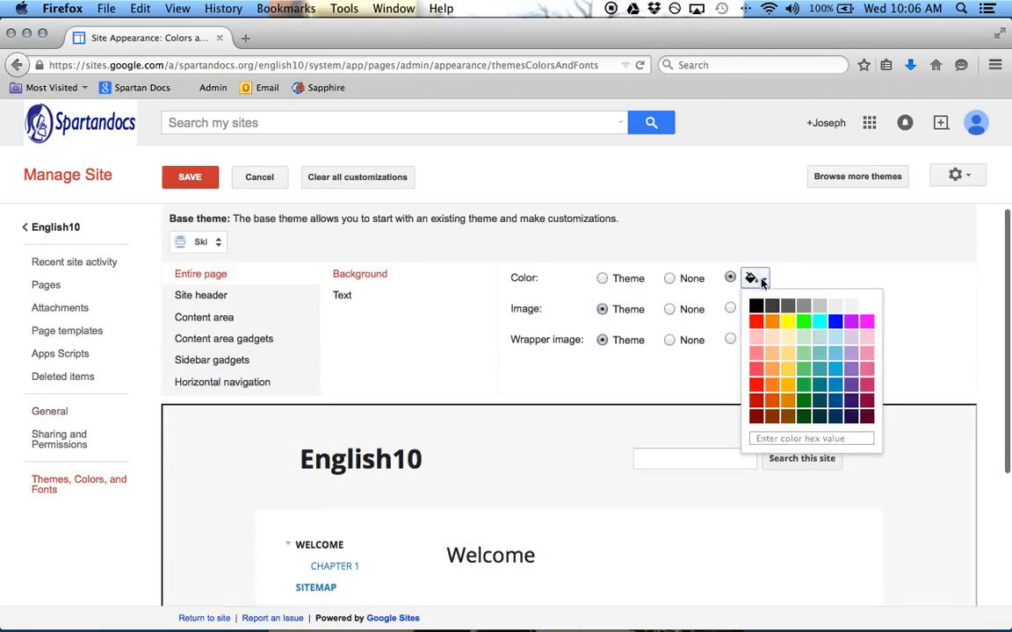
click(769, 319)
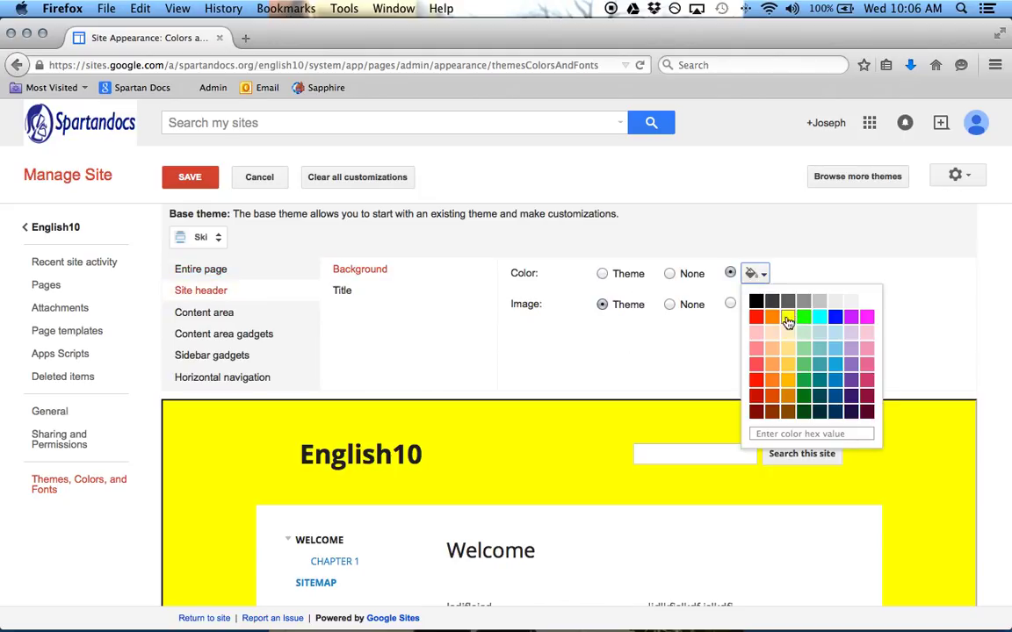
click(803, 318)
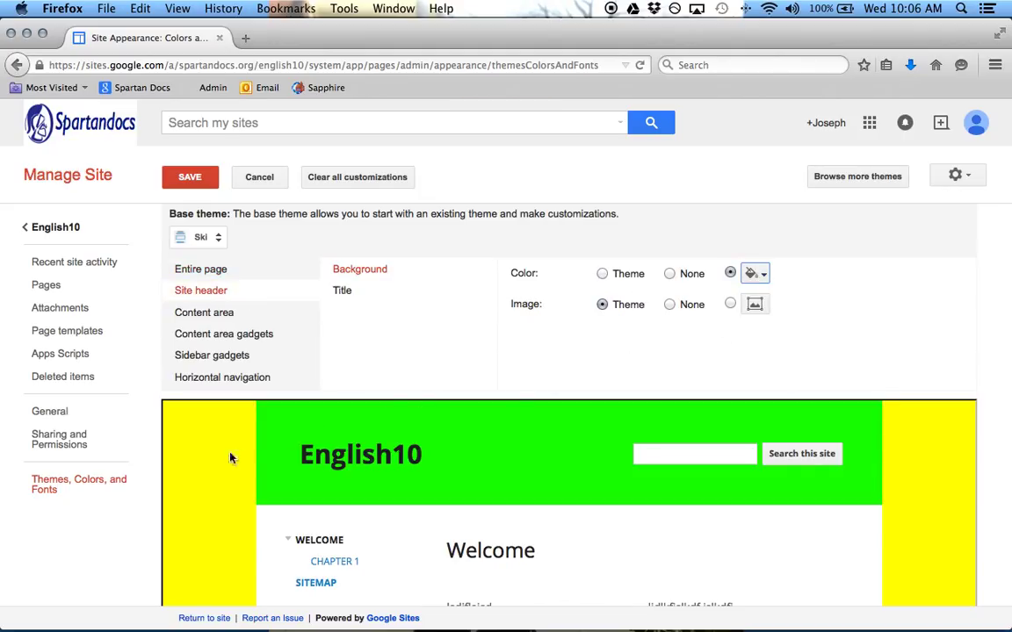
mouse_move(341, 562)
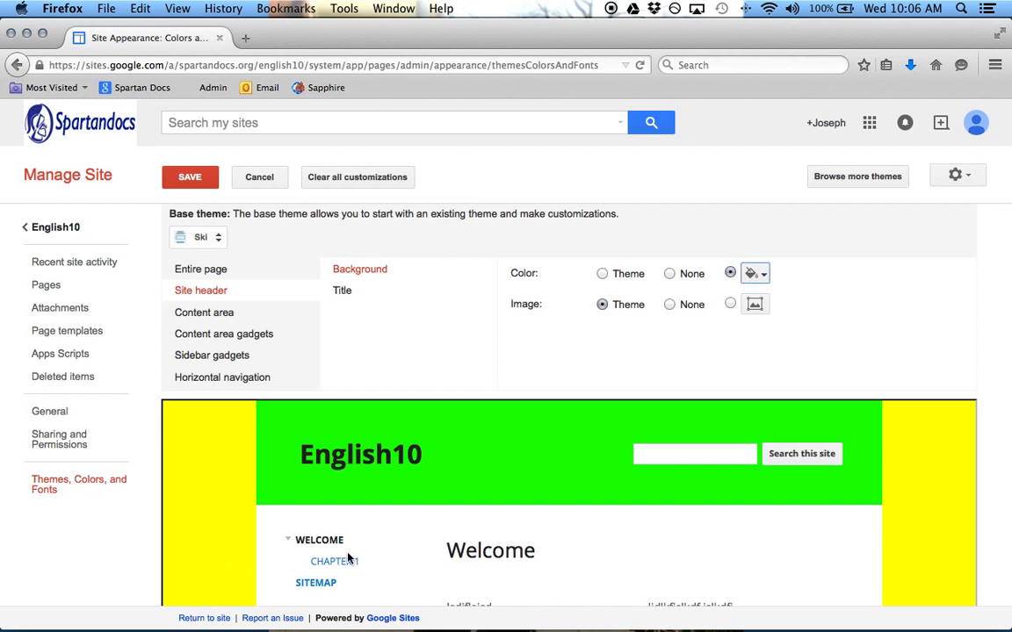
mouse_move(656, 573)
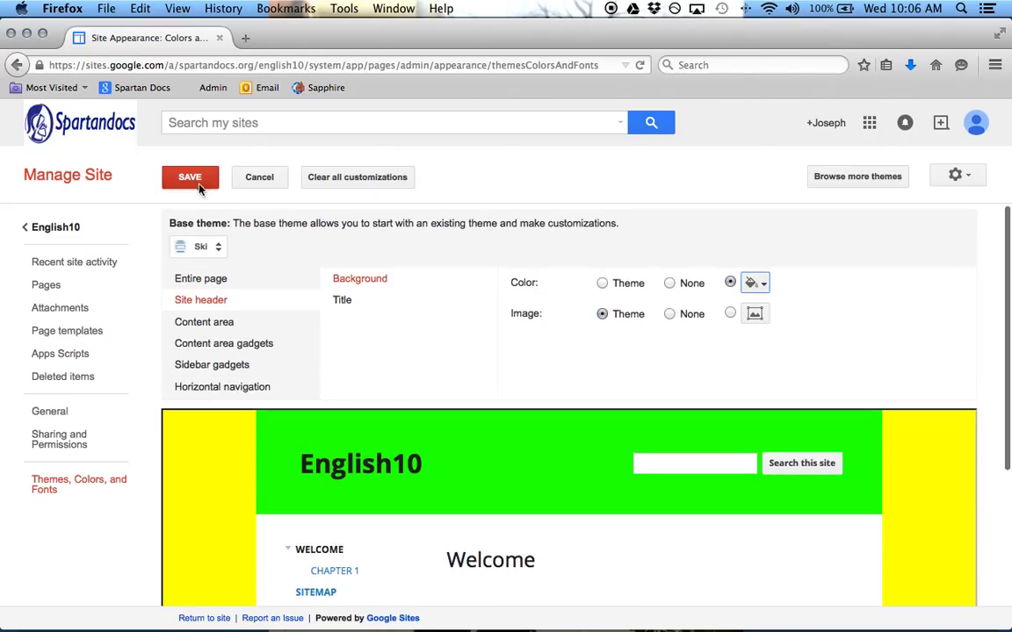
click(189, 175)
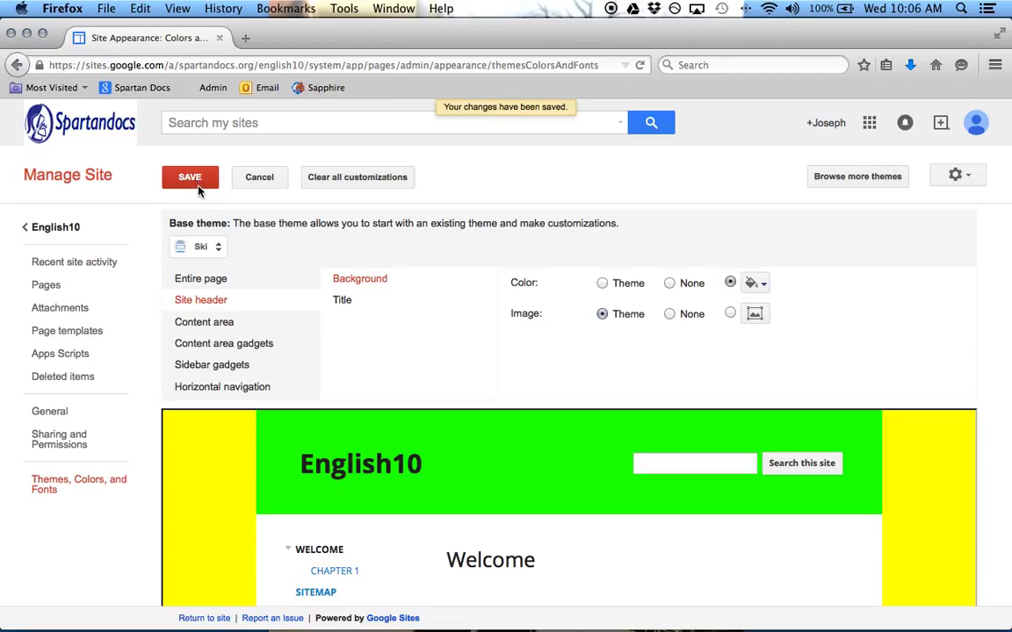
Save the appearance changes and return to the live English10 site.
scroll(down, 3)
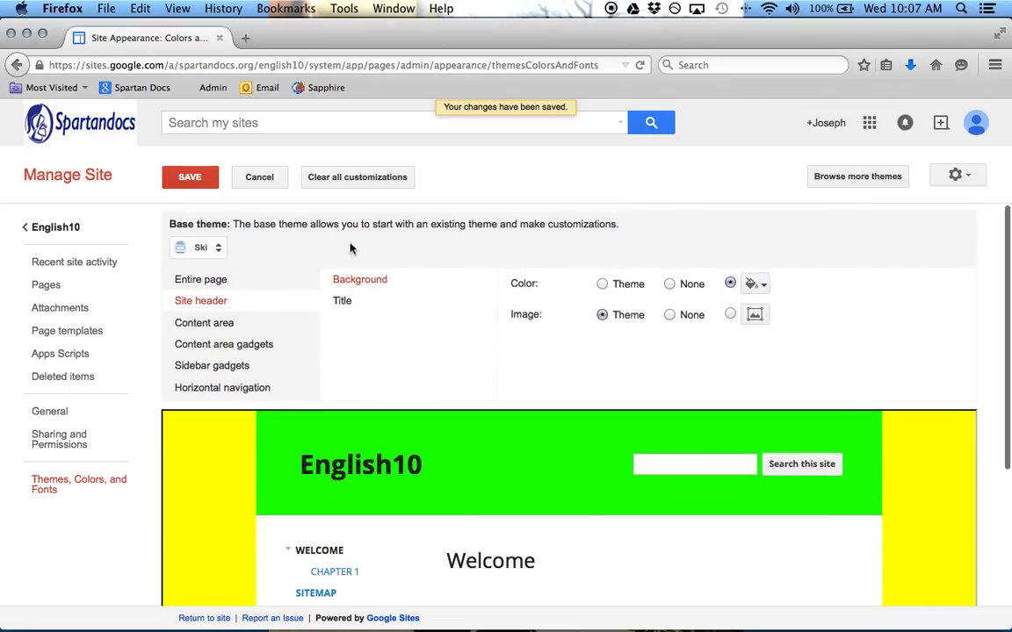
click(190, 176)
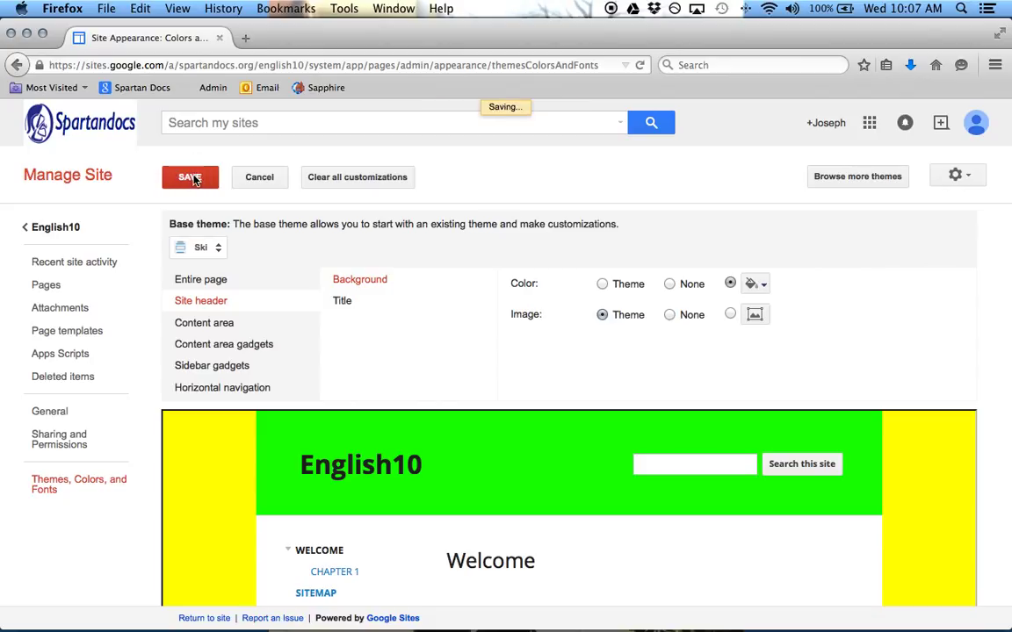
click(190, 176)
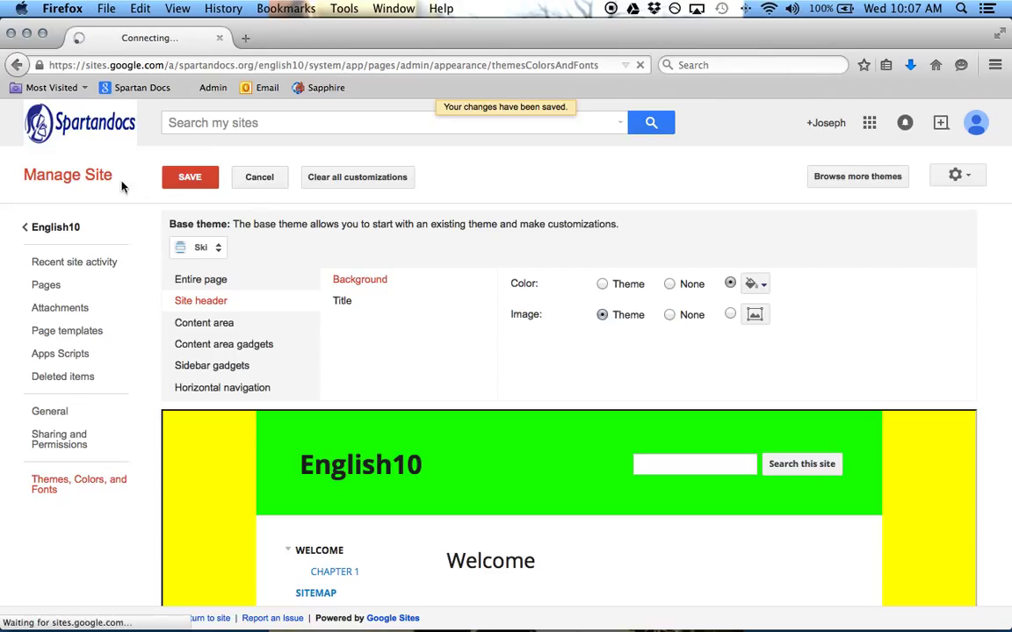
click(189, 176)
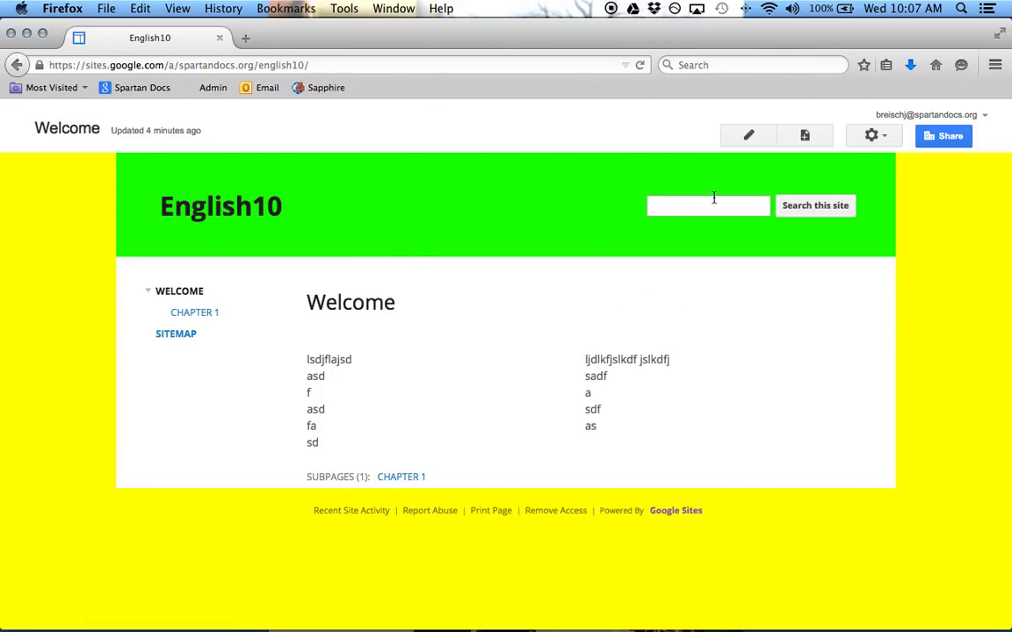
mouse_move(943, 135)
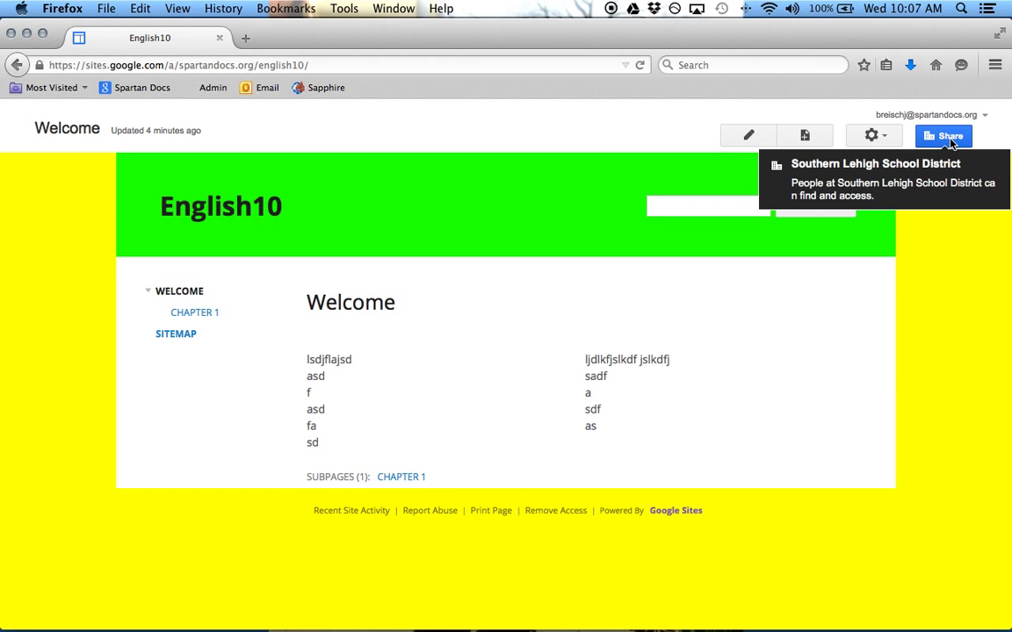
mouse_move(919, 191)
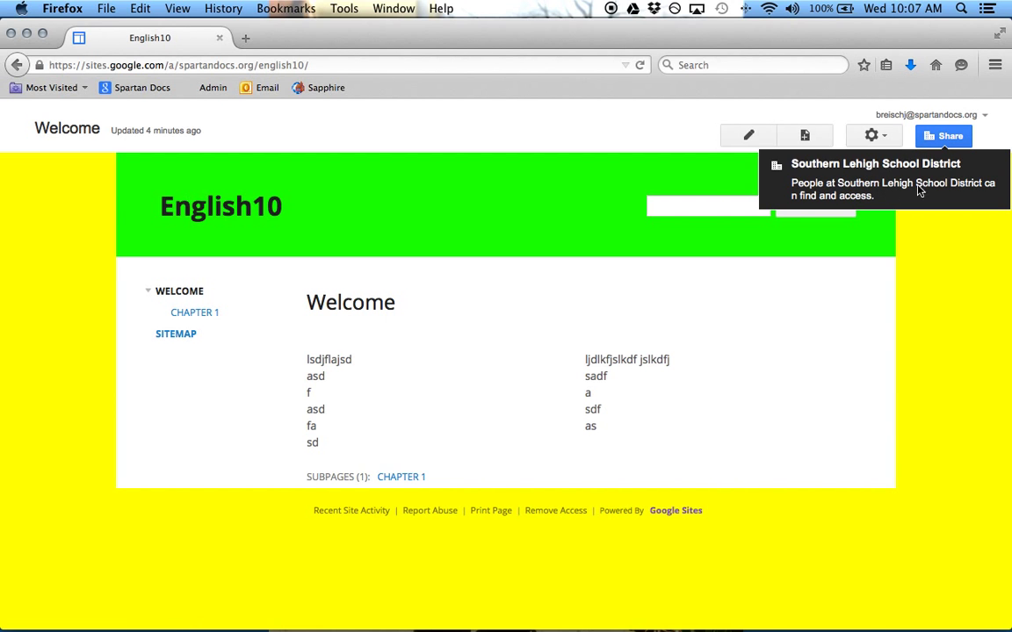
Open Sharing and Permissions for English10 via the Share button.
click(943, 136)
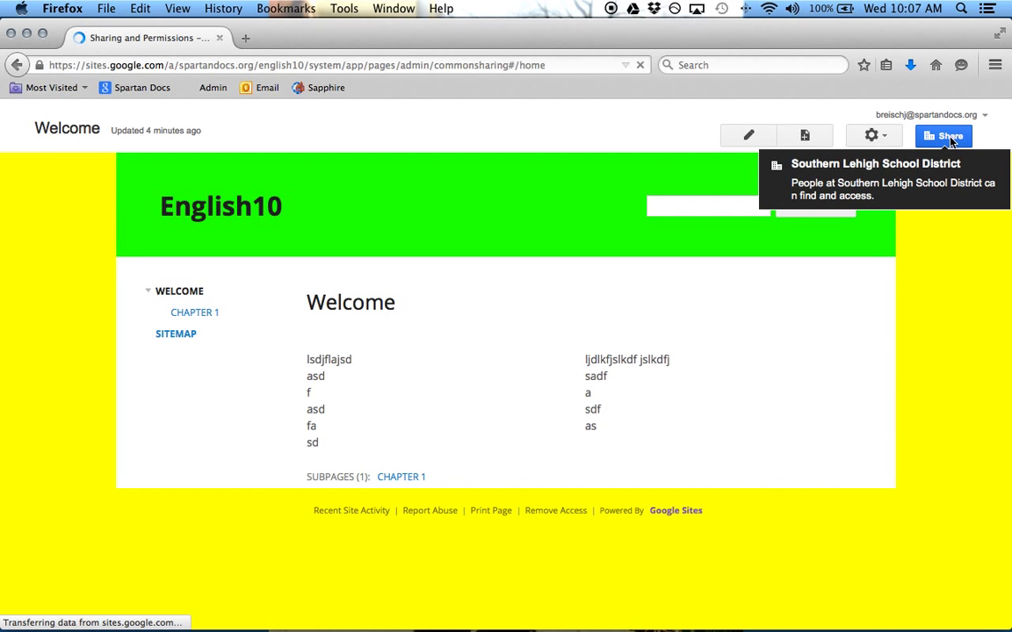
click(943, 135)
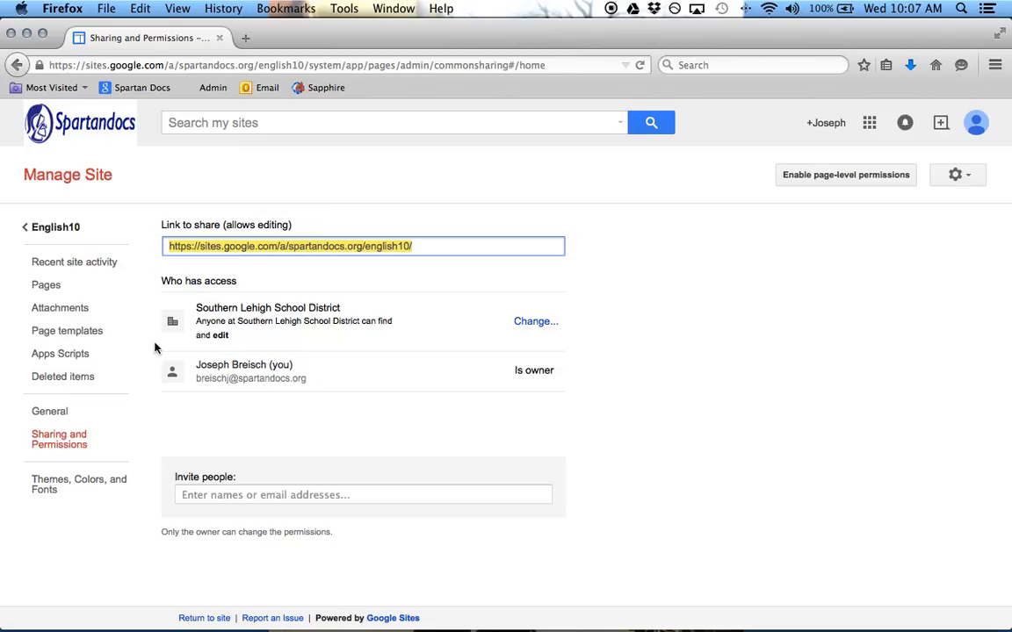
mouse_move(538, 327)
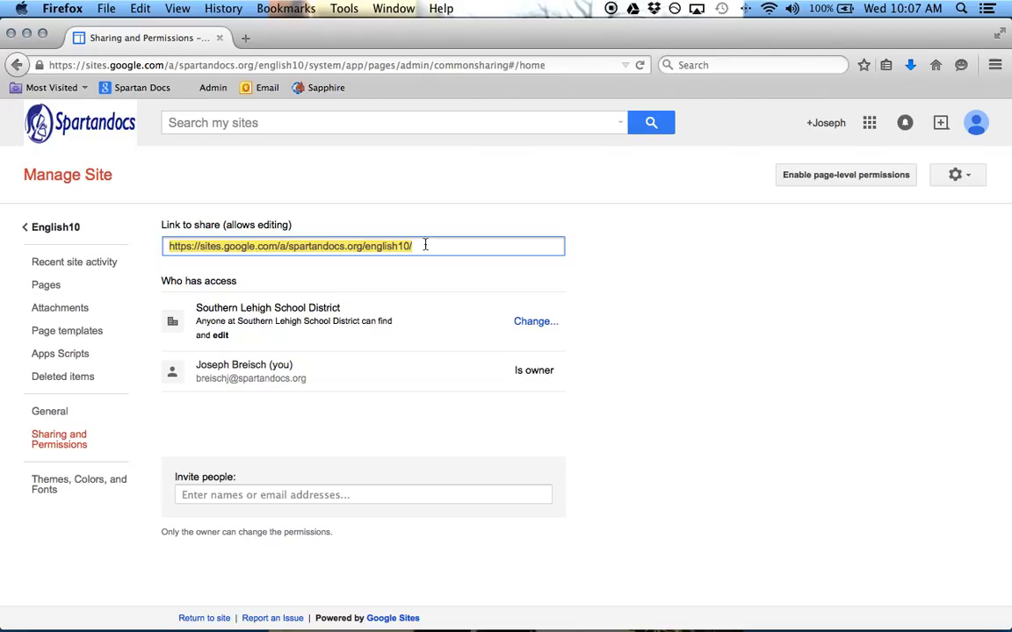
mouse_move(536, 326)
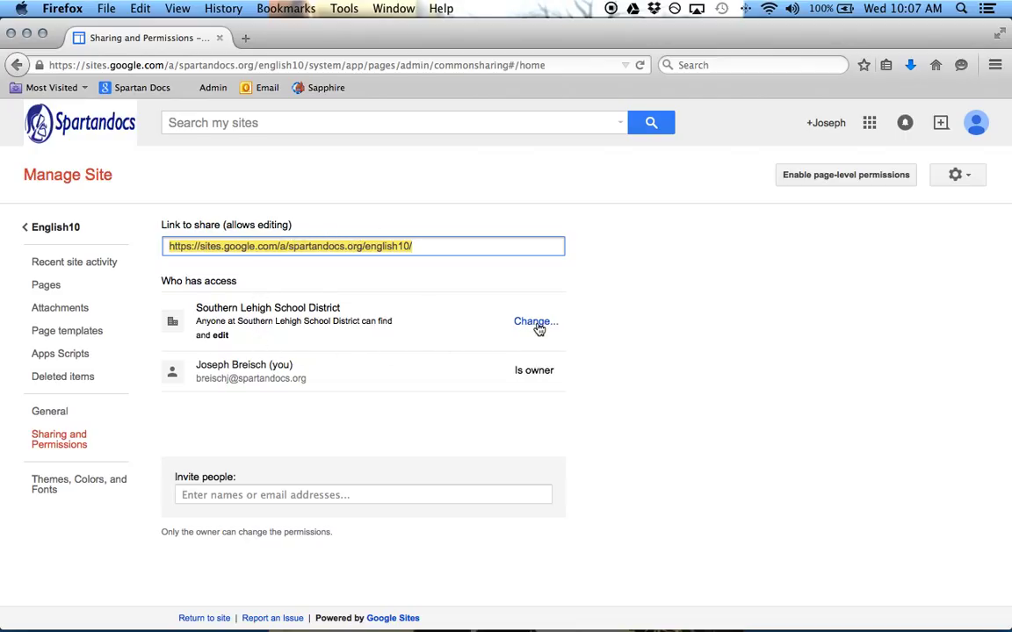
Open the visibility choices via Change next to Southern Lehigh School District.
click(535, 321)
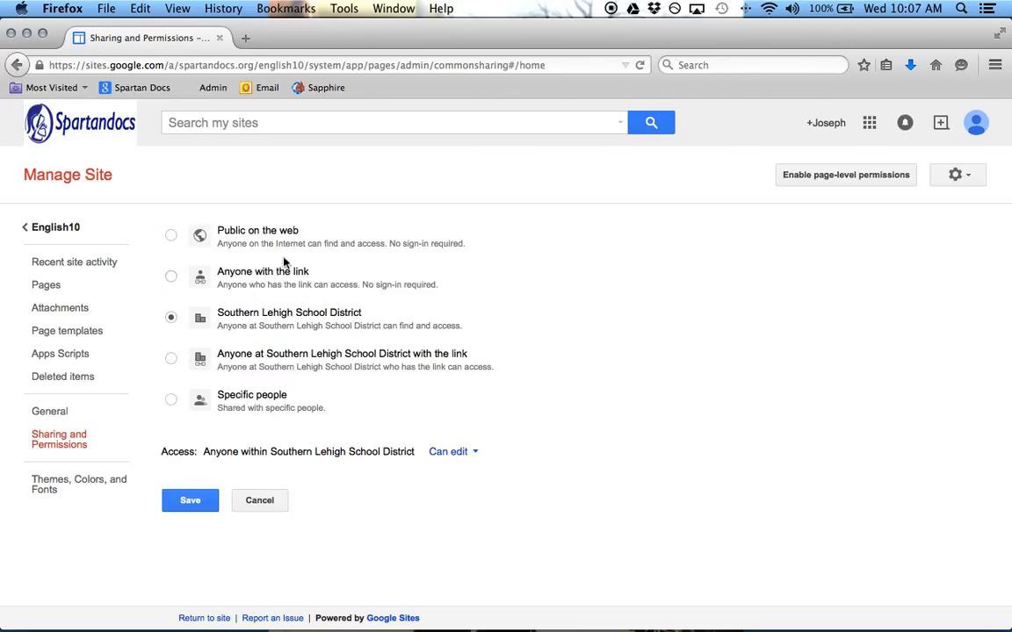
mouse_move(242, 278)
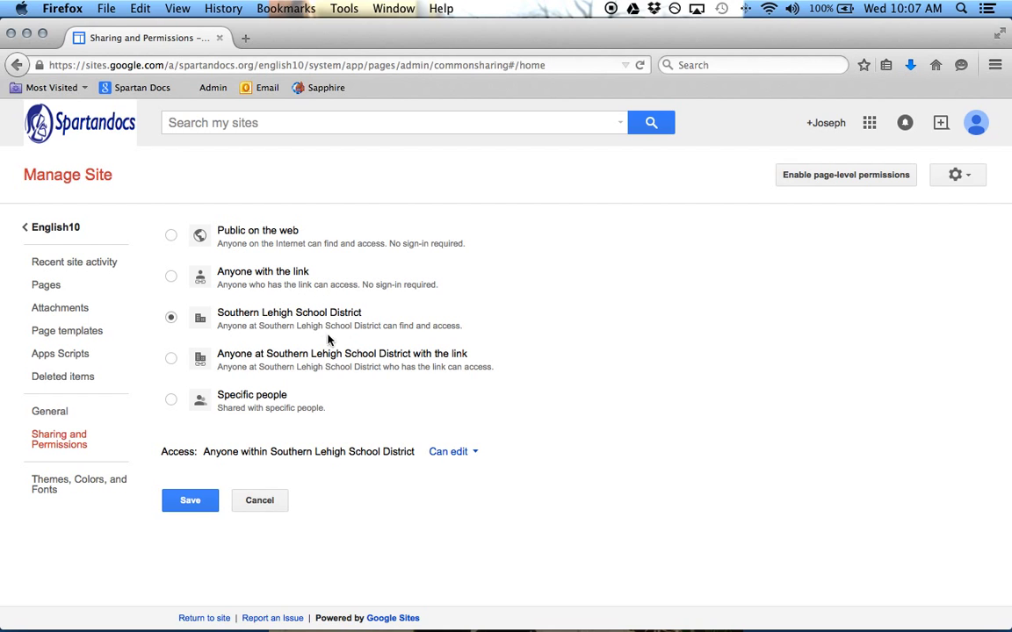
mouse_move(281, 415)
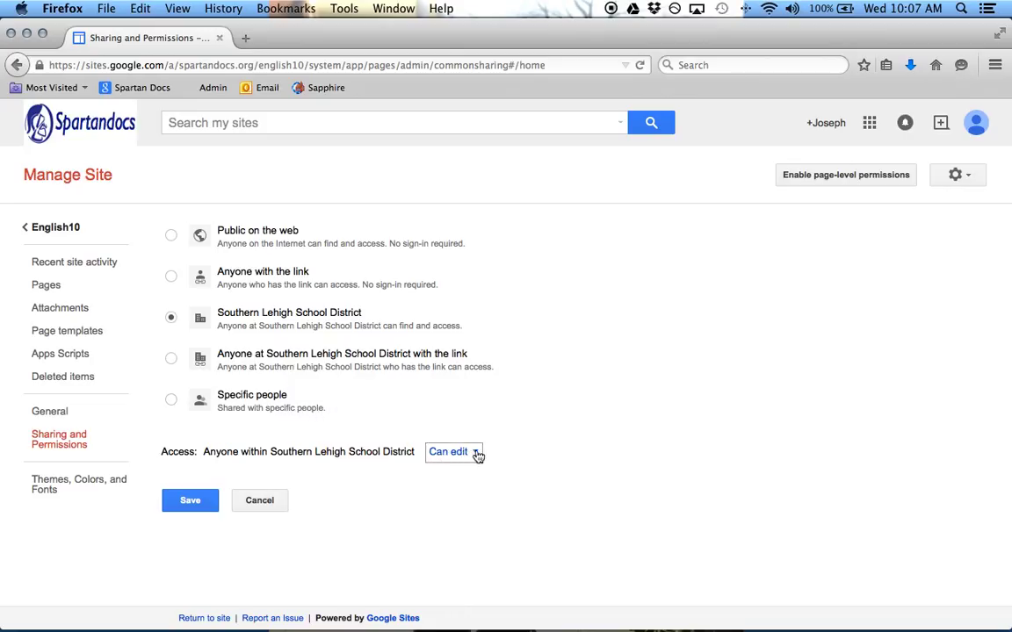
mouse_move(481, 457)
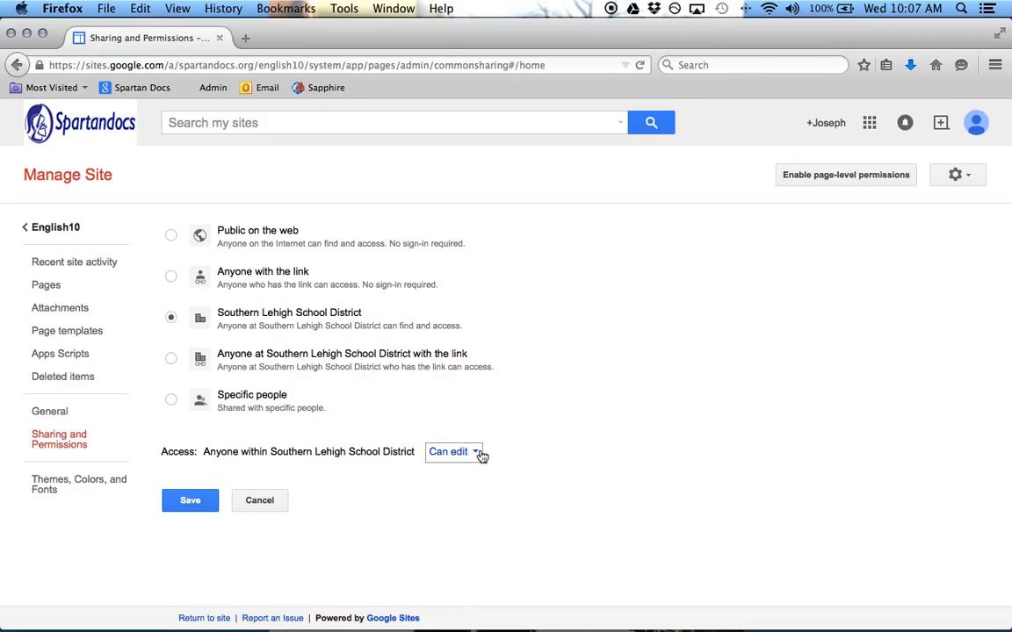
Keep Southern Lehigh School District at Can edit and save the access setting.
click(453, 453)
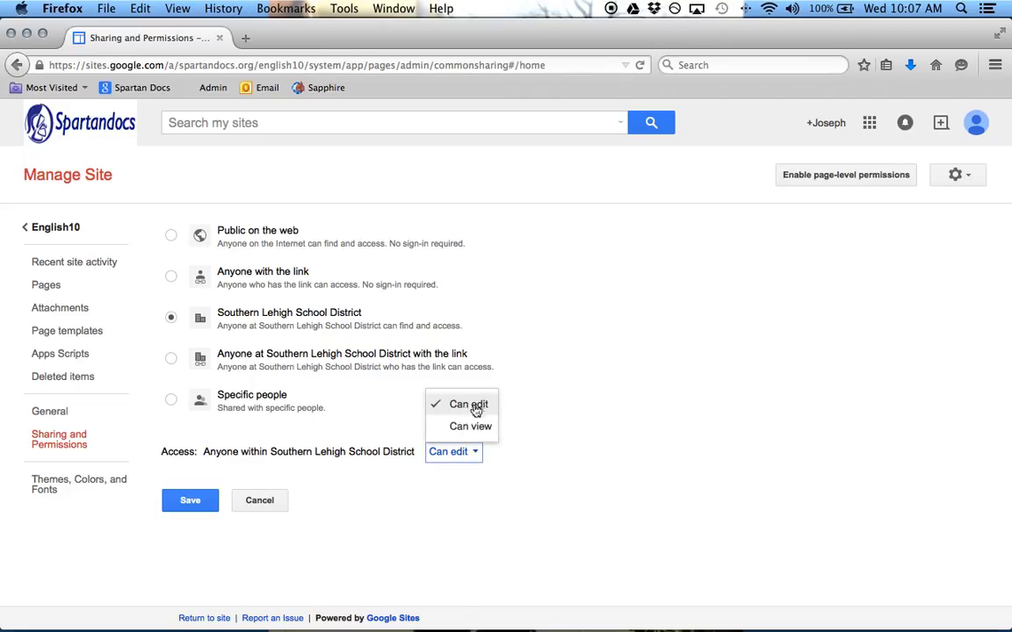
click(468, 404)
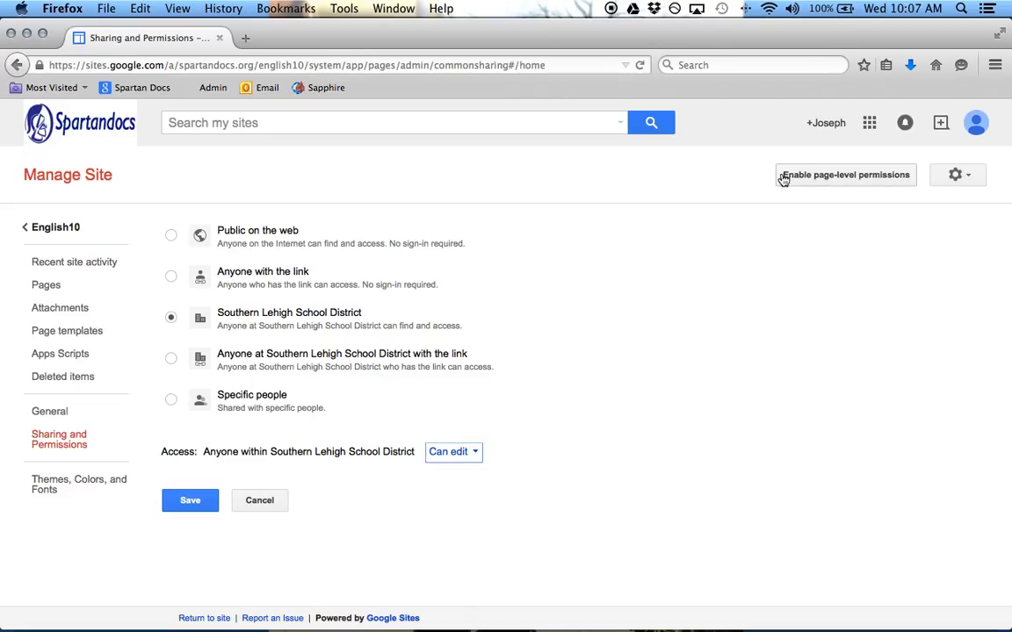
mouse_move(881, 187)
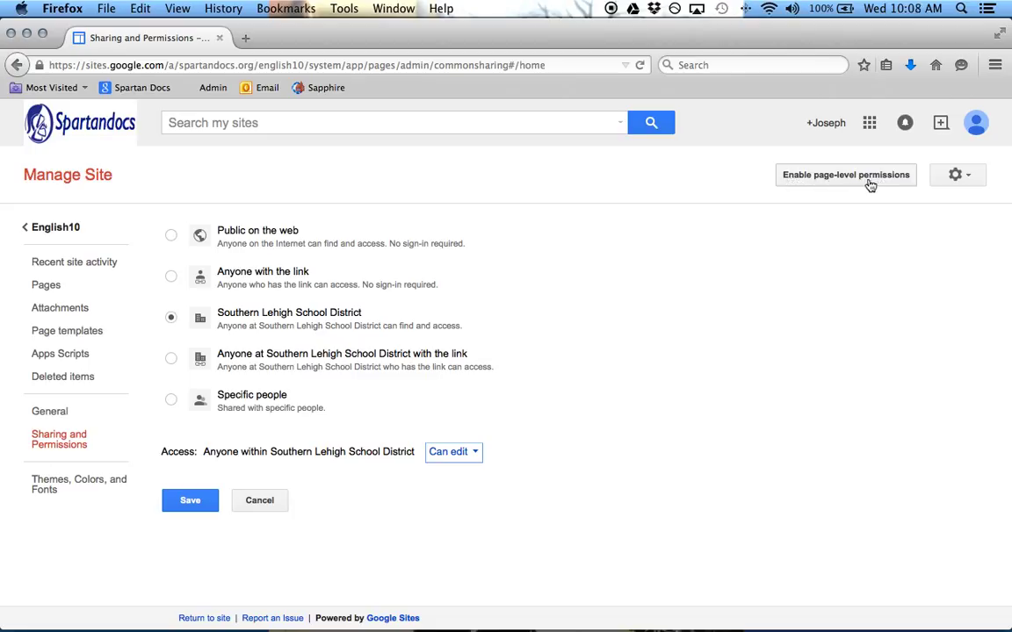
mouse_move(881, 186)
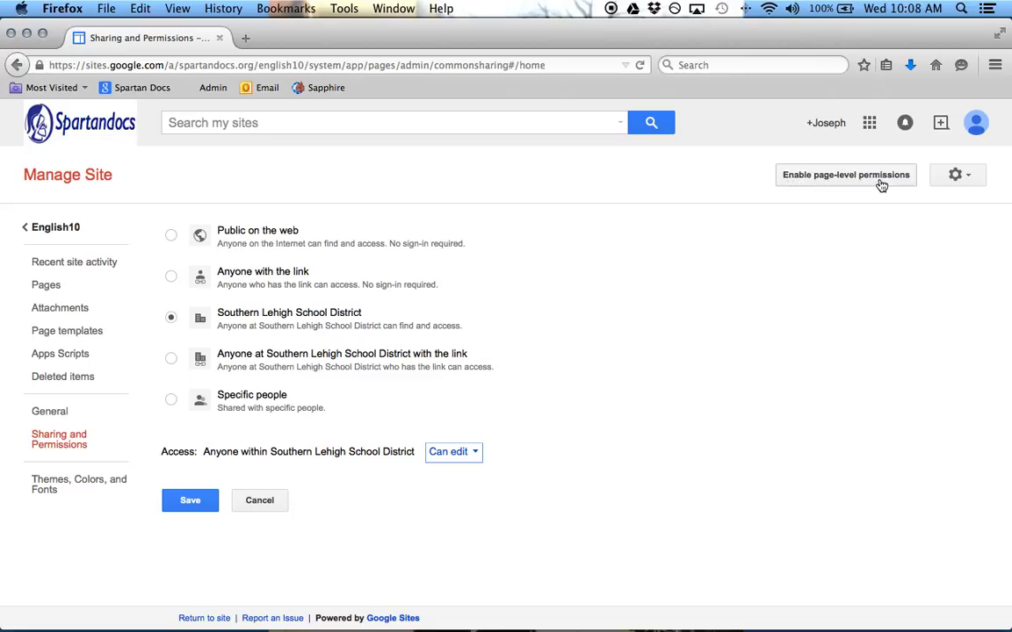
mouse_move(868, 186)
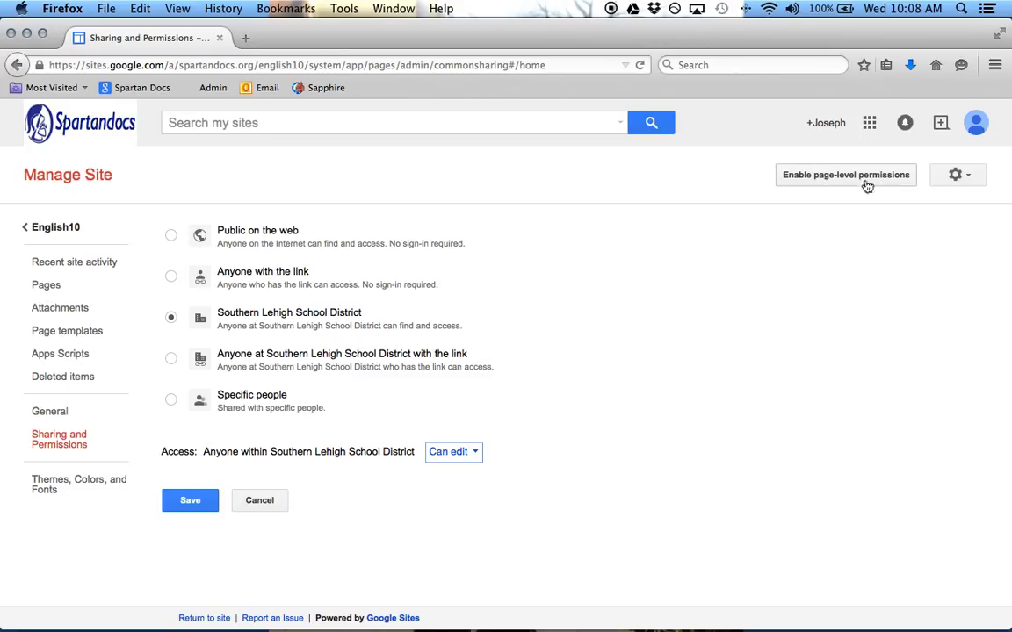
mouse_move(239, 200)
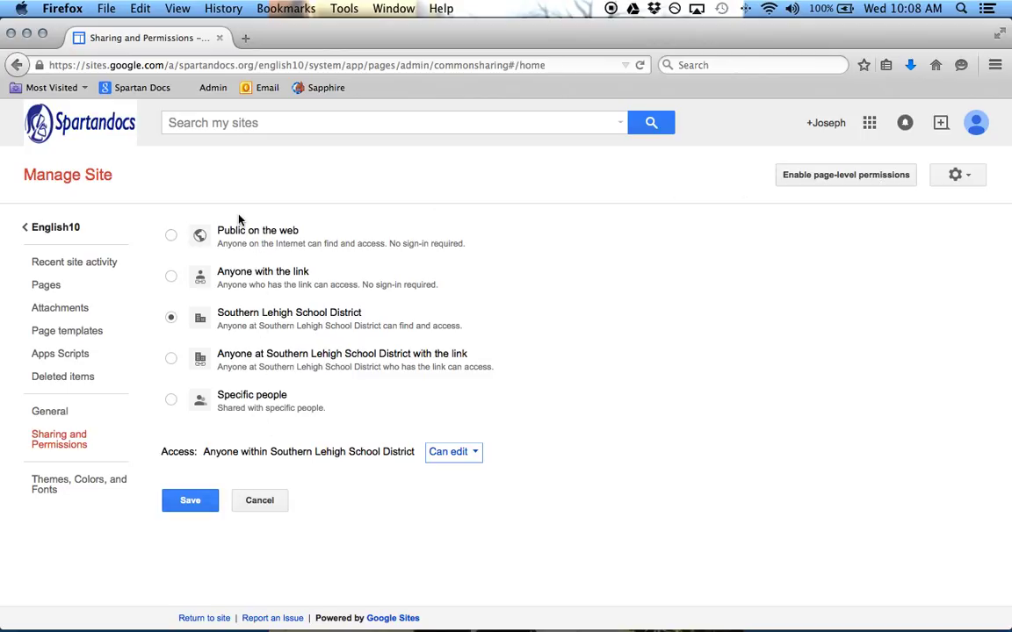
mouse_move(892, 227)
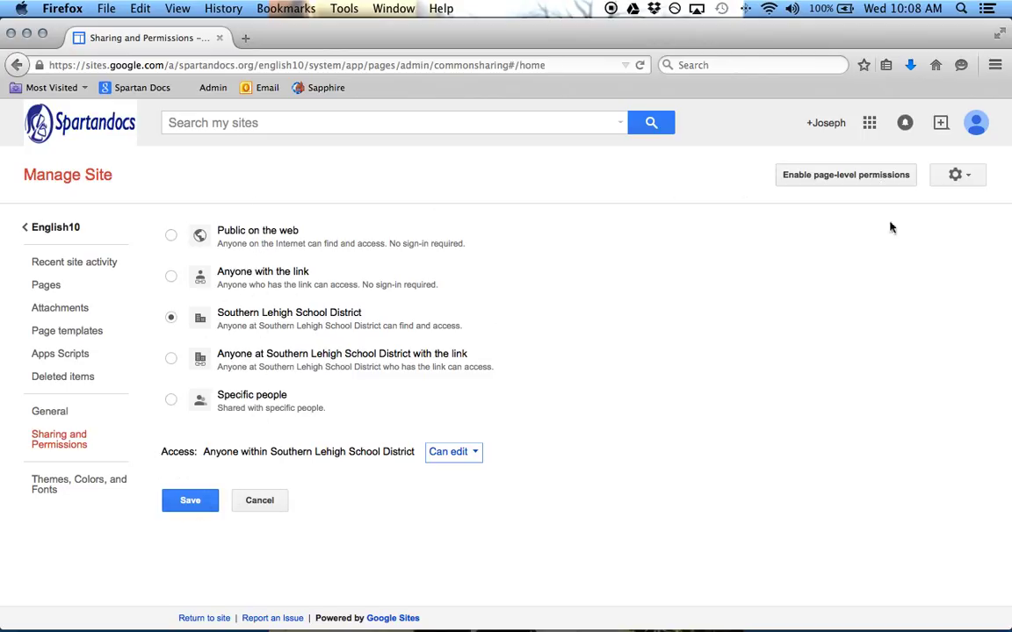
mouse_move(882, 181)
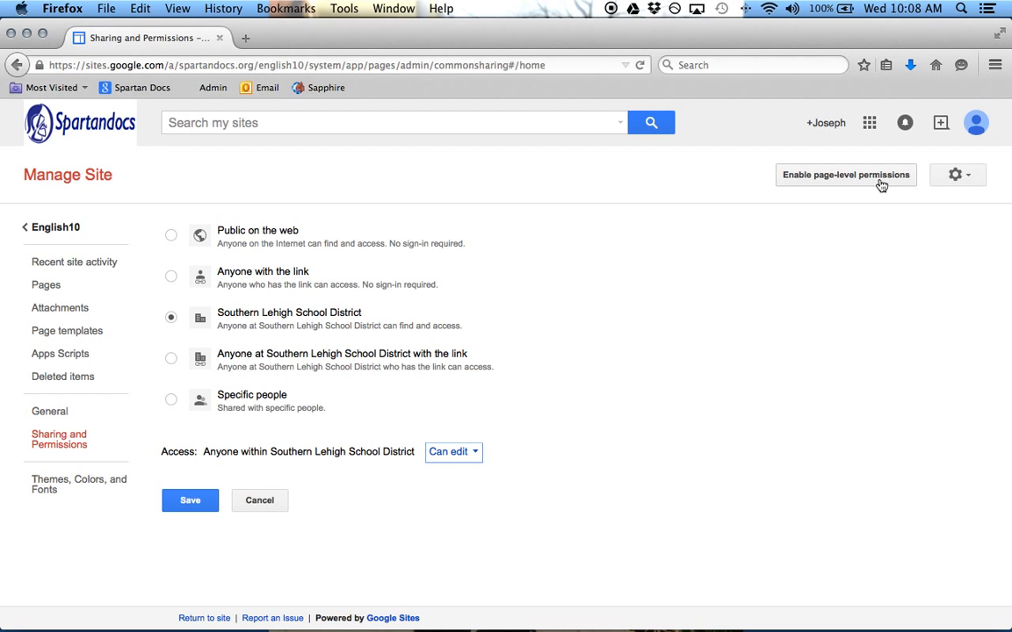
mouse_move(186, 517)
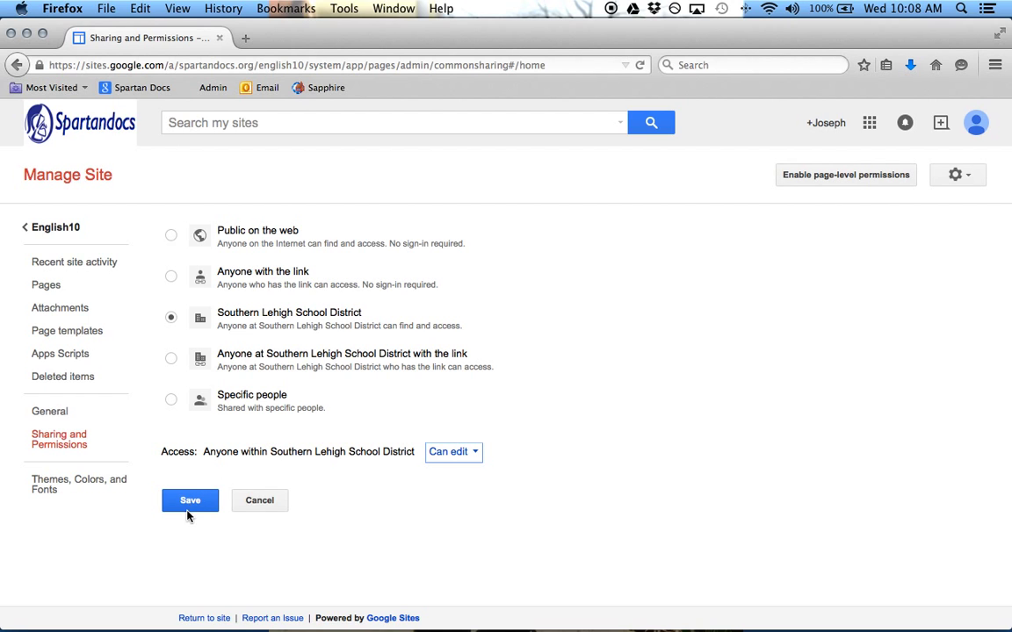
click(190, 501)
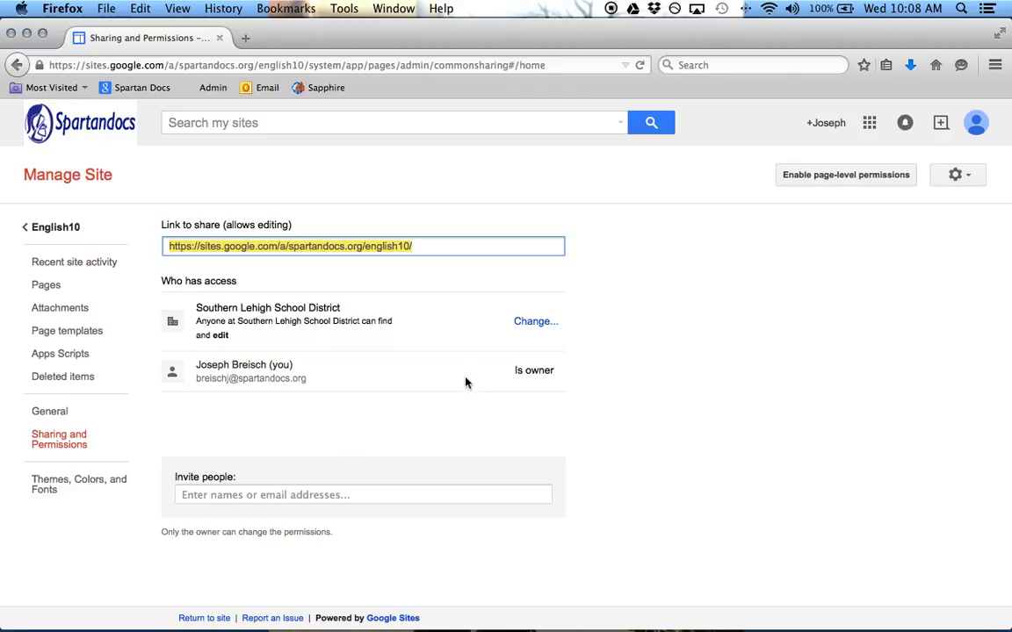
mouse_move(470, 374)
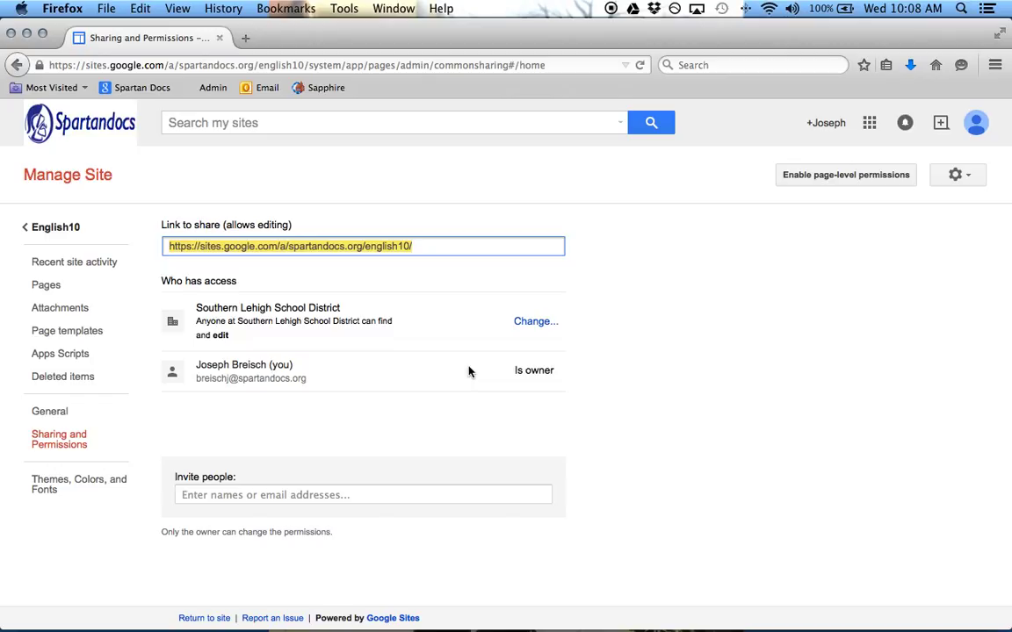
mouse_move(467, 372)
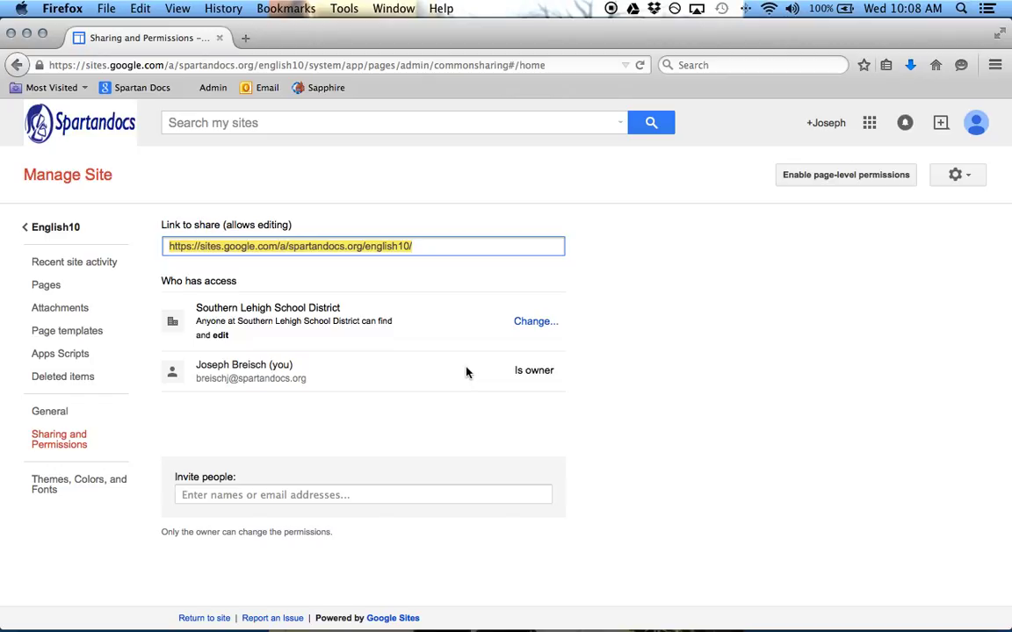